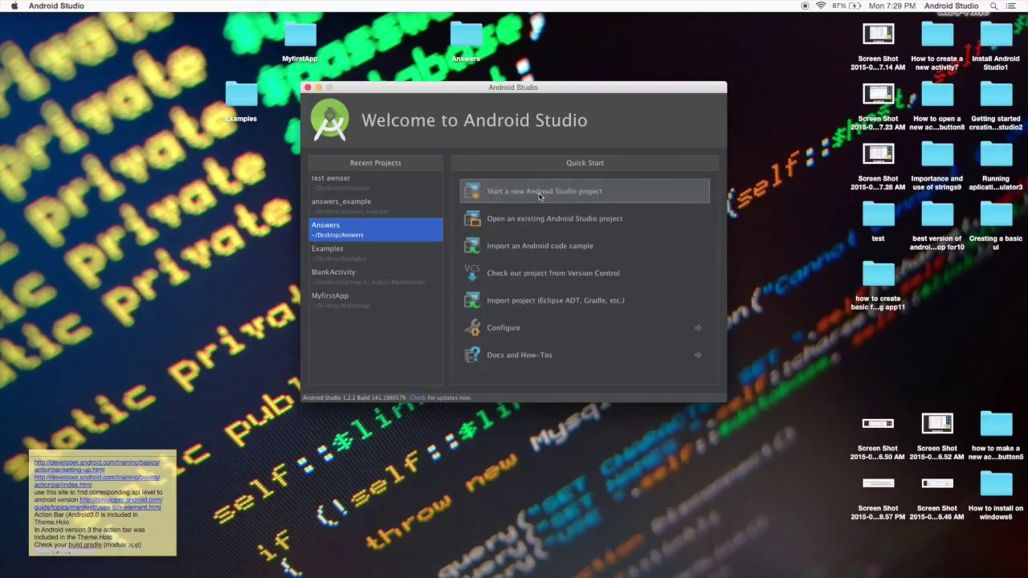
Step: Start a new Android Studio project named Your Fortune
left_click(543, 191)
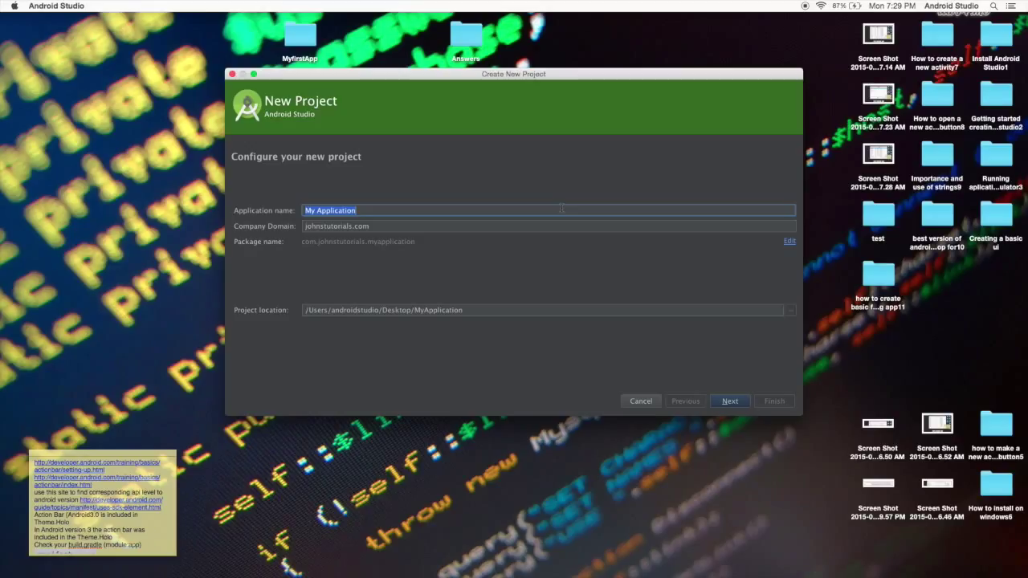
type("y")
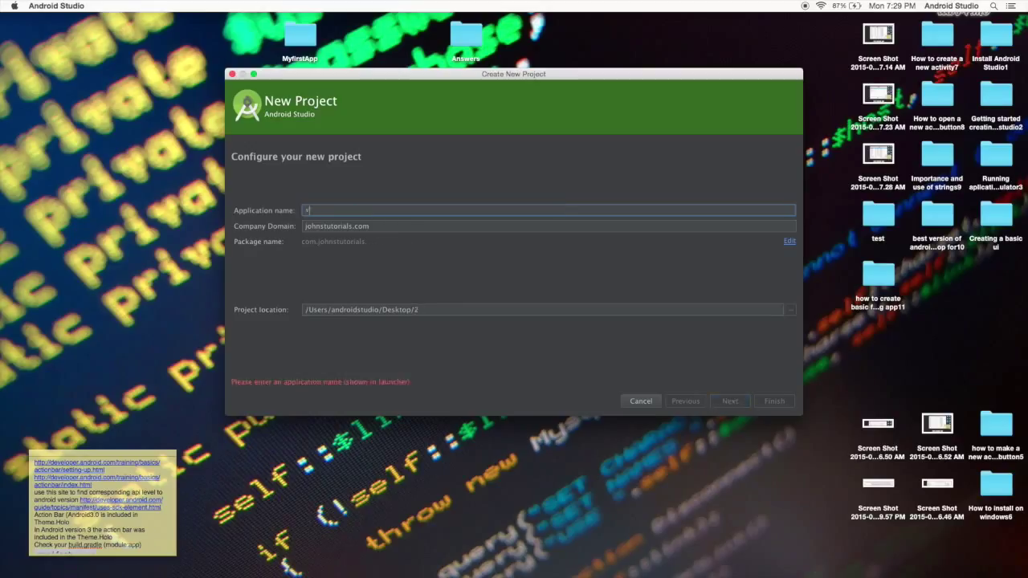
type("Your Fortune")
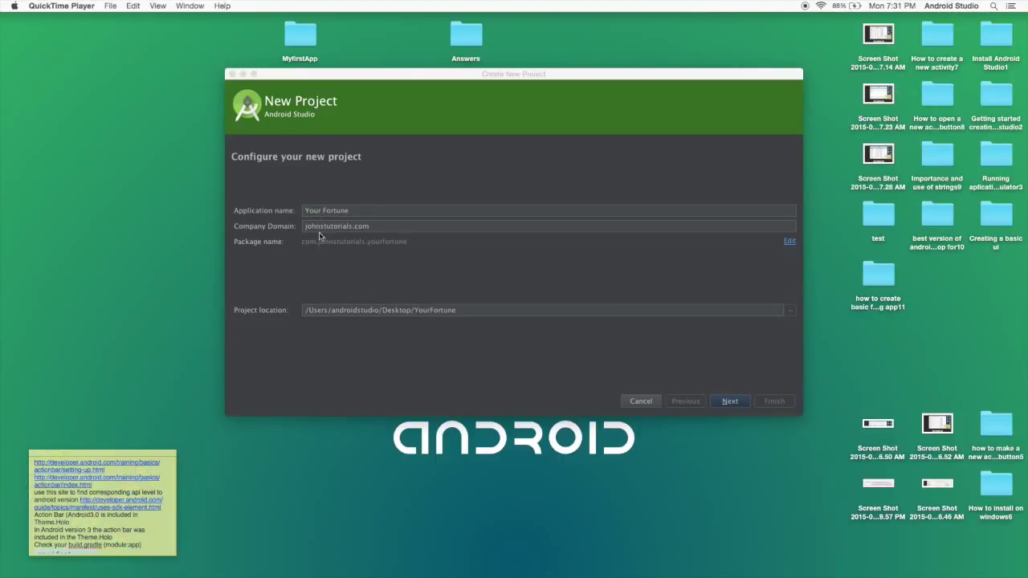
mouse_move(416, 202)
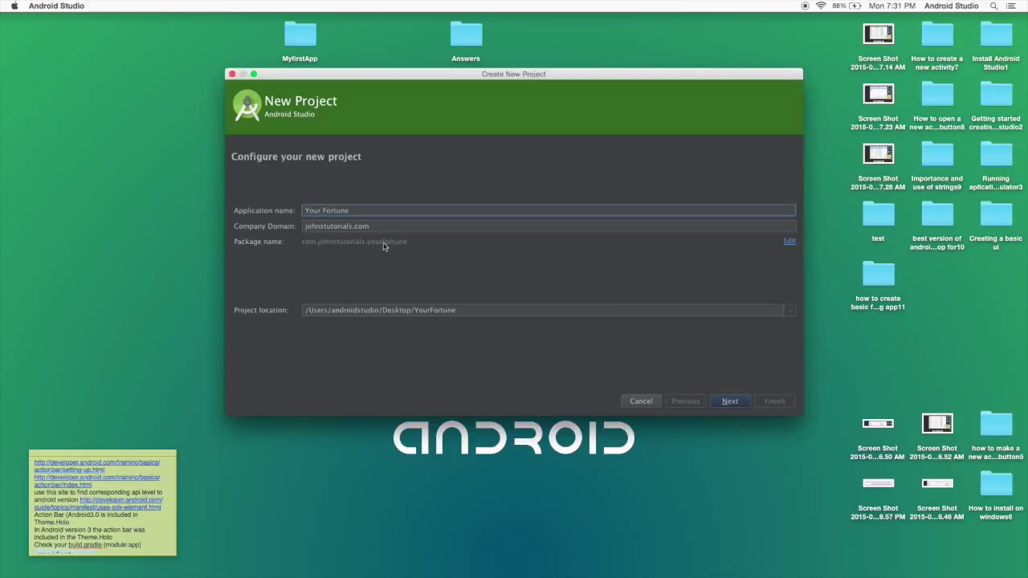
mouse_move(357, 320)
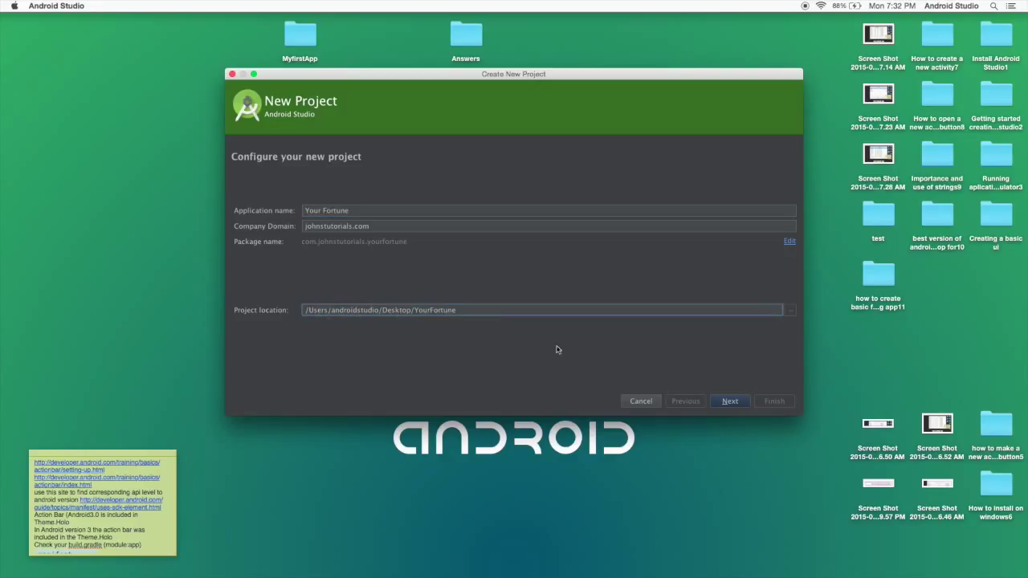
Step: Target Phone and Tablet with minimum SDK API 15 and continue to activity templates
left_click(730, 402)
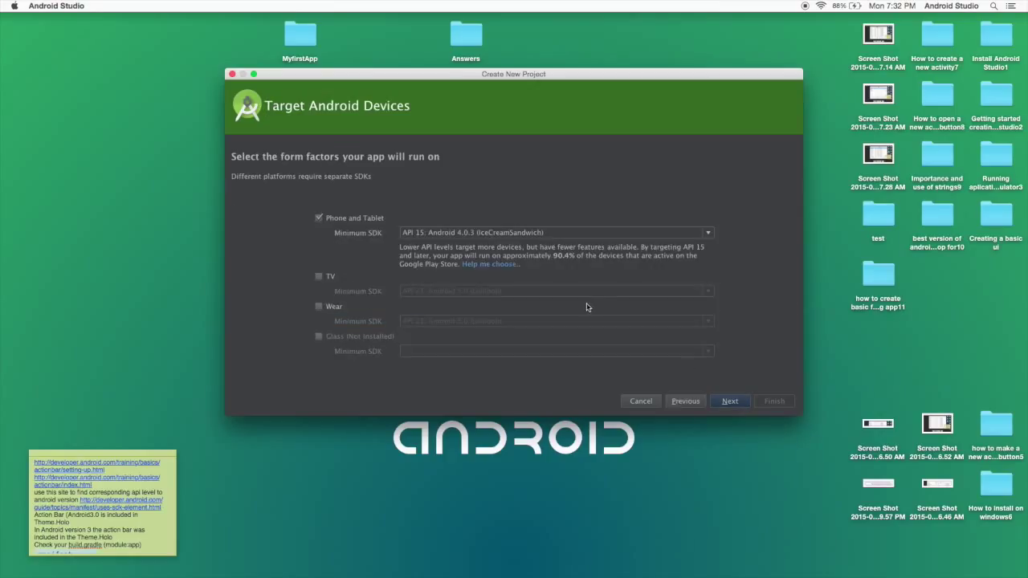
mouse_move(450, 180)
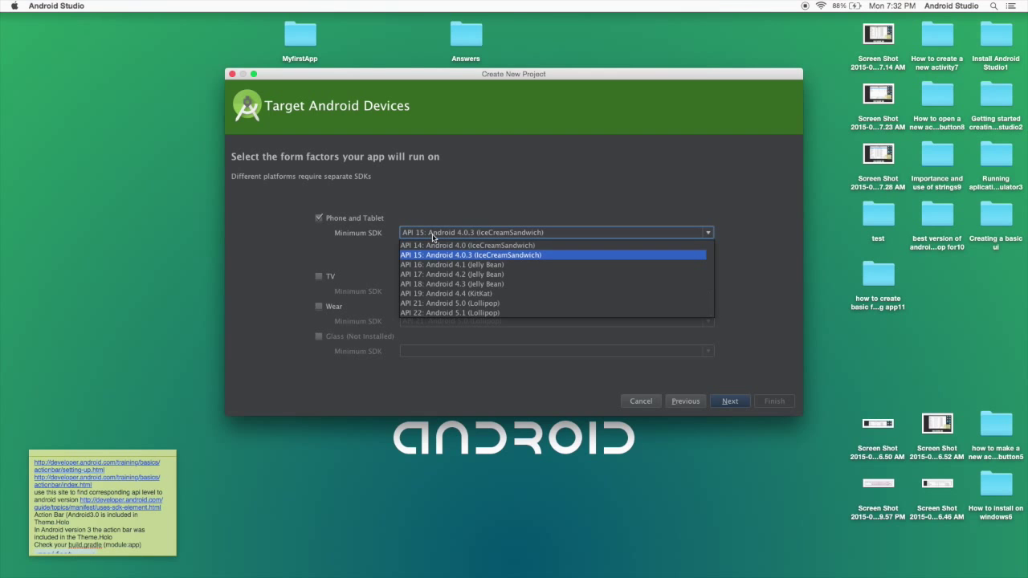
left_click(469, 253)
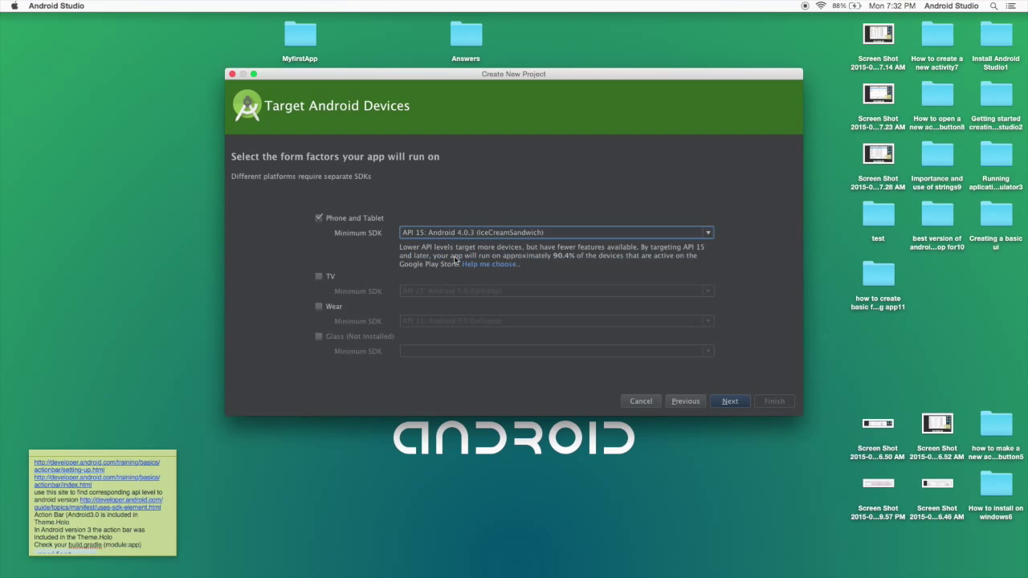
mouse_move(517, 288)
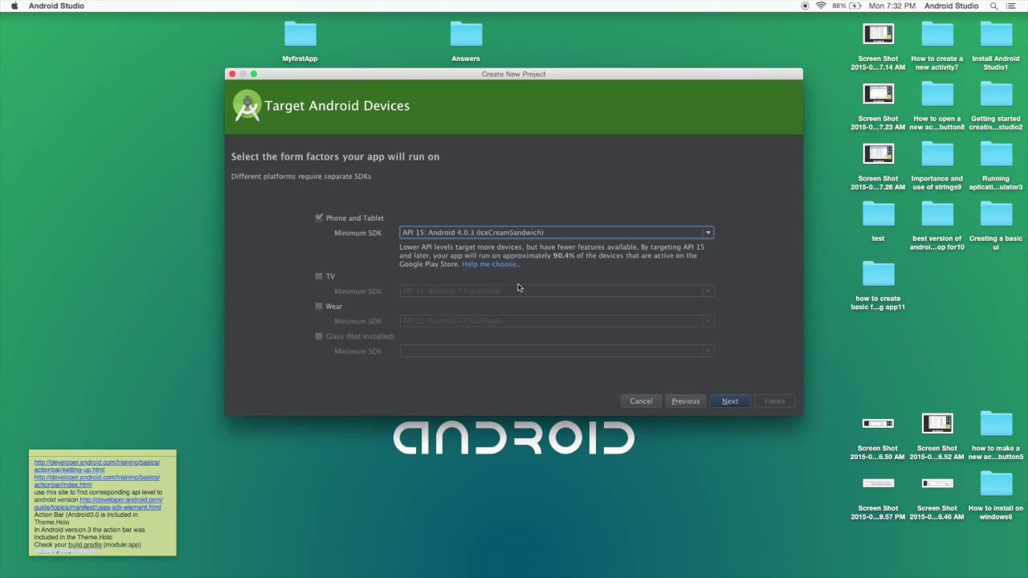
left_click(730, 402)
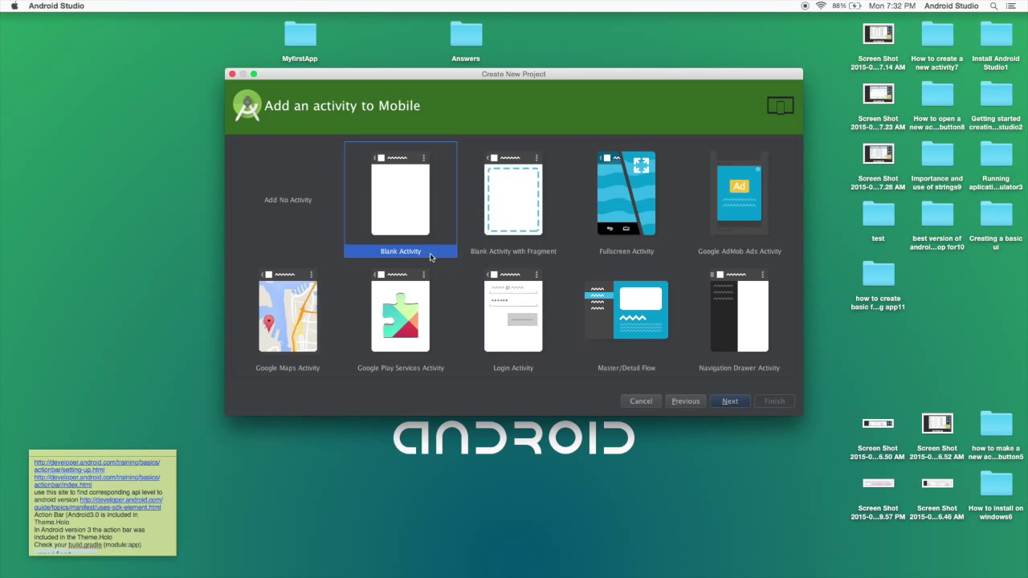
Step: Choose a Blank Activity and rename it from MainActivity to StartUp
left_click(729, 402)
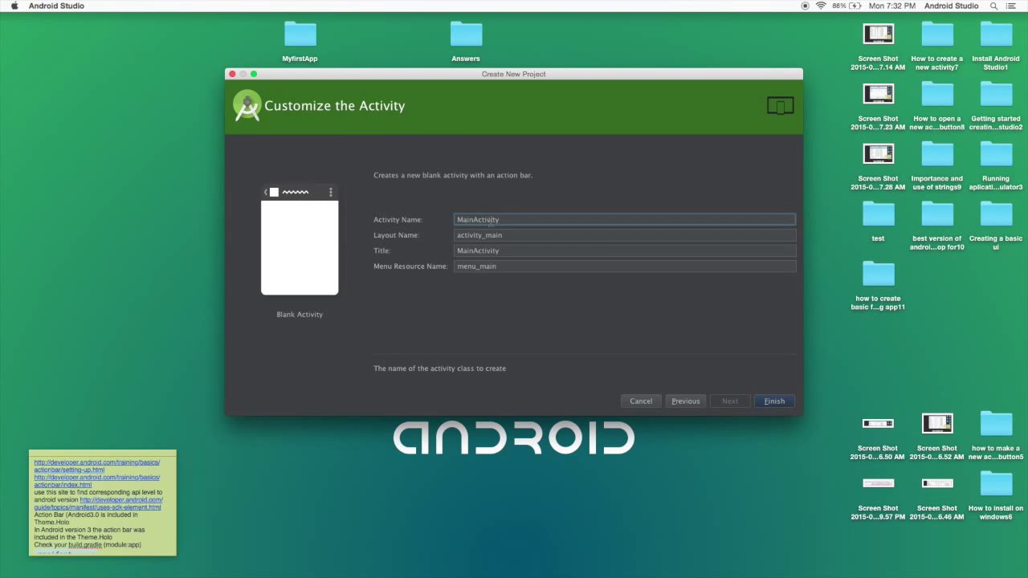
double_click(479, 219)
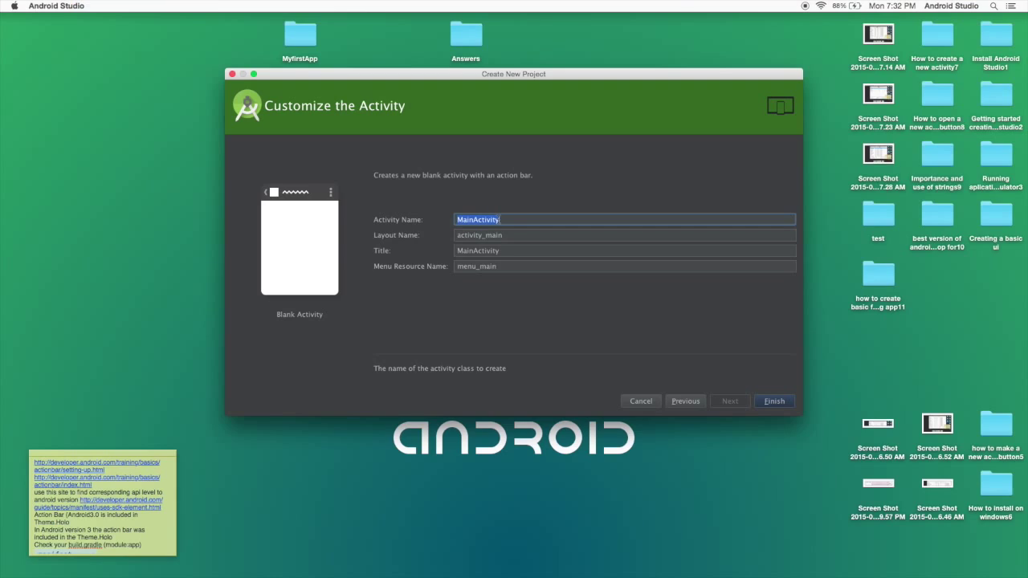
type("S")
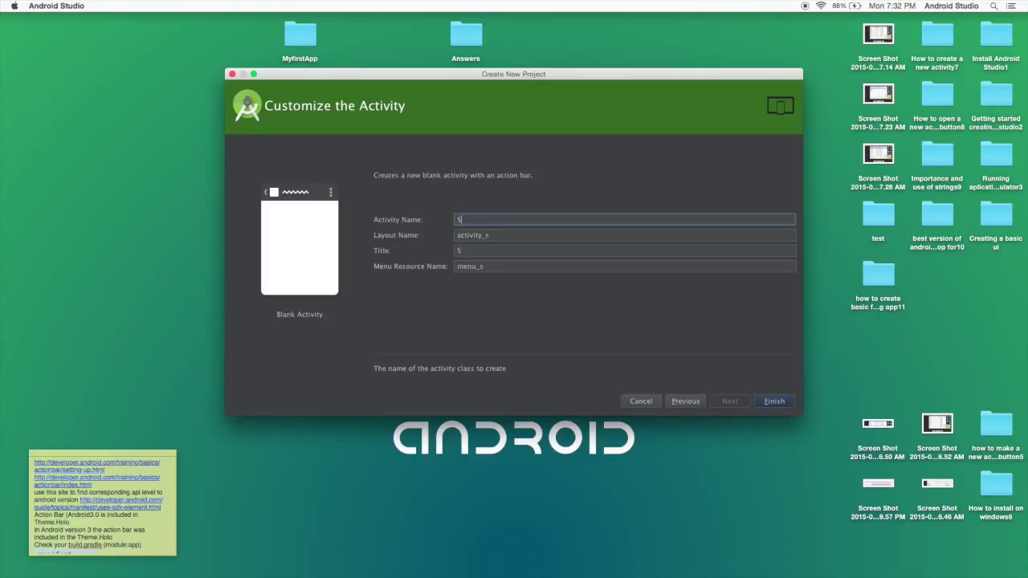
type("tartU")
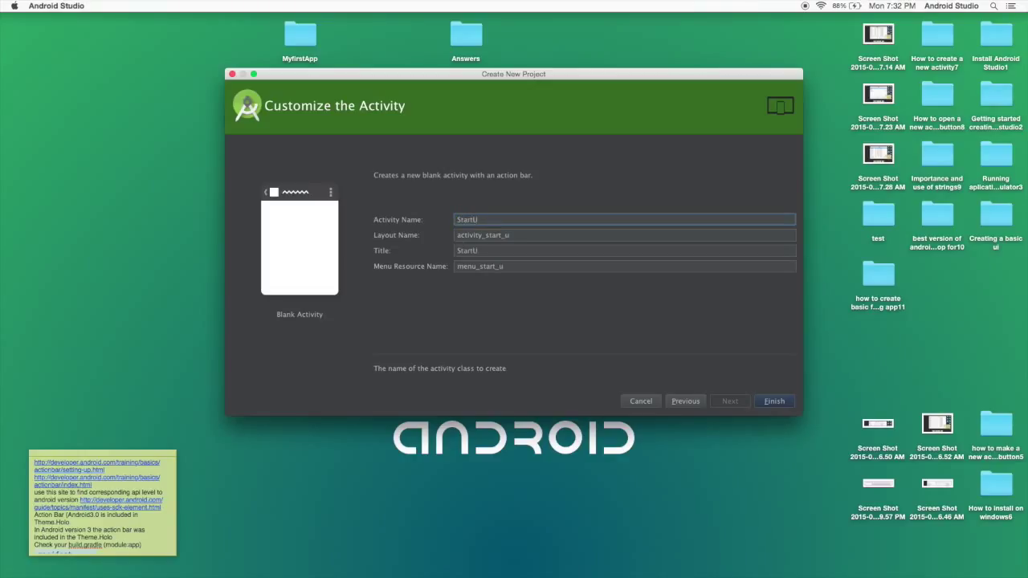
type("p")
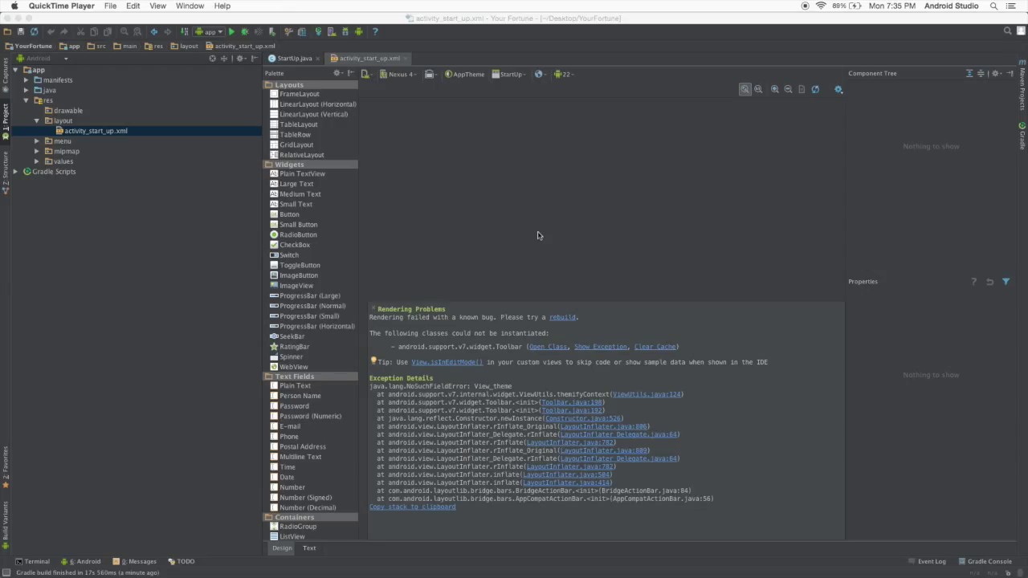
mouse_move(479, 298)
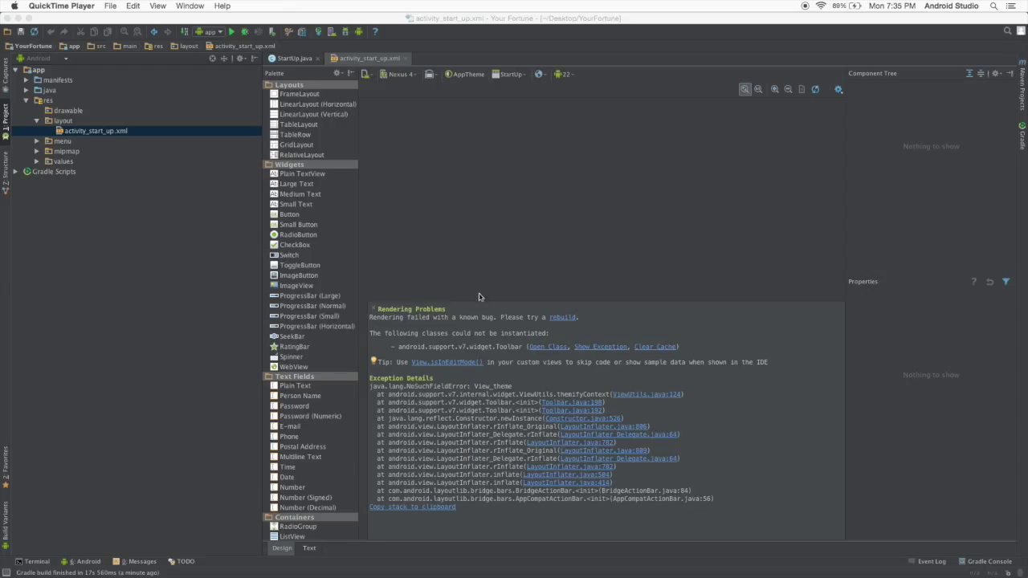
mouse_move(458, 336)
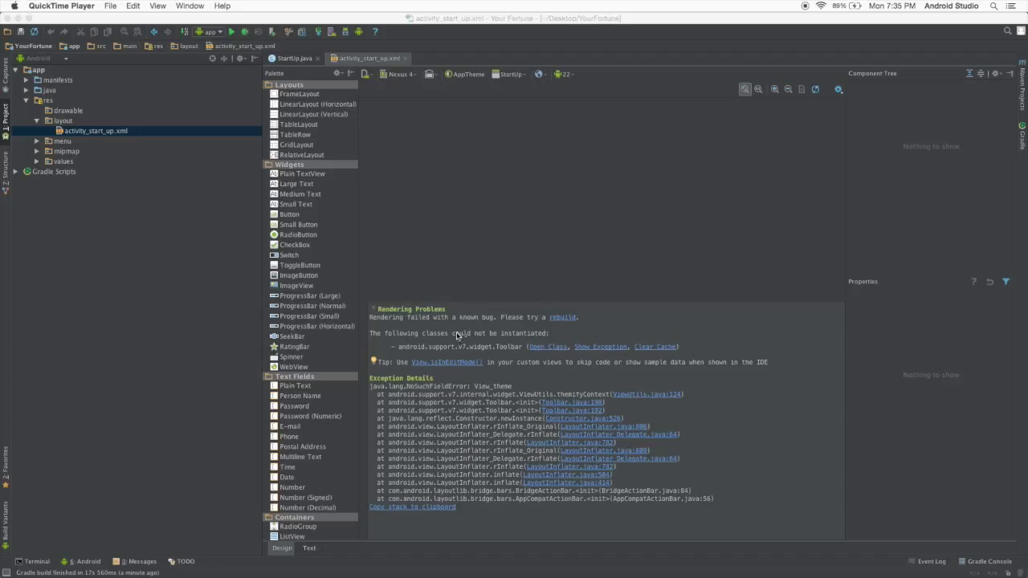
mouse_move(522, 325)
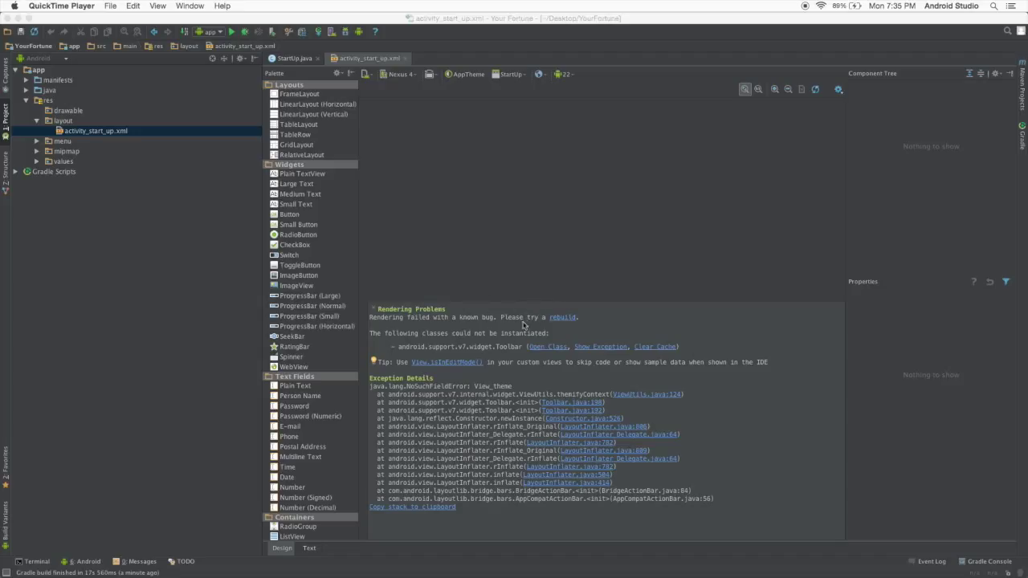
mouse_move(596, 326)
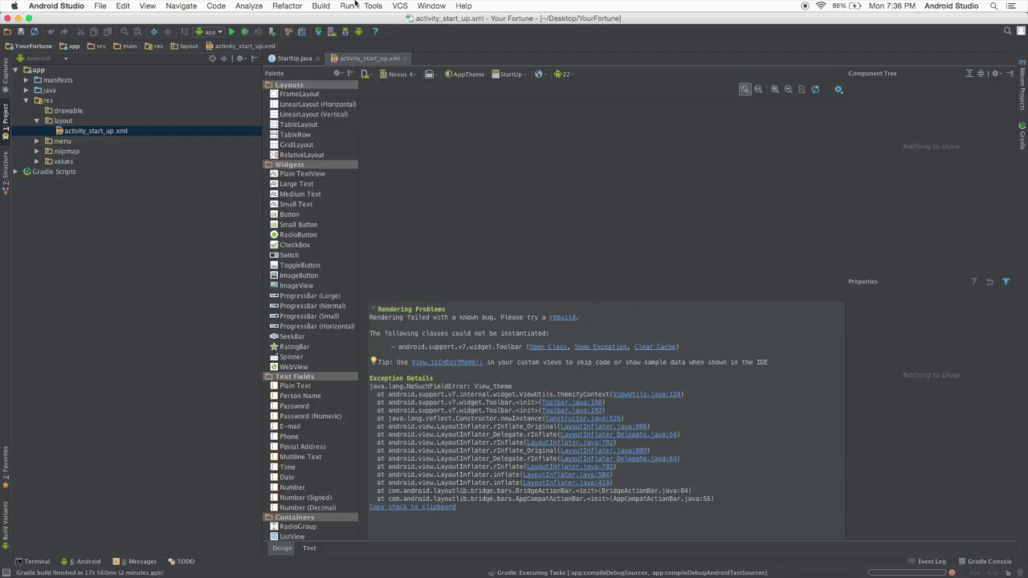
Step: Let the project build and show activity_start_up.xml in the layout editor
left_click(322, 7)
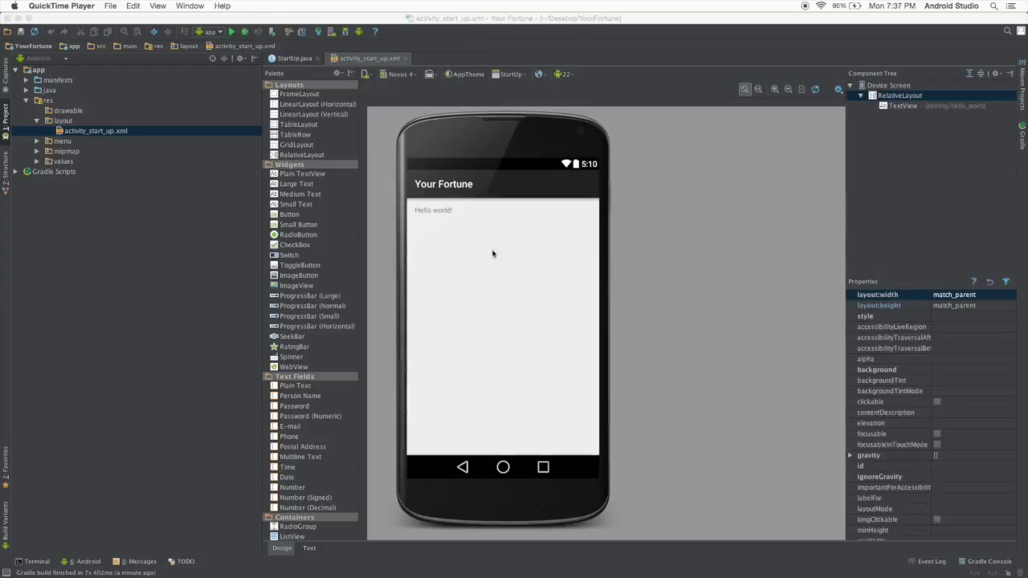
mouse_move(534, 239)
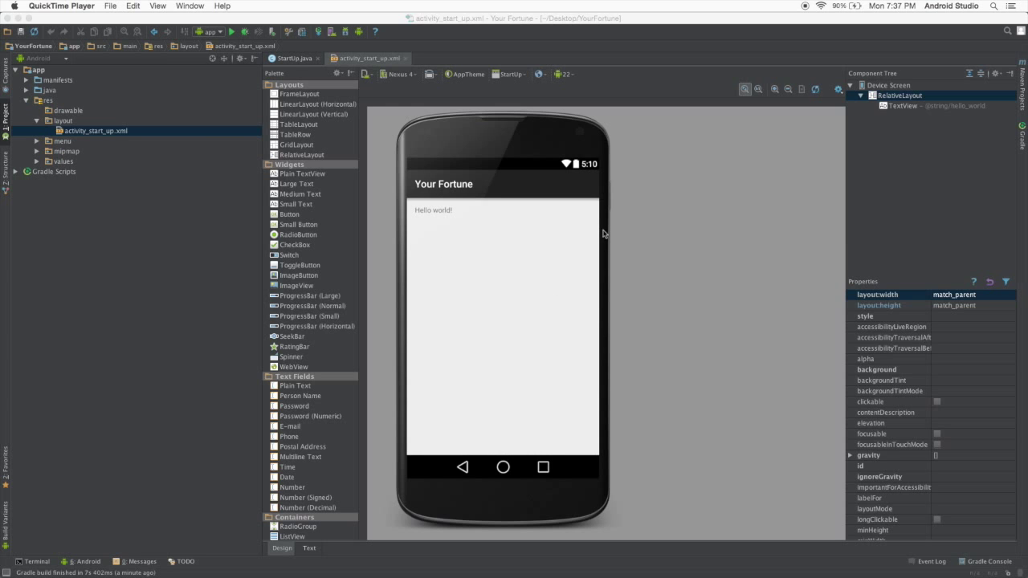
mouse_move(576, 226)
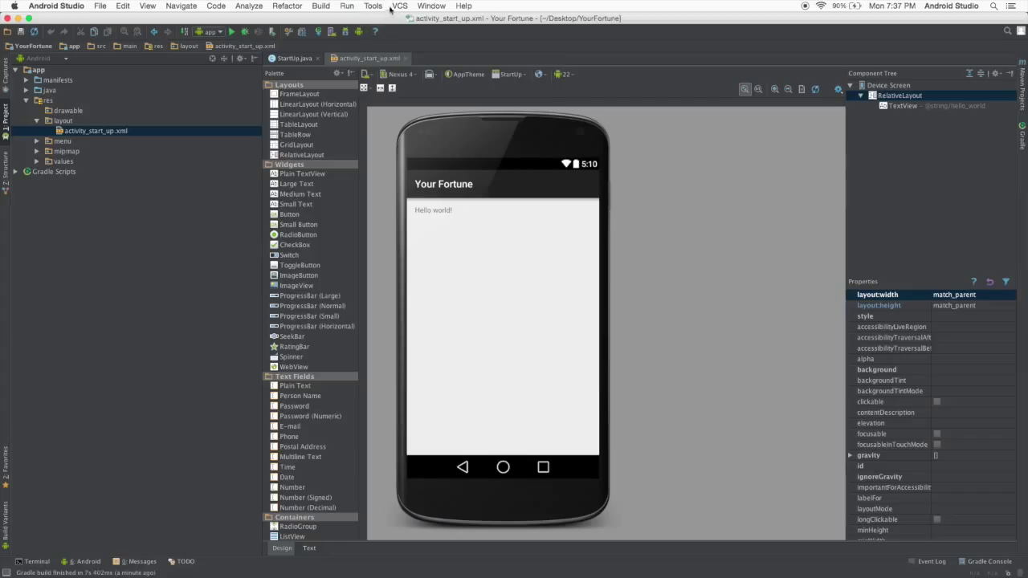
Step: Enable VCS integration with Git, creating a repository in the YourFortune folder
left_click(398, 7)
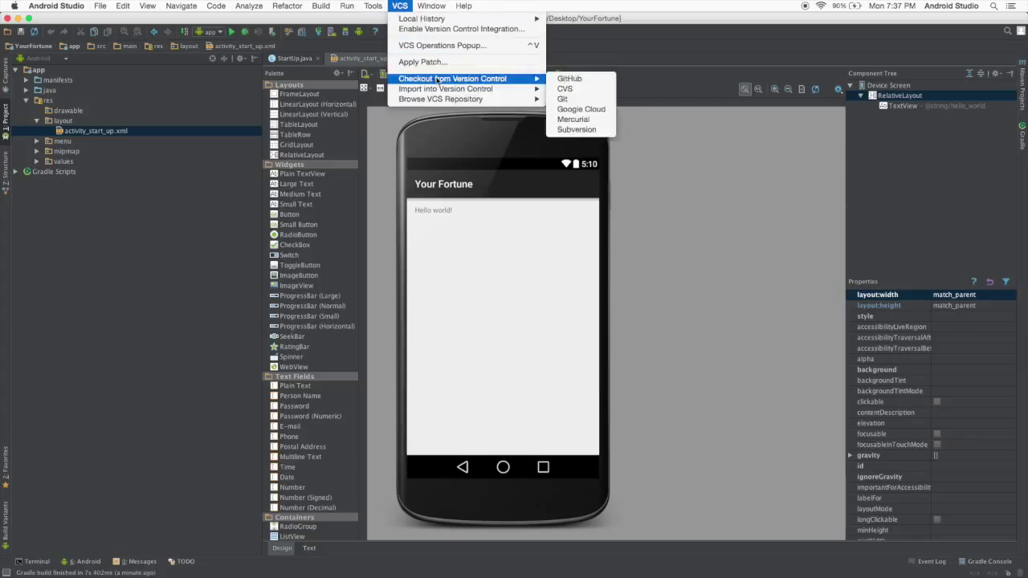
mouse_move(422, 61)
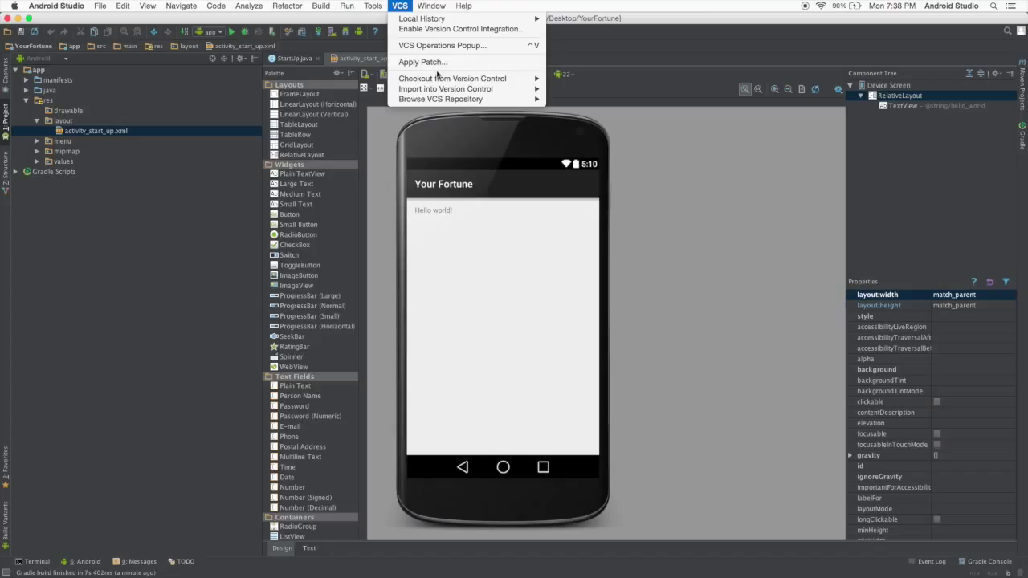
mouse_move(460, 28)
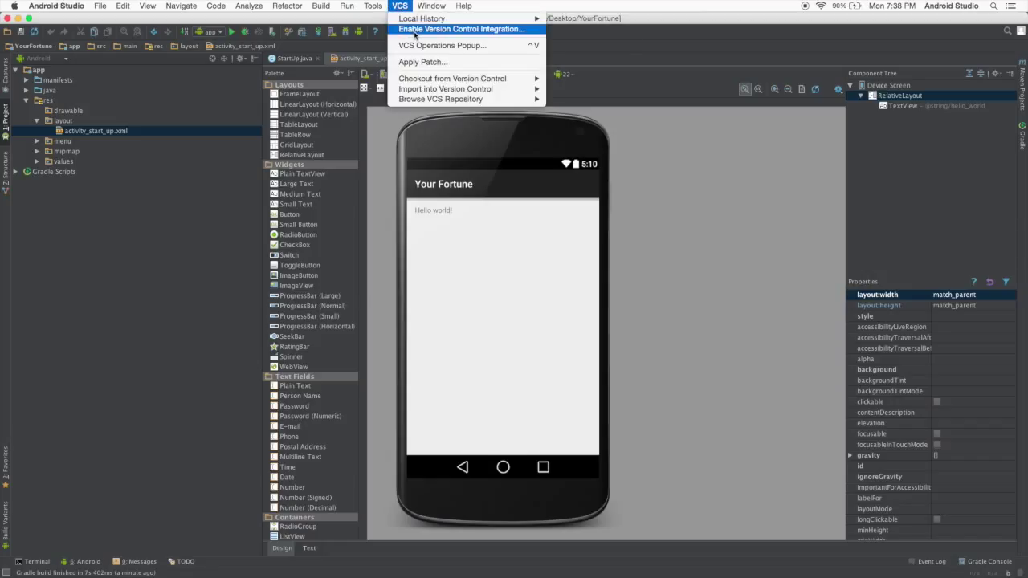
left_click(460, 28)
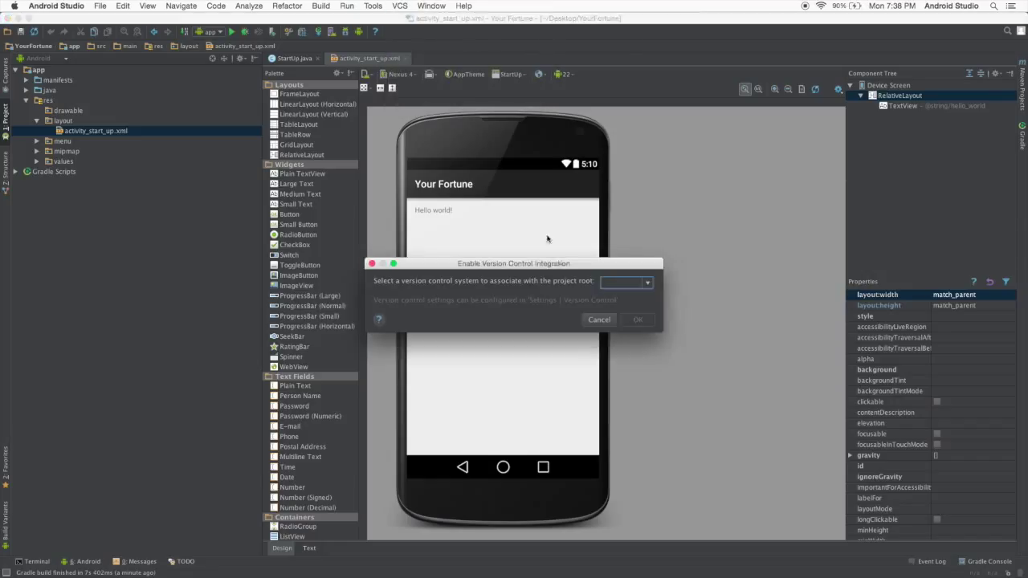
left_click(627, 283)
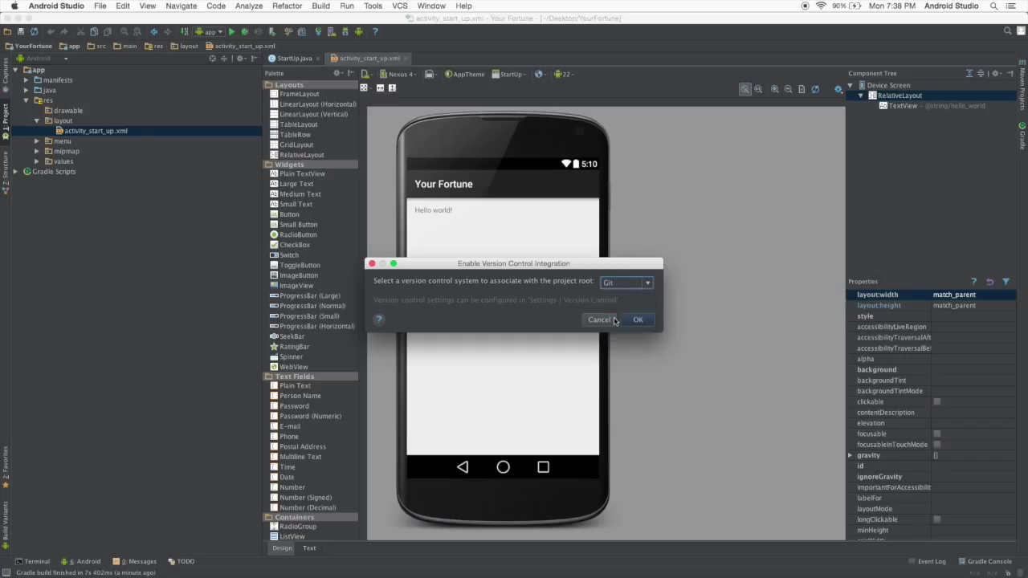
left_click(431, 6)
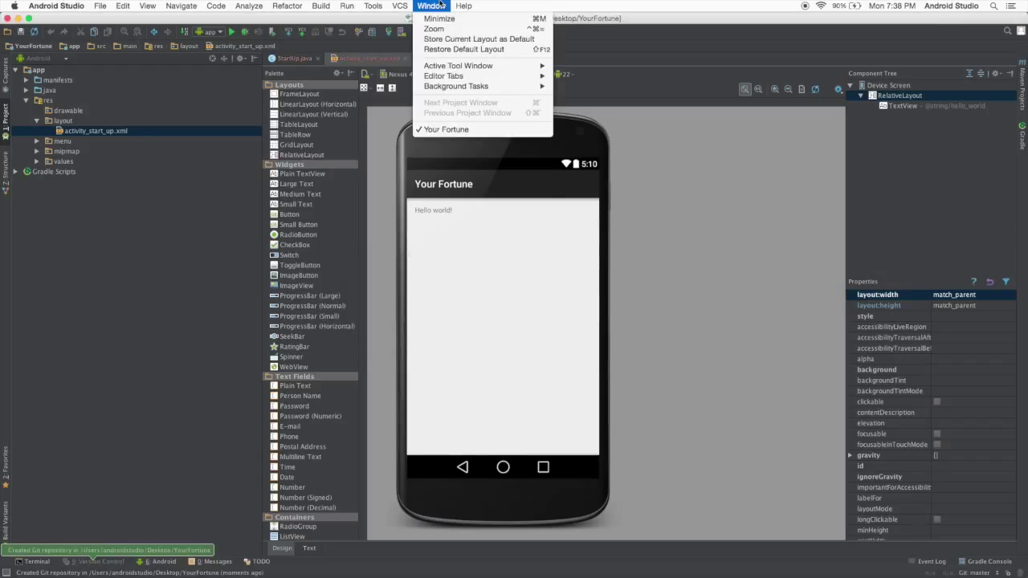
Step: Share the project on GitHub as Your_Fortune with description 'This is an example'
left_click(398, 7)
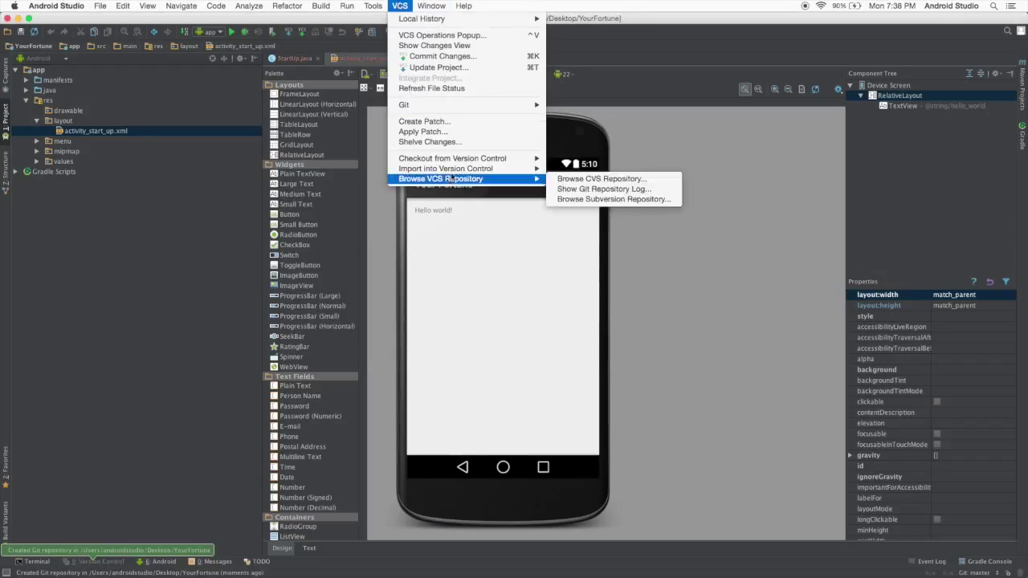
mouse_move(446, 169)
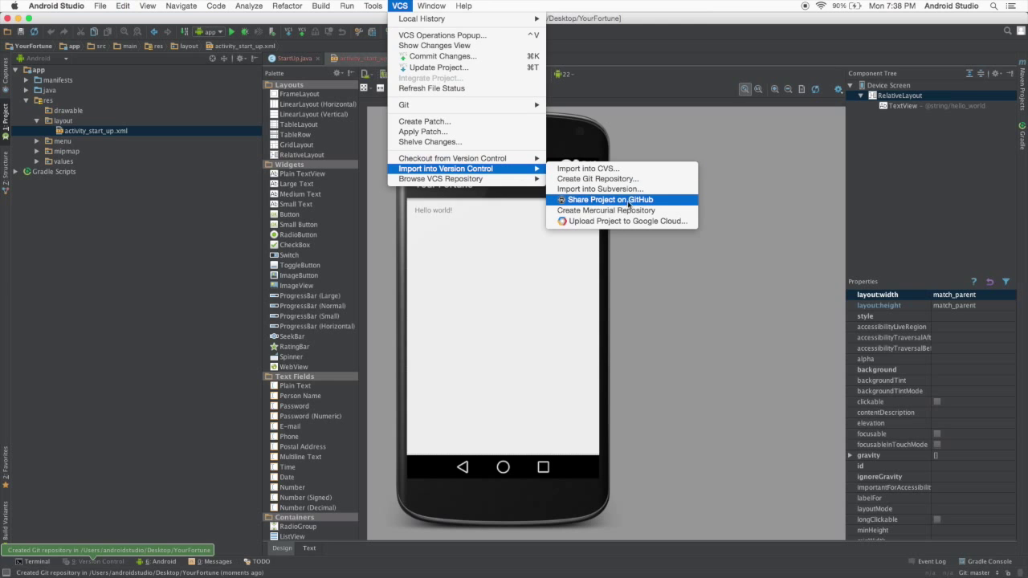
left_click(609, 200)
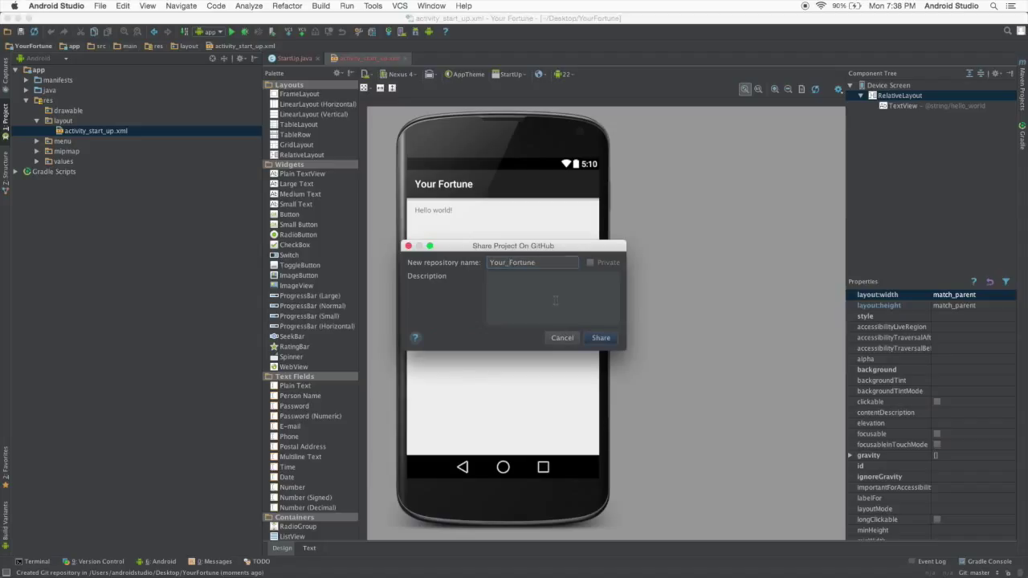
type("This is a")
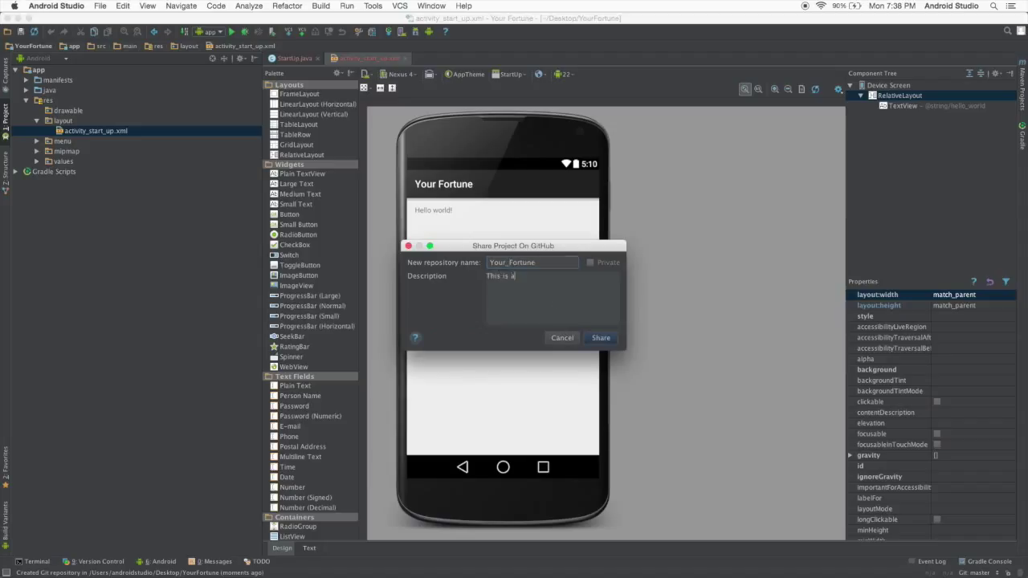
type("n example app for yo")
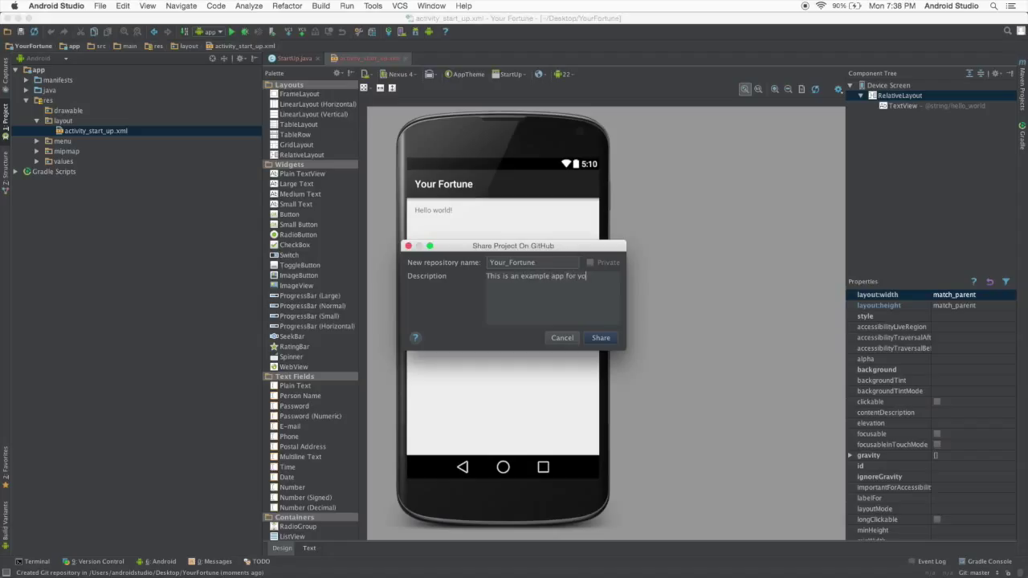
left_click(601, 337)
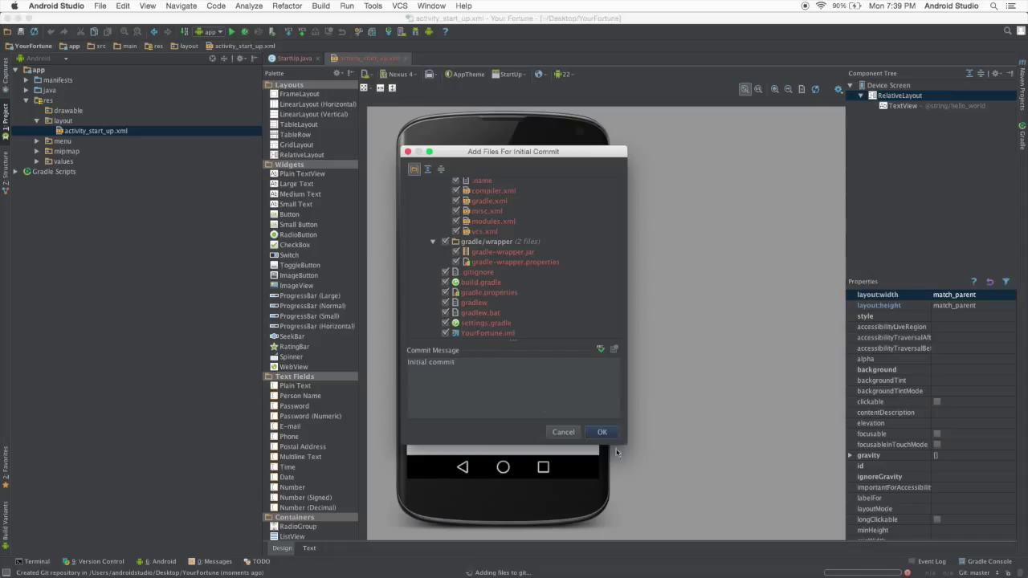
Step: Commit all project files with the message 'Initial commit' and push to GitHub
left_click(601, 430)
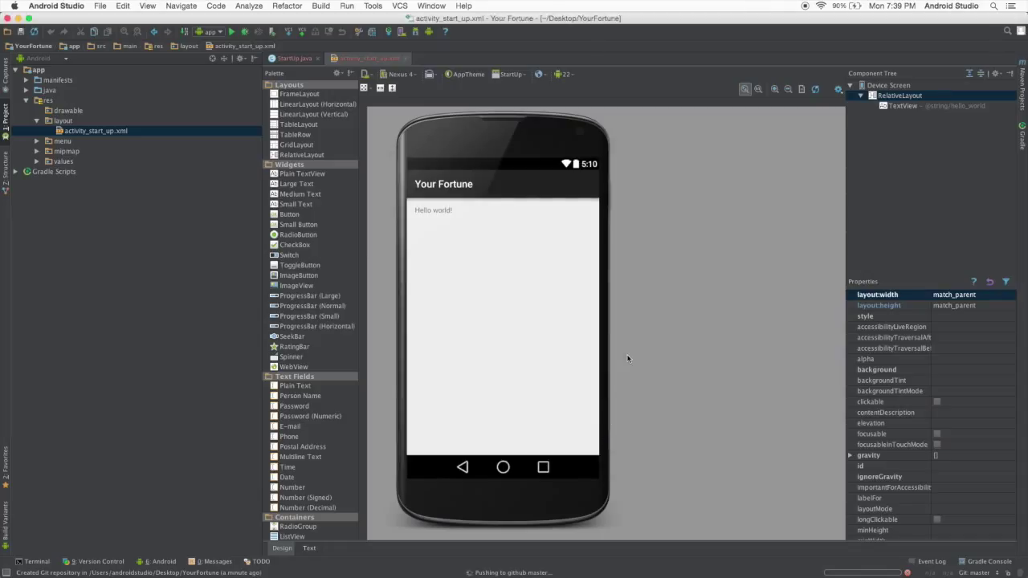
mouse_move(630, 325)
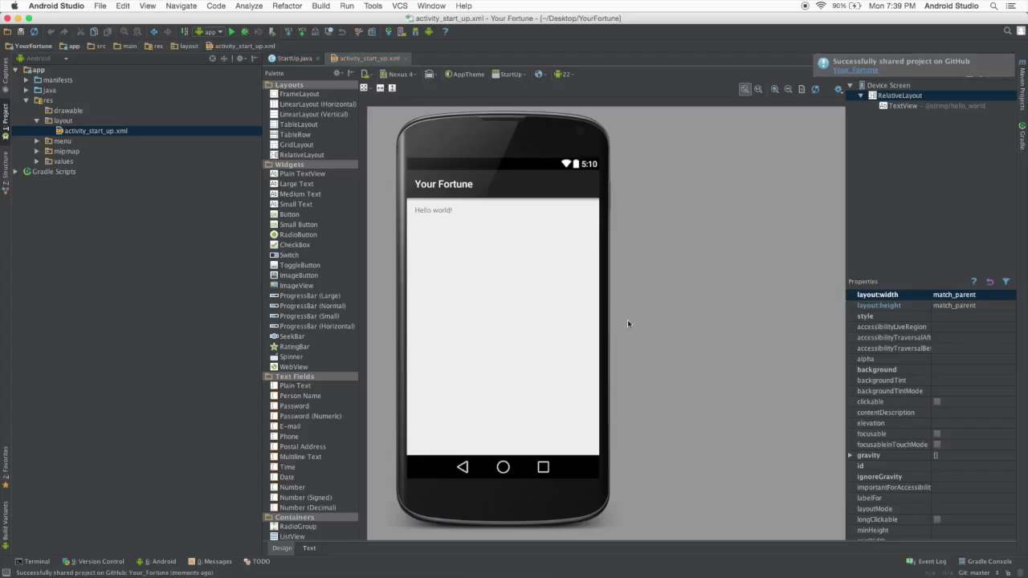
mouse_move(517, 240)
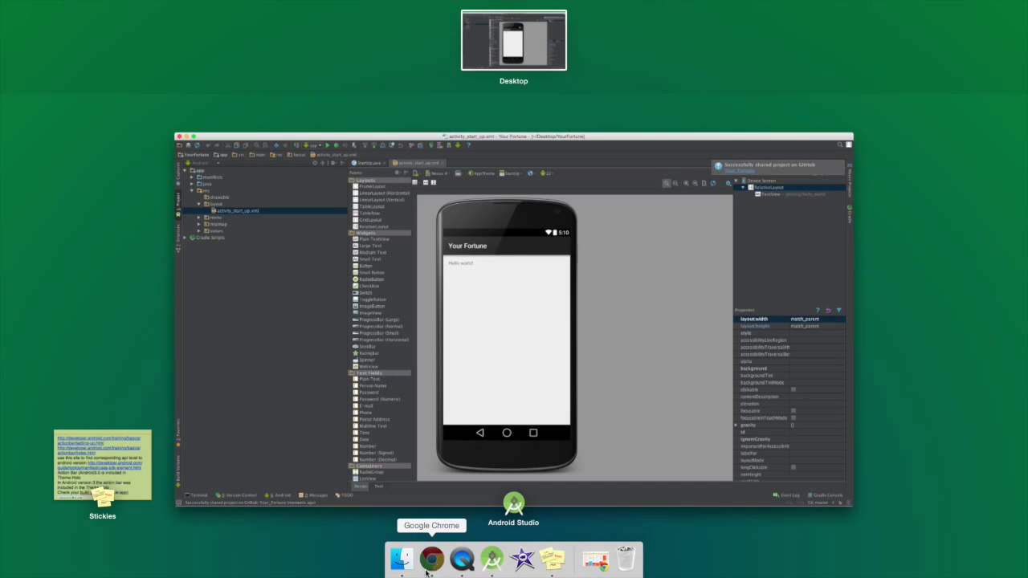
Step: In Chrome, browse the Your_Fortune repository down through app/src/main/java to the yourfortune package
left_click(431, 560)
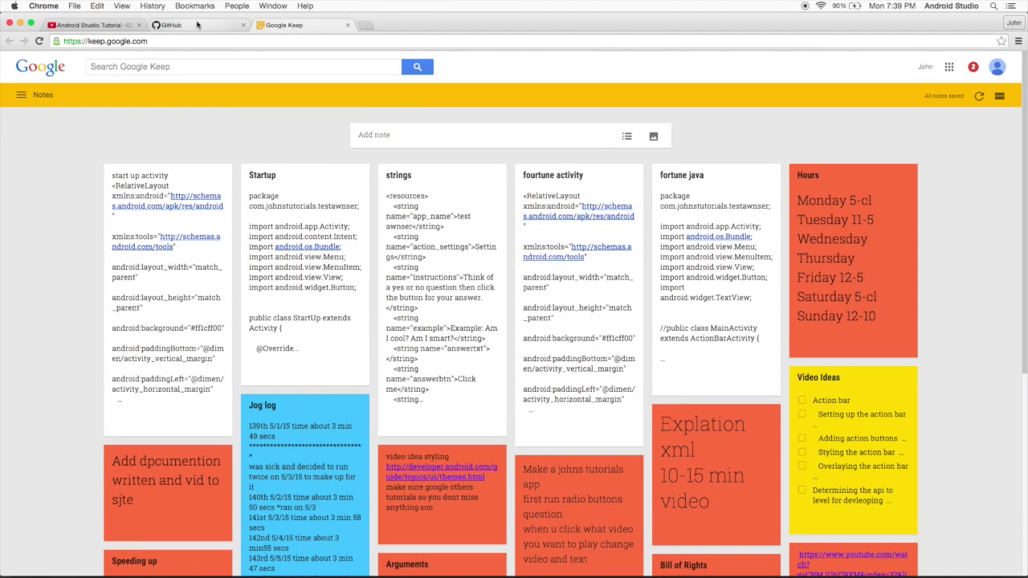
left_click(168, 25)
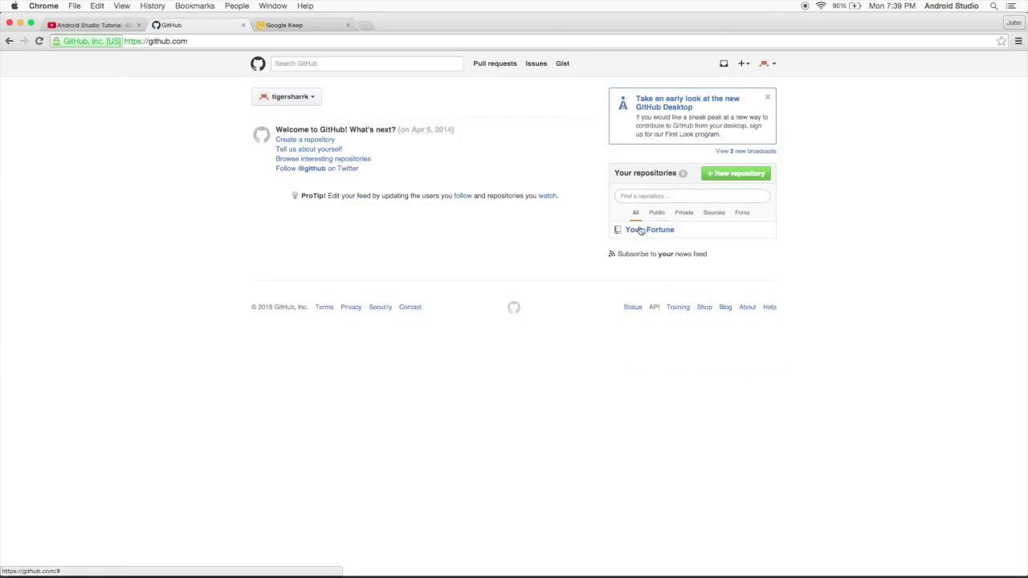
left_click(650, 230)
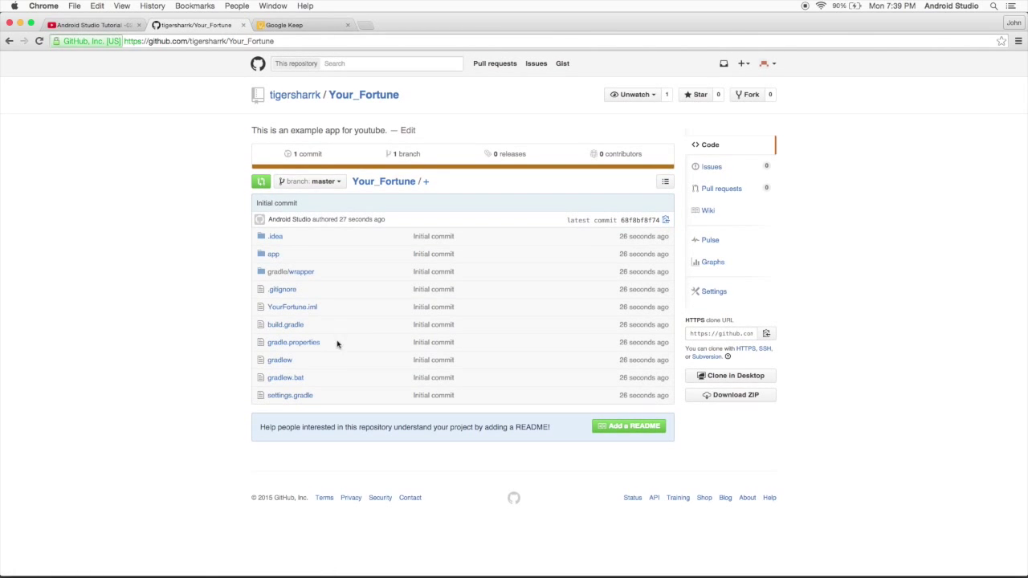
left_click(273, 254)
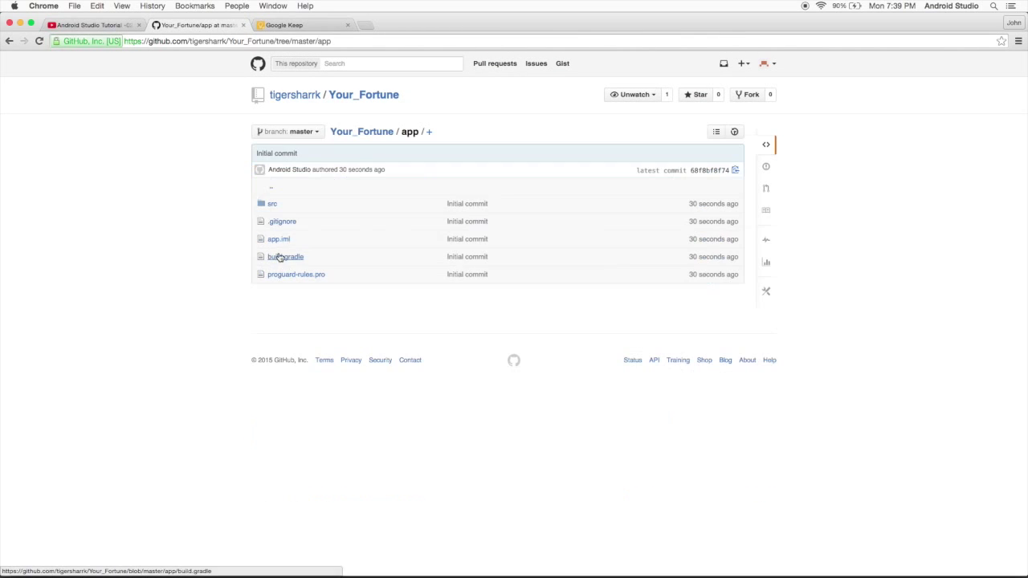
left_click(273, 203)
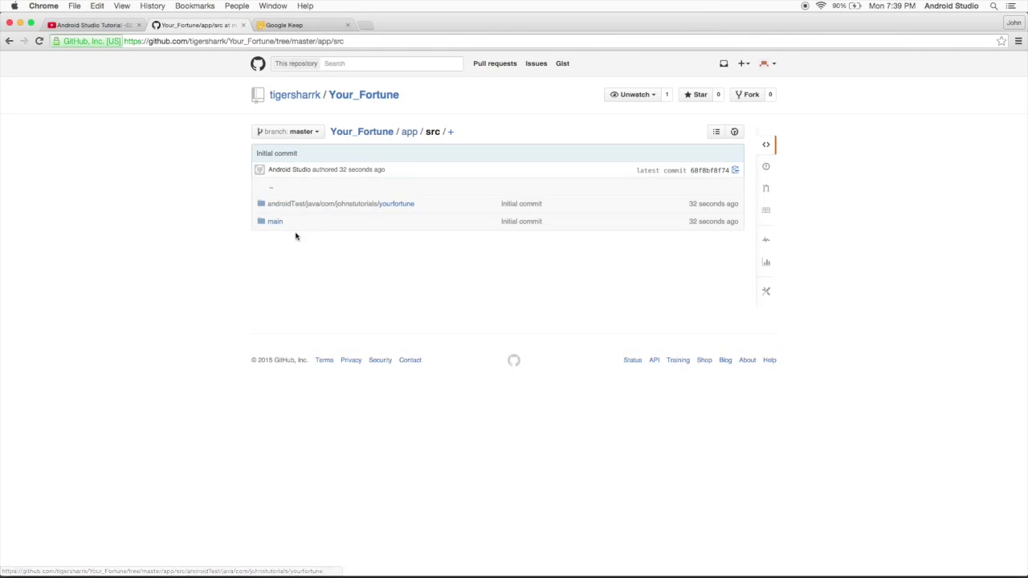
left_click(275, 222)
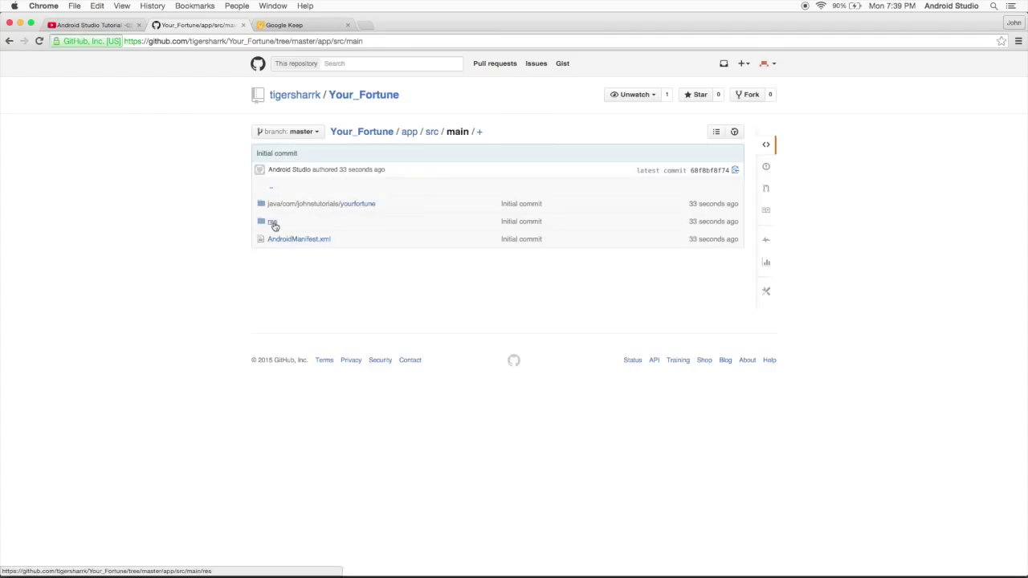
left_click(273, 221)
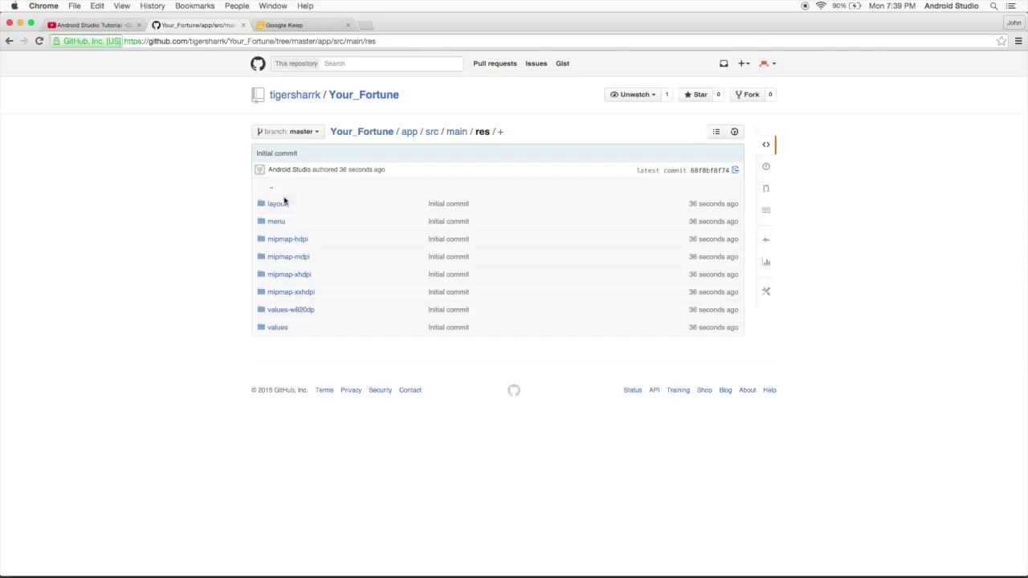
left_click(456, 132)
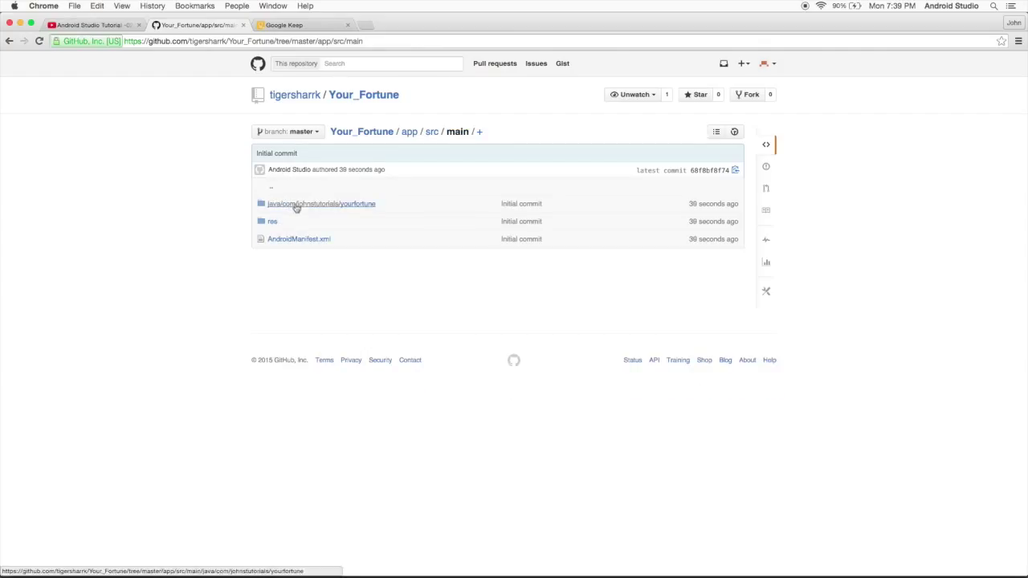
left_click(321, 202)
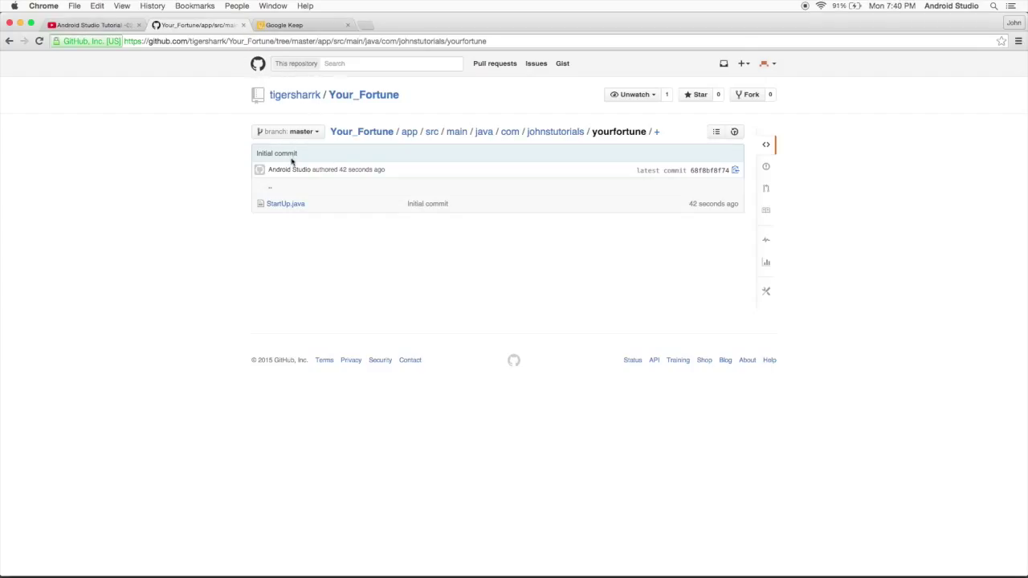
Step: Open StartUp.java on GitHub in edit mode and look through its code
left_click(286, 203)
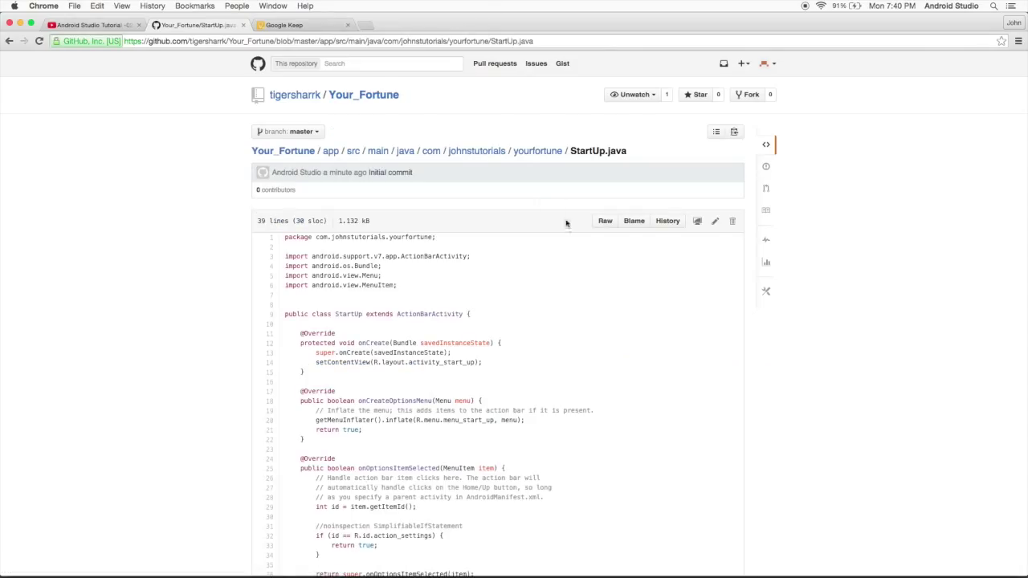
left_click(715, 221)
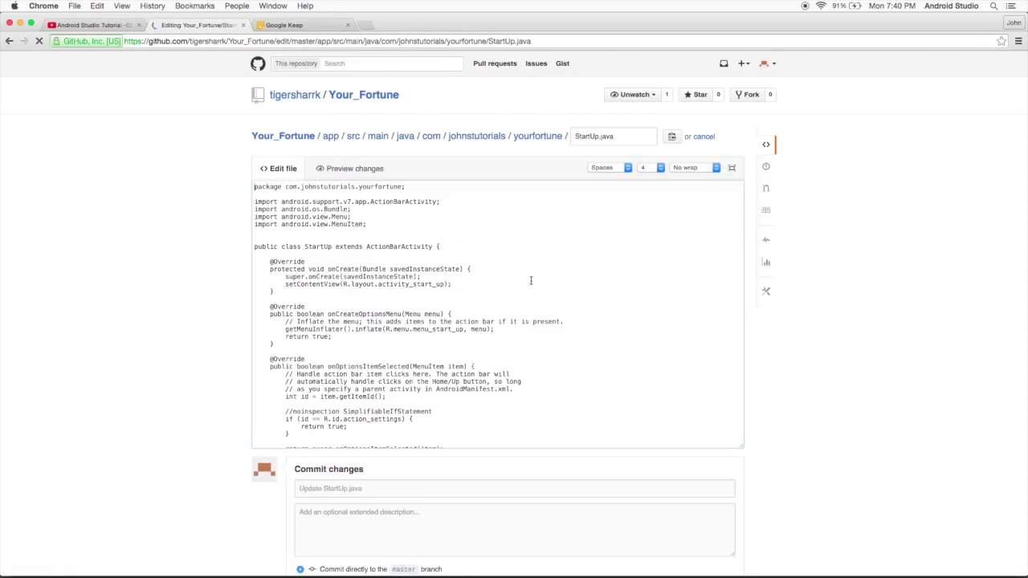
scroll("down", 3)
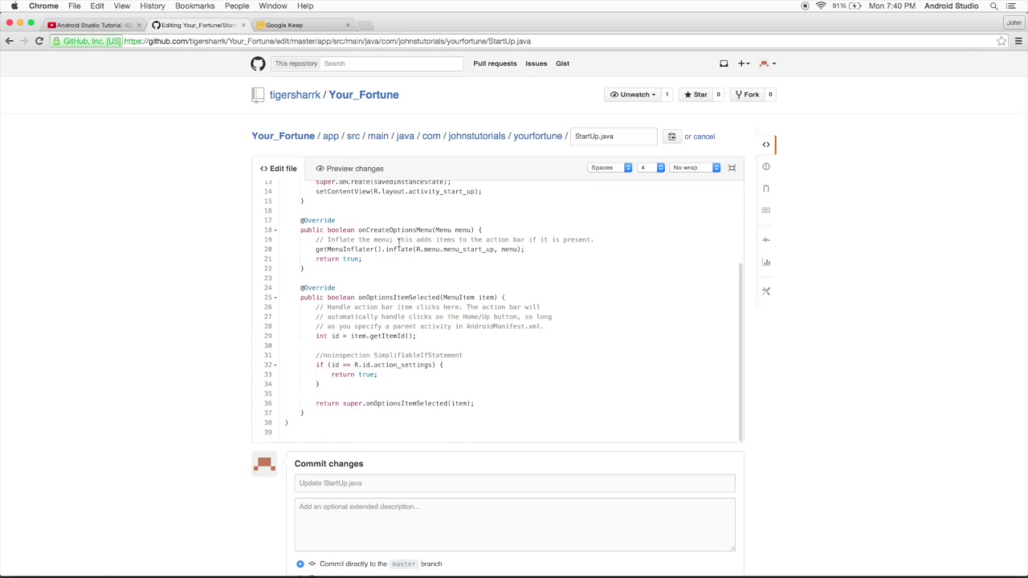
scroll("down", 3)
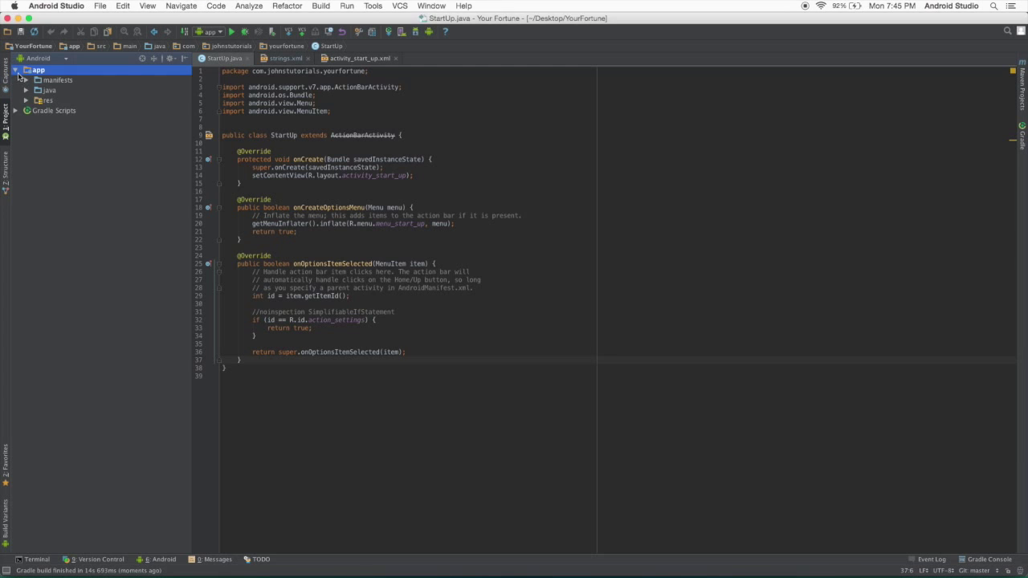
Step: Switch the Project pane to Android view and open res/values/strings.xml
left_click(20, 70)
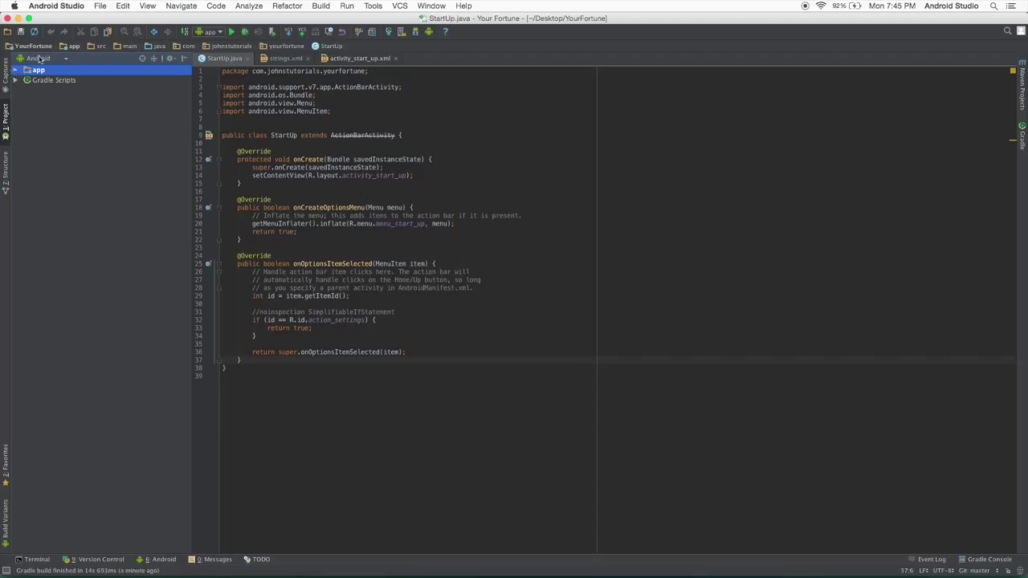
left_click(38, 58)
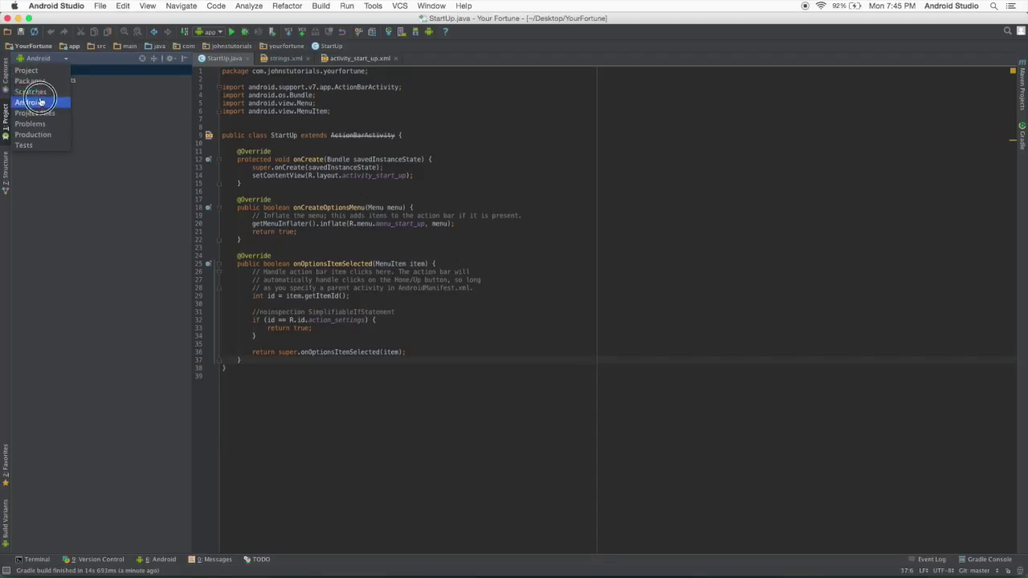
left_click(29, 102)
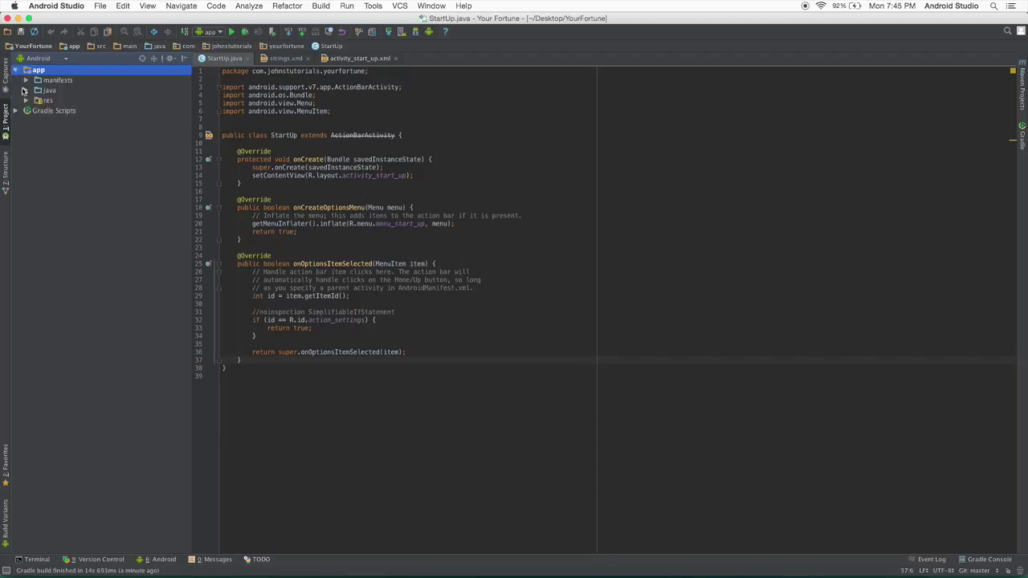
left_click(26, 99)
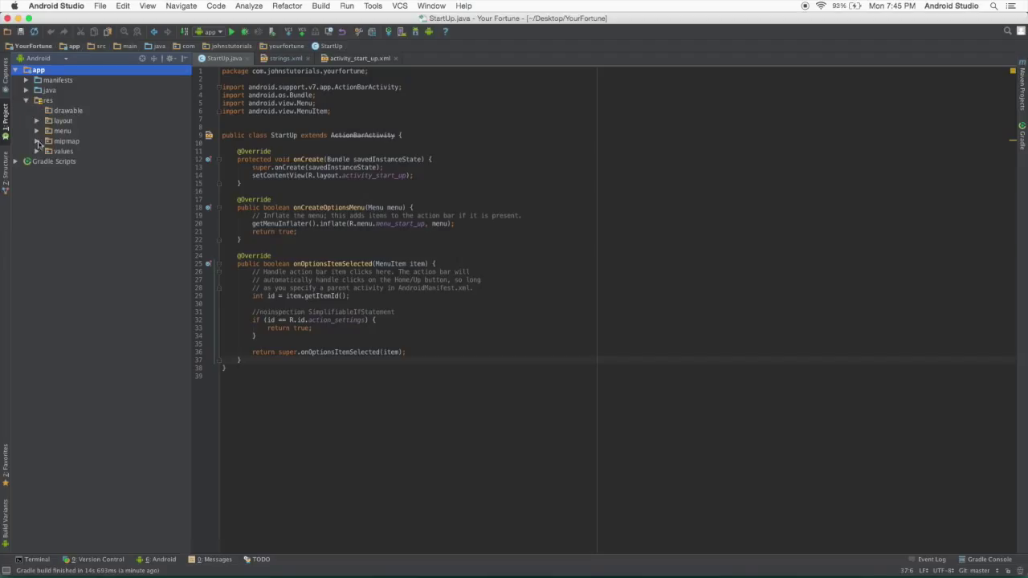
left_click(63, 151)
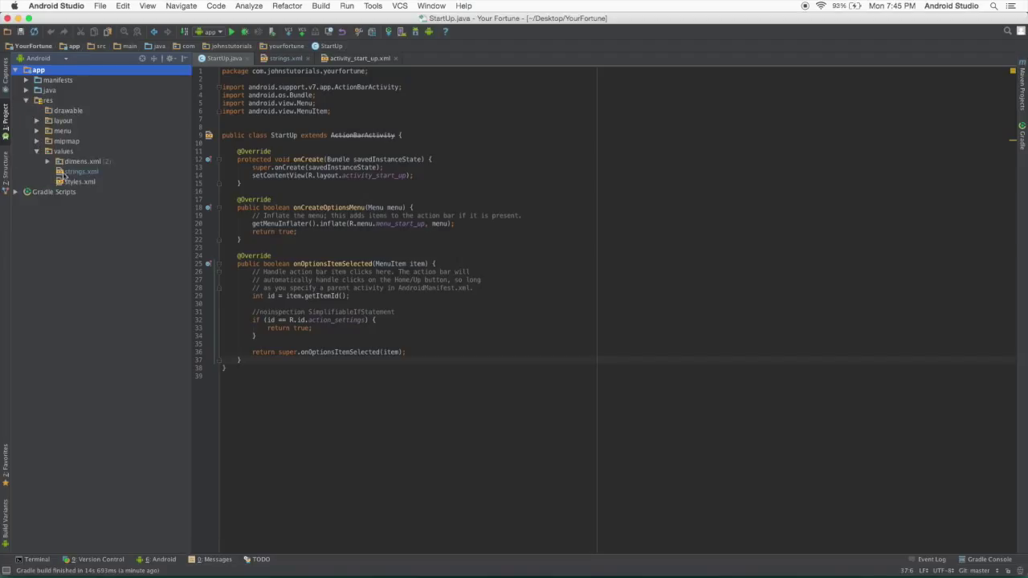
double_click(81, 171)
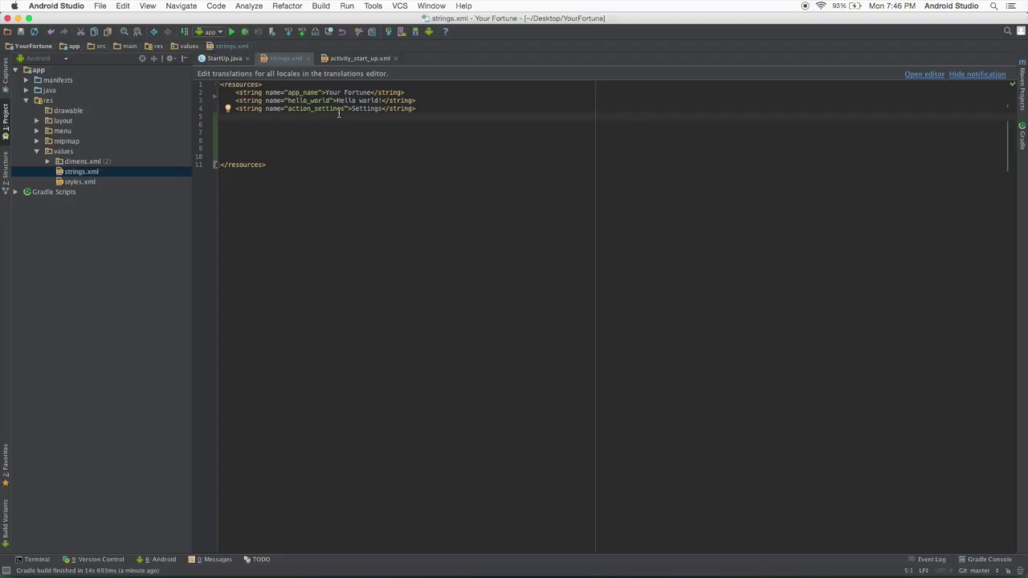
Step: Add instructions, example, answertxt and 'Click here to Begin having fun!' string resources
type("<string name=\"instructions\">Think of a yes or no question then click the button for your answer.</string>")
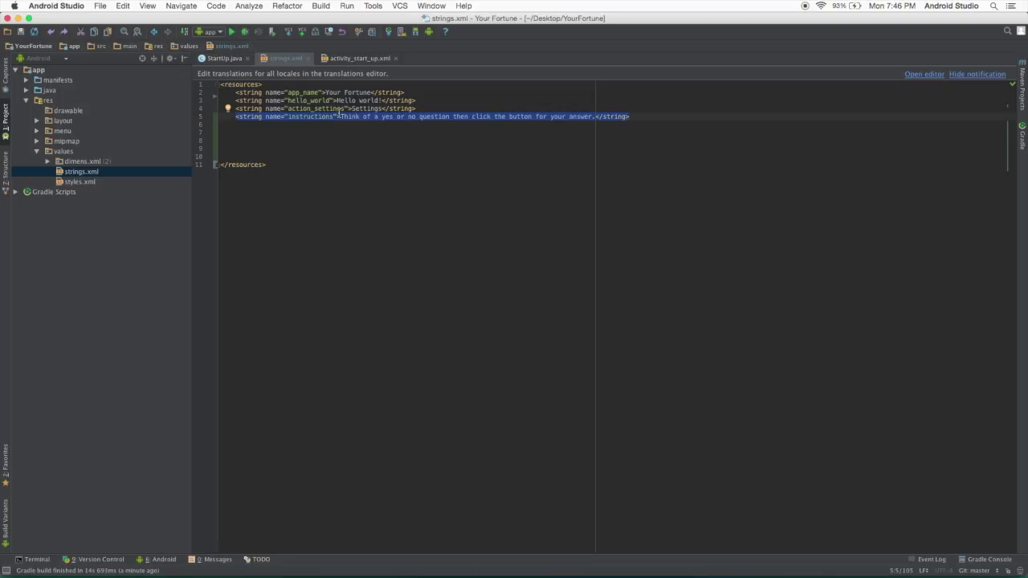
type("<string name=\"example\">Example: Am I cool? Am I smart?</string>")
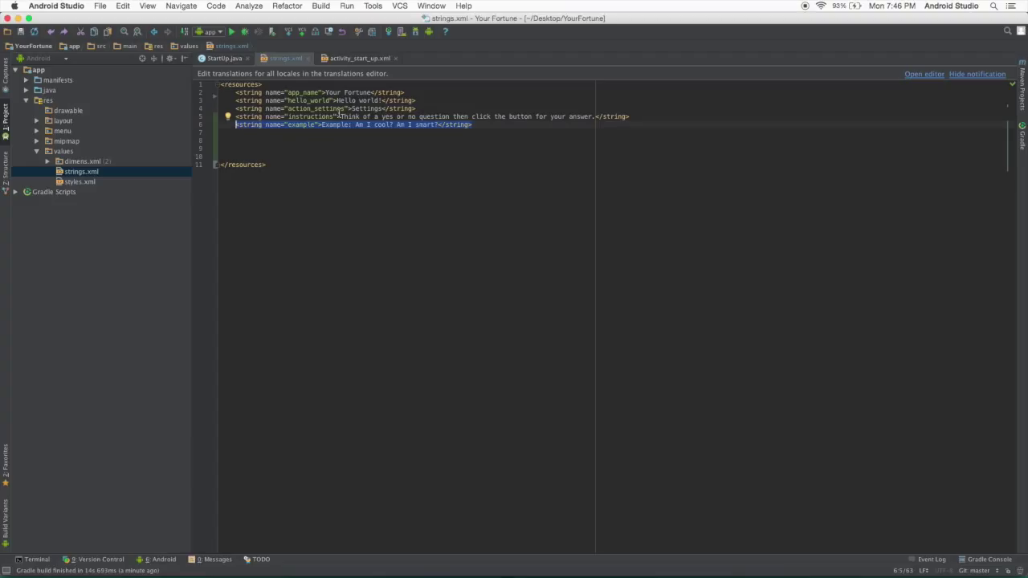
type("<string name=\"answertxt\"></string>")
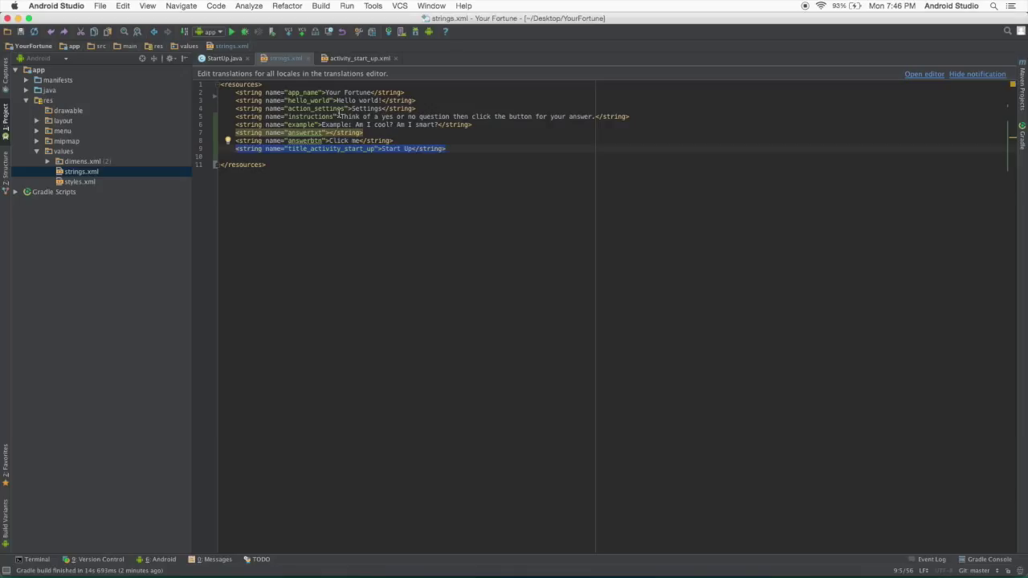
type("<string name=\"beginhavingfun\">Click here to Begin having fun!</string>")
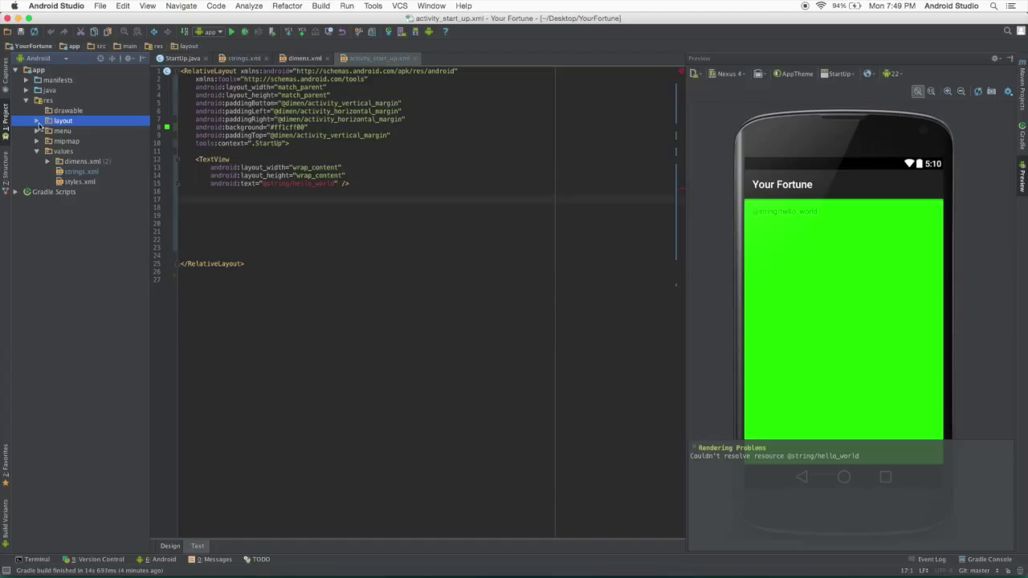
left_click(37, 120)
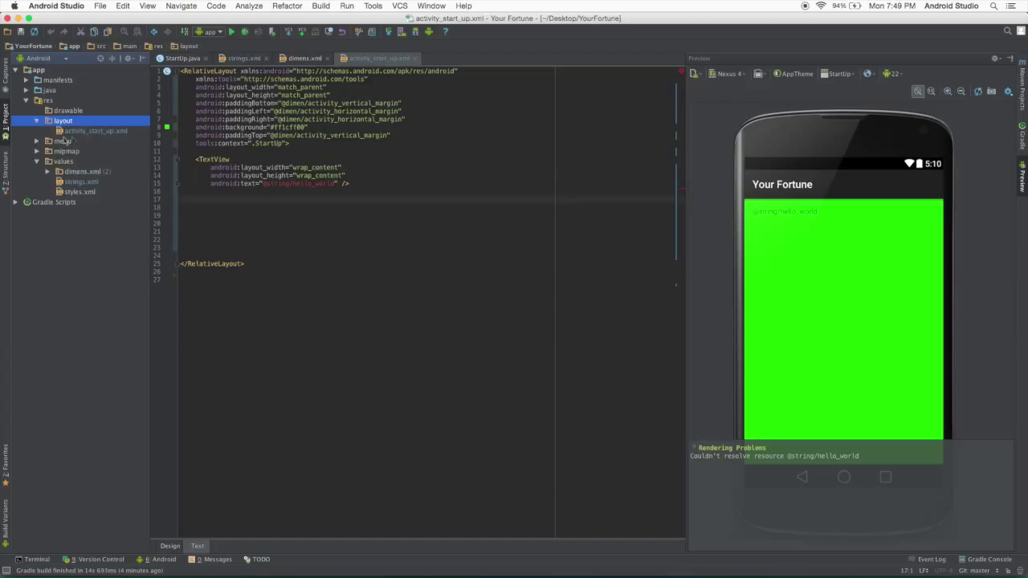
left_click(96, 131)
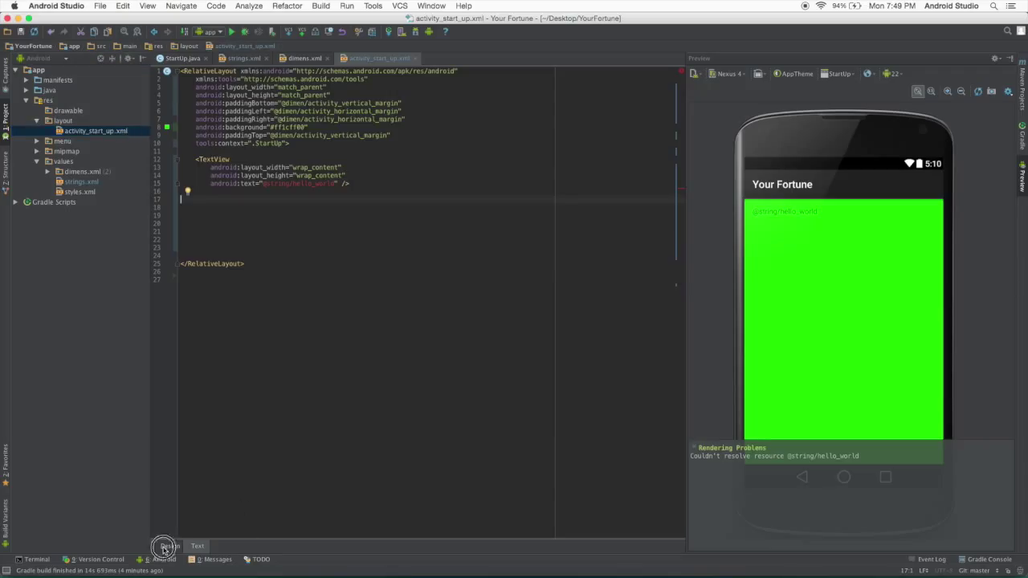
left_click(170, 546)
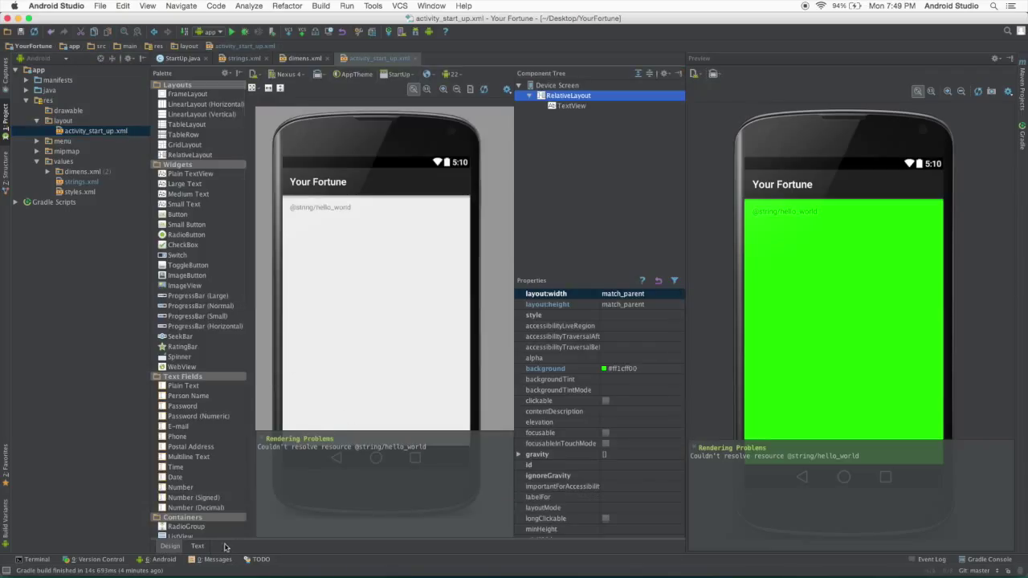
left_click(196, 546)
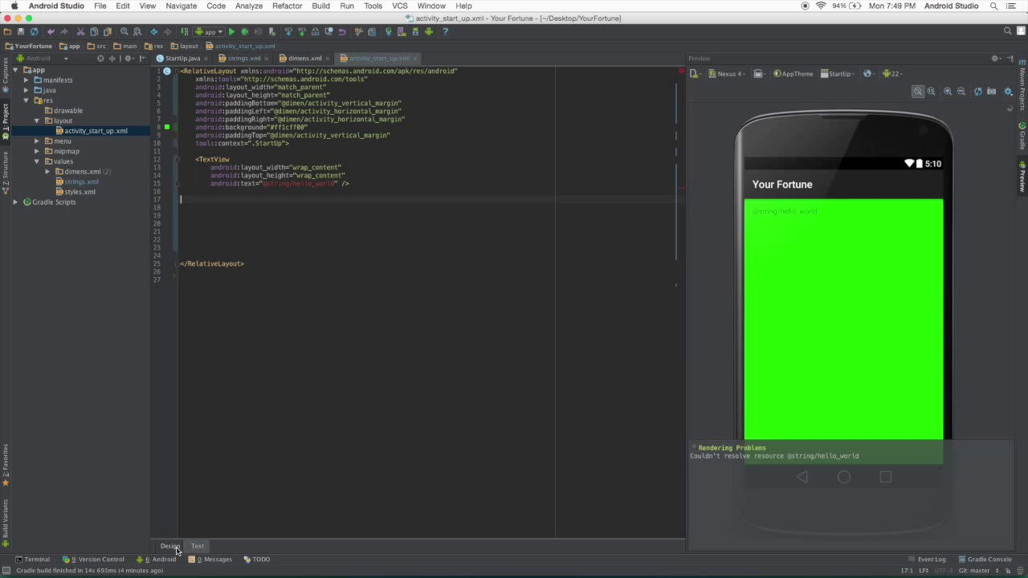
left_click(171, 547)
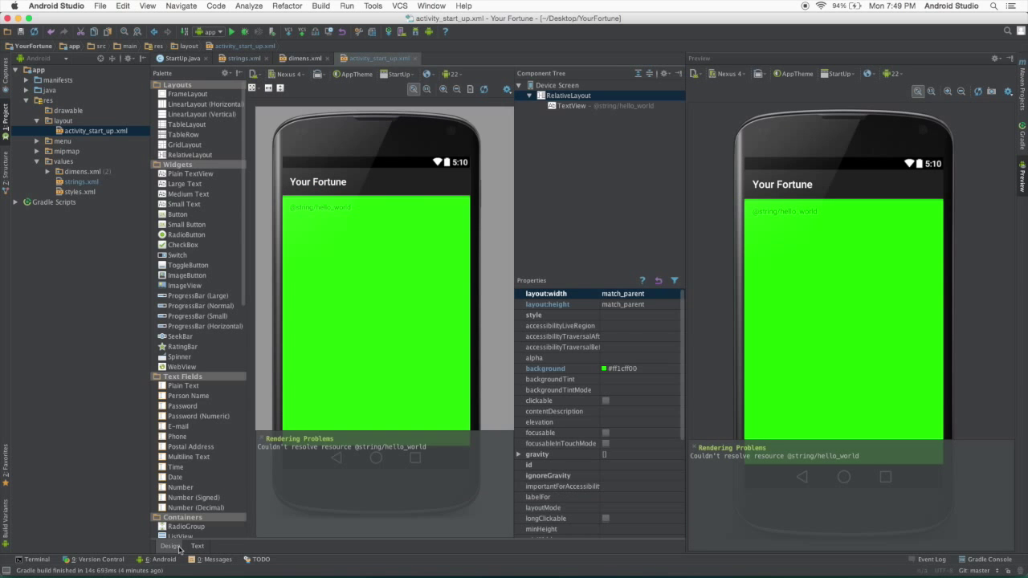
left_click(196, 546)
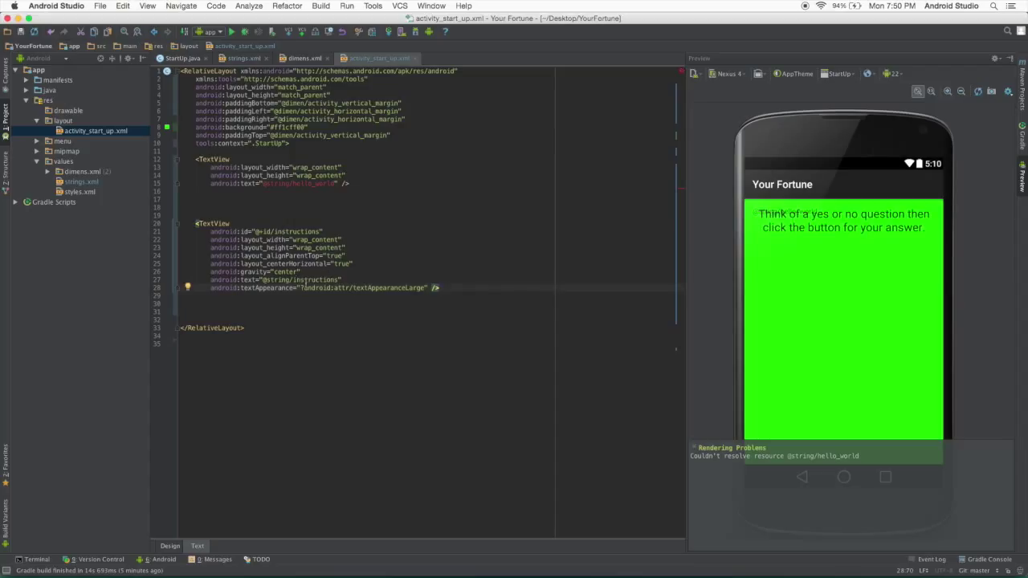
Step: Add instructions TextView, answertxt TextView, begin Button and another TextView to activity_start_up.xml
left_click(81, 182)
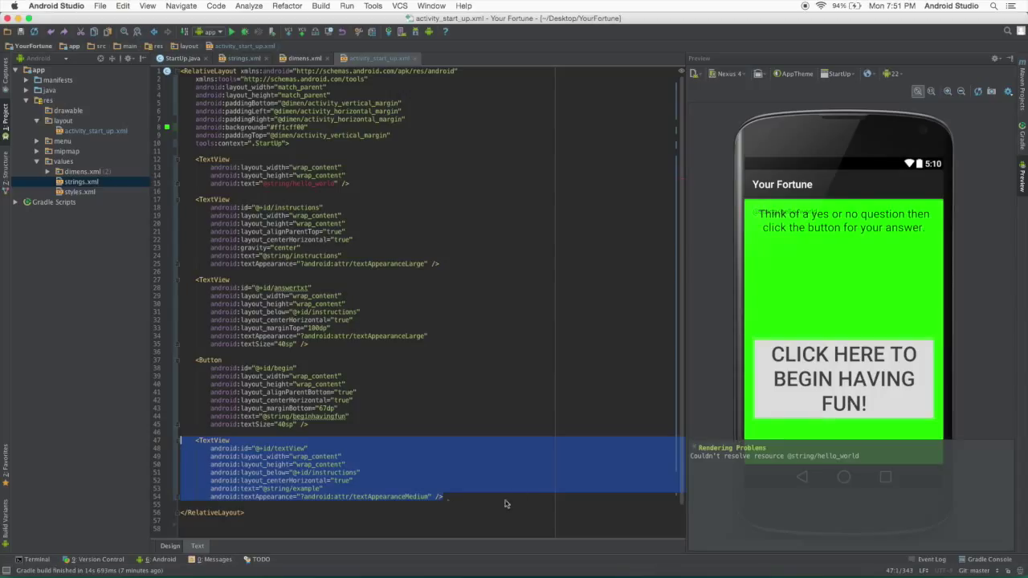
mouse_move(355, 514)
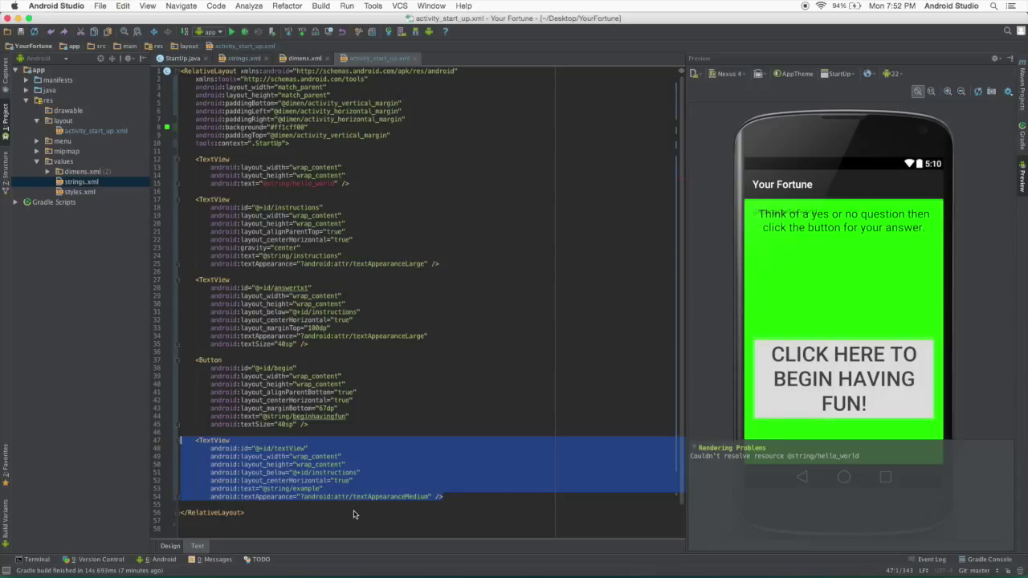
mouse_move(415, 347)
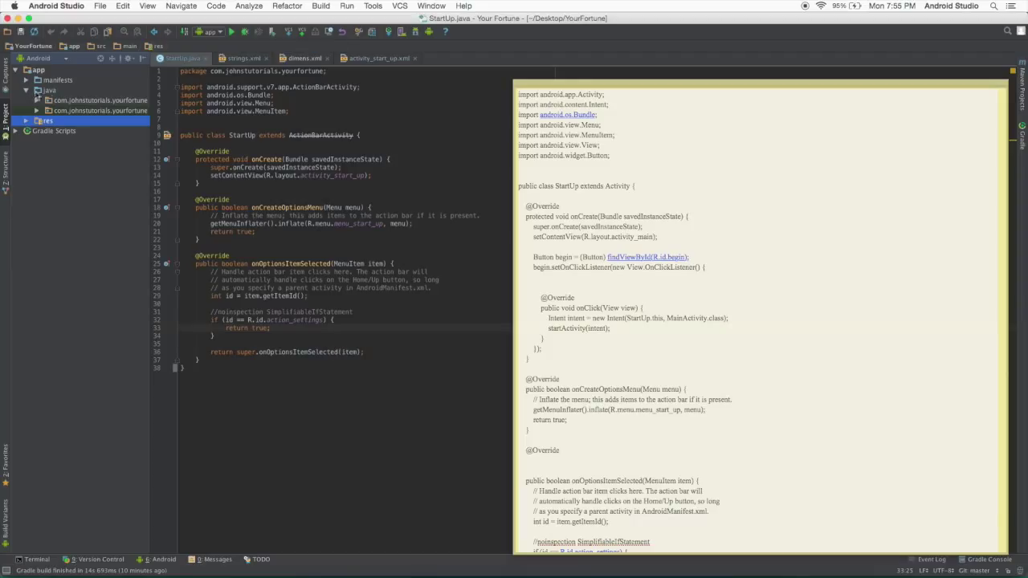
Step: Expand java > com.johnstutorials.yourfortune in the Project panel to reveal StartUp
left_click(100, 99)
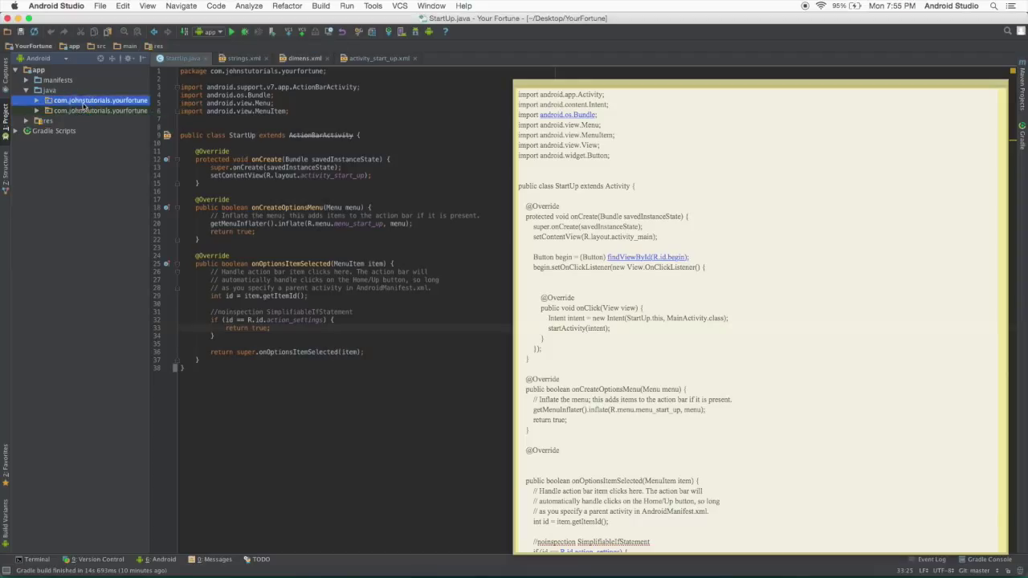
left_click(96, 100)
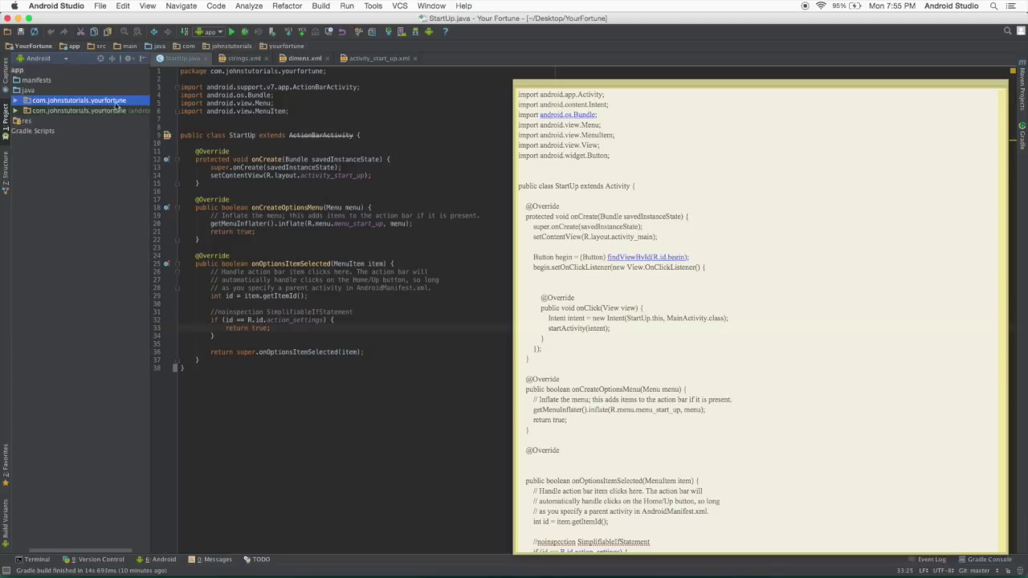
left_click(79, 109)
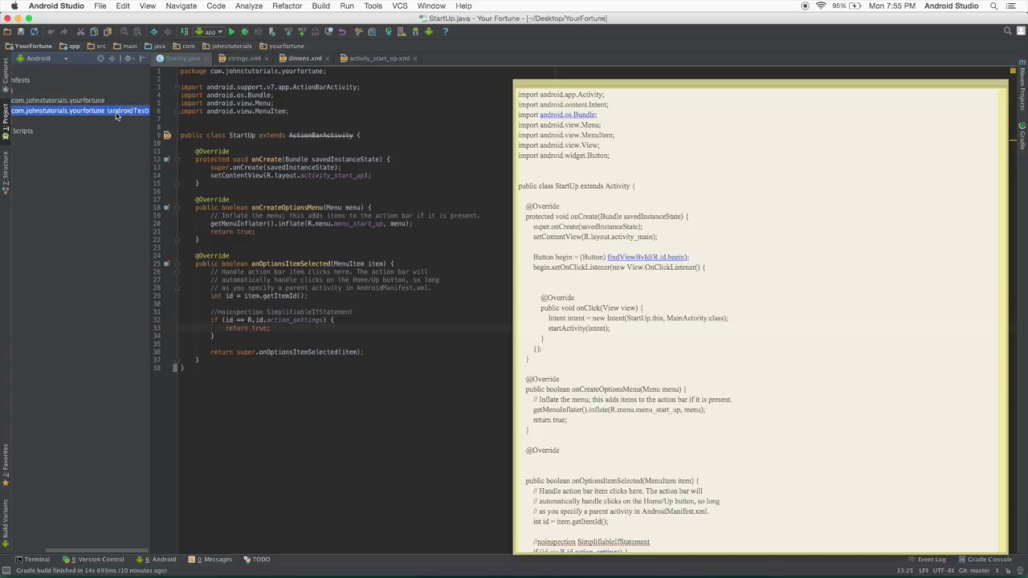
left_click(58, 100)
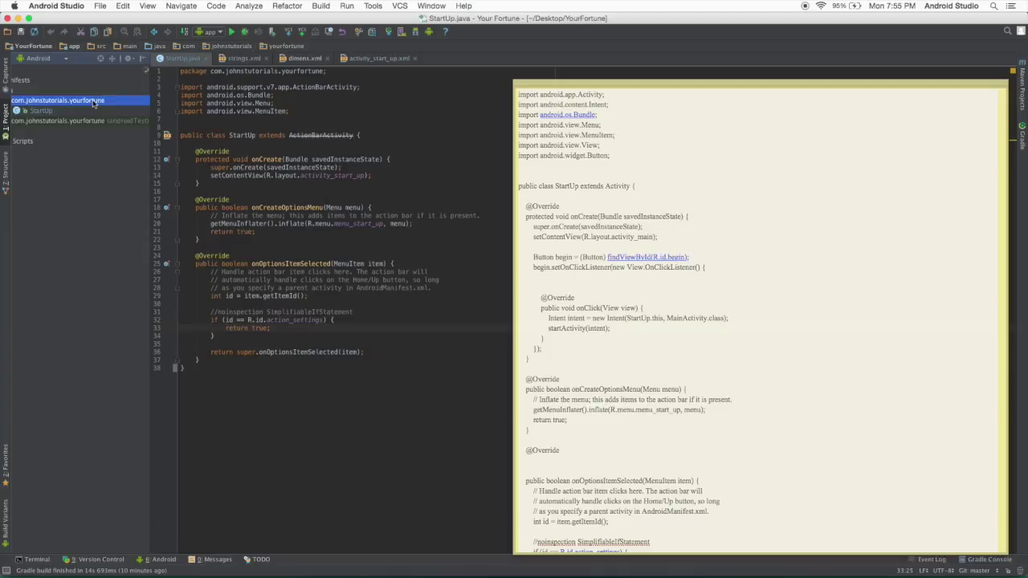
left_click(77, 109)
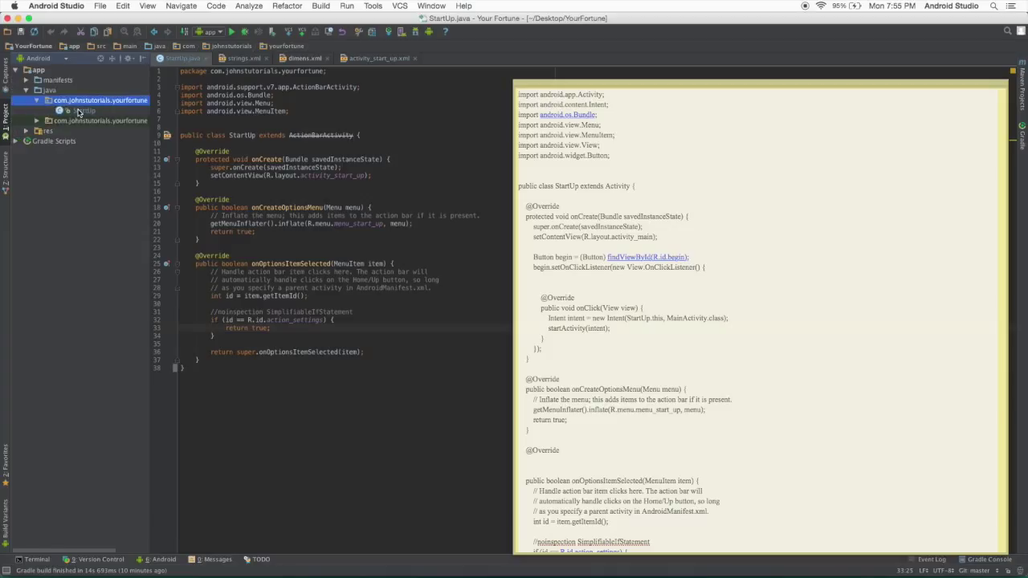
left_click(83, 111)
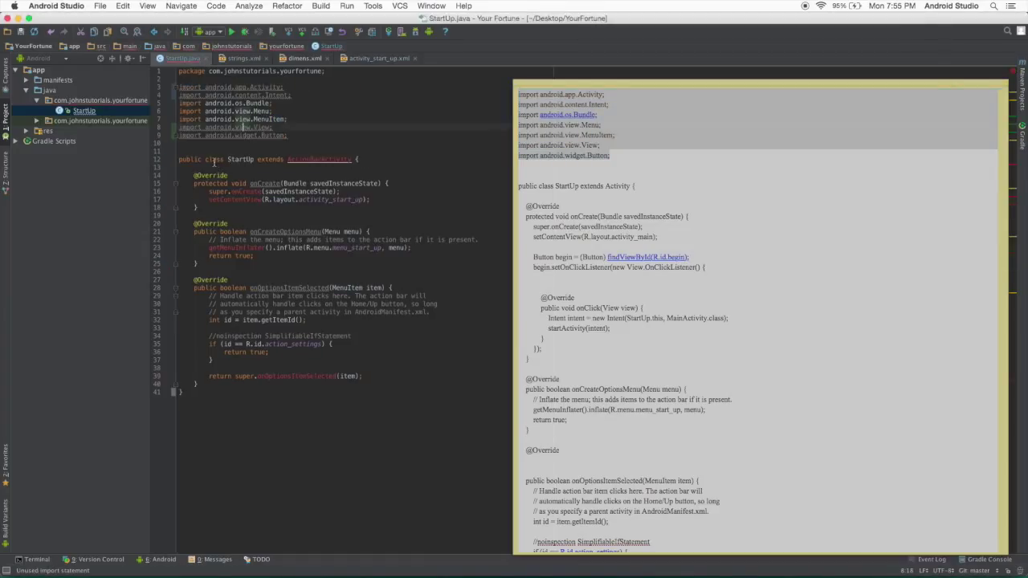
mouse_move(318, 159)
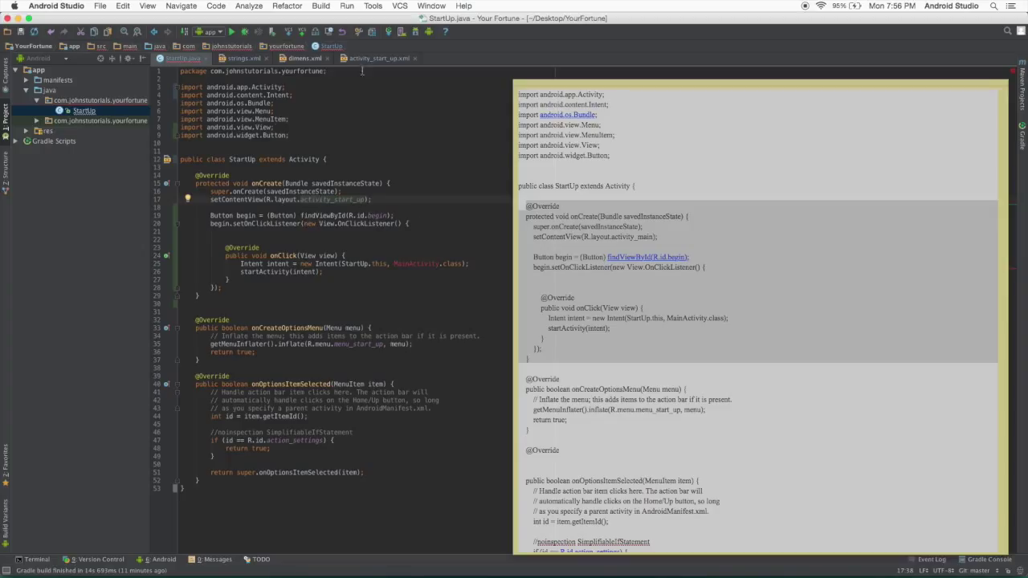
Step: In StartUp.java find Button begin and set an OnClickListener starting an Intent to MainActivity
left_click(256, 58)
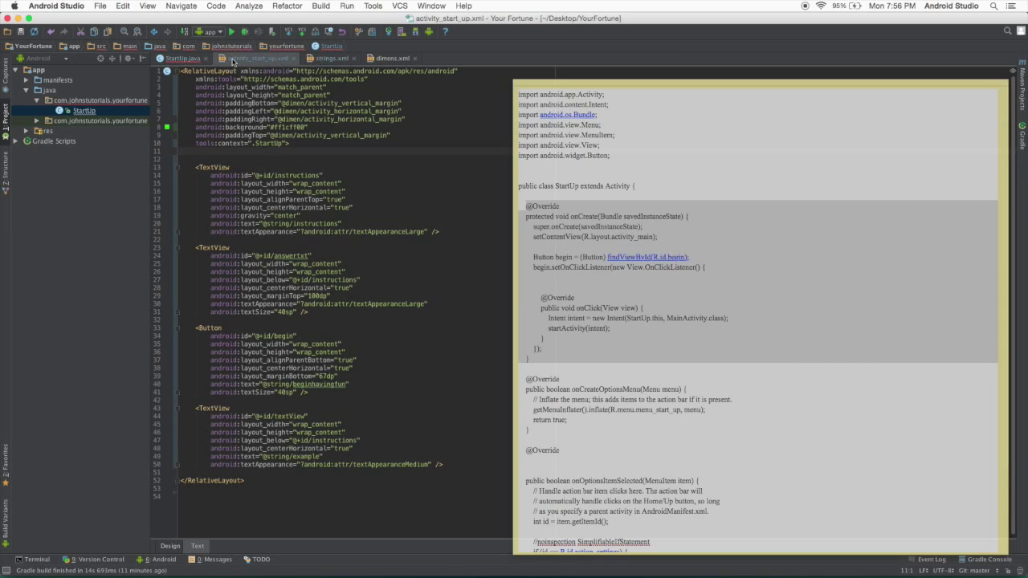
left_click(171, 546)
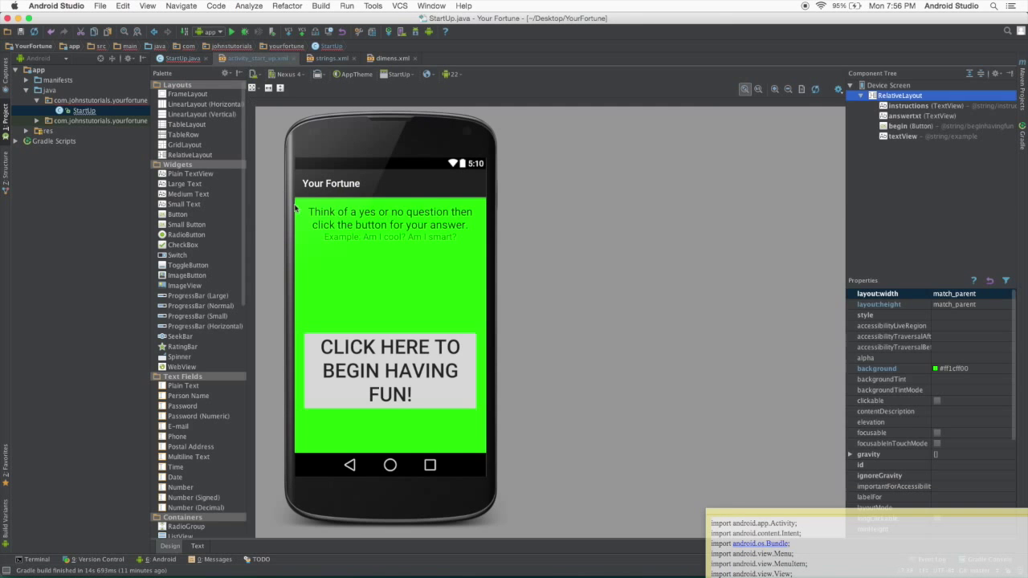
left_click(196, 546)
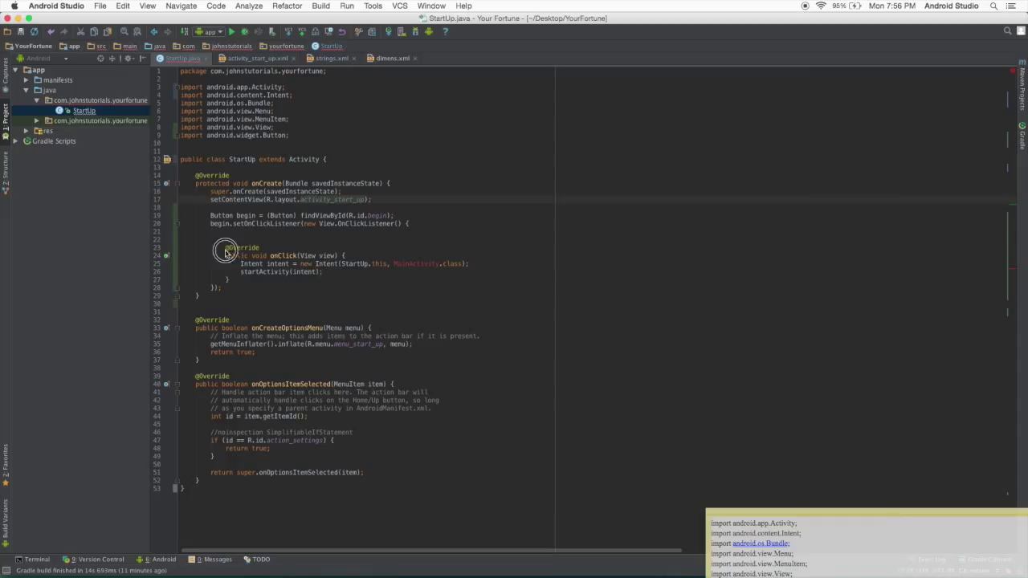
left_click_drag(225, 249, 352, 279)
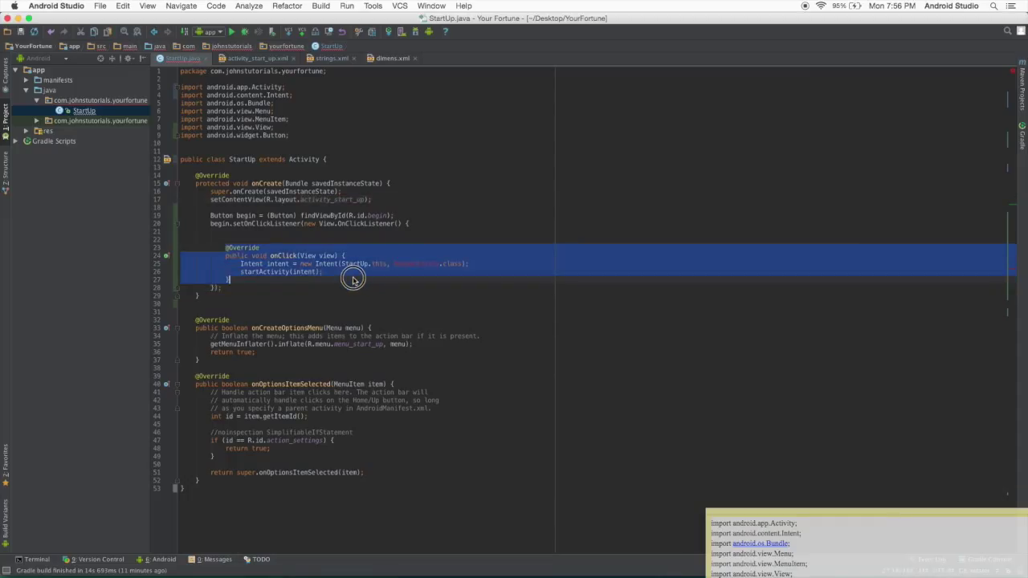
left_click(382, 488)
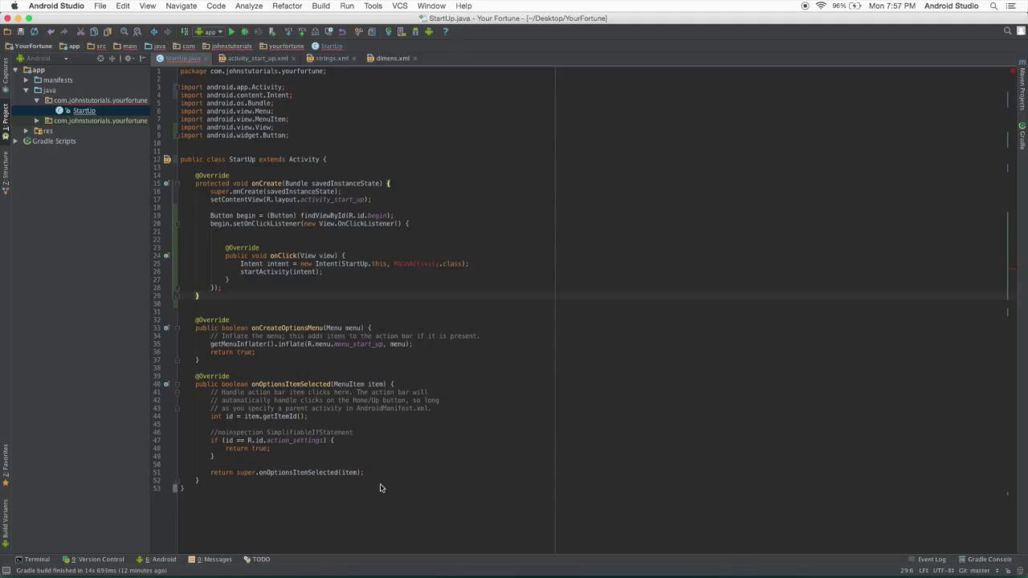
mouse_move(344, 269)
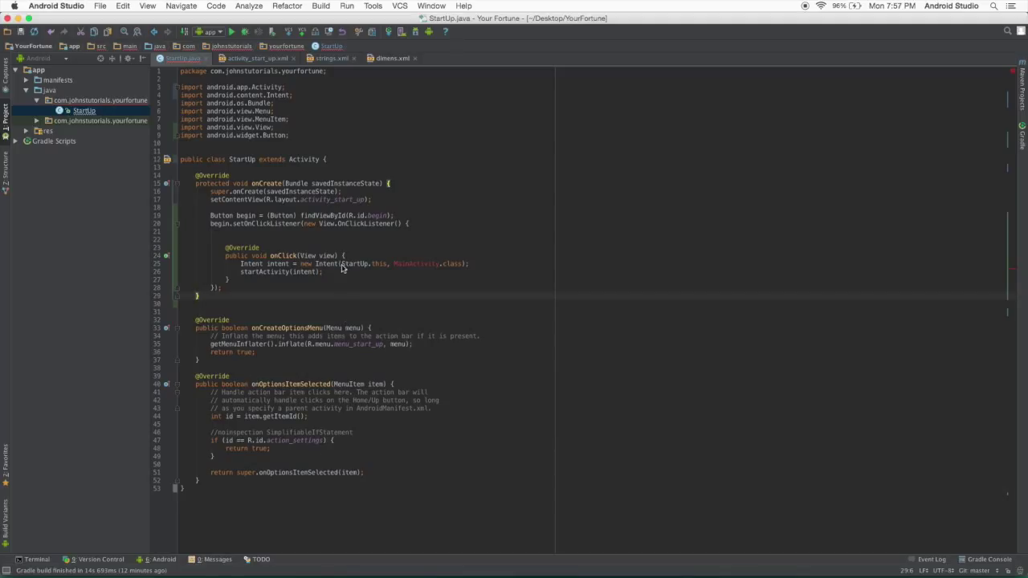
mouse_move(296, 151)
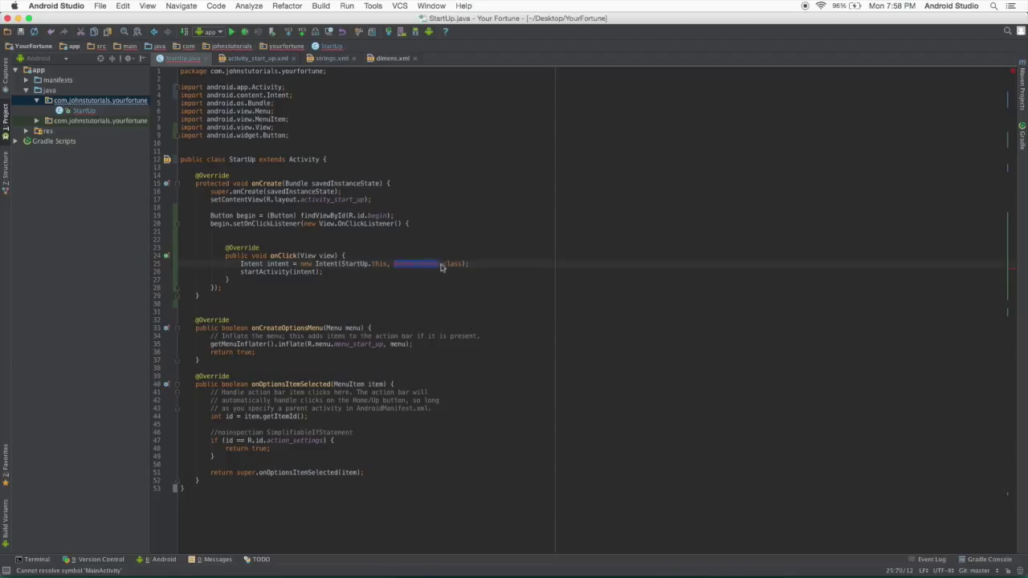
mouse_move(418, 263)
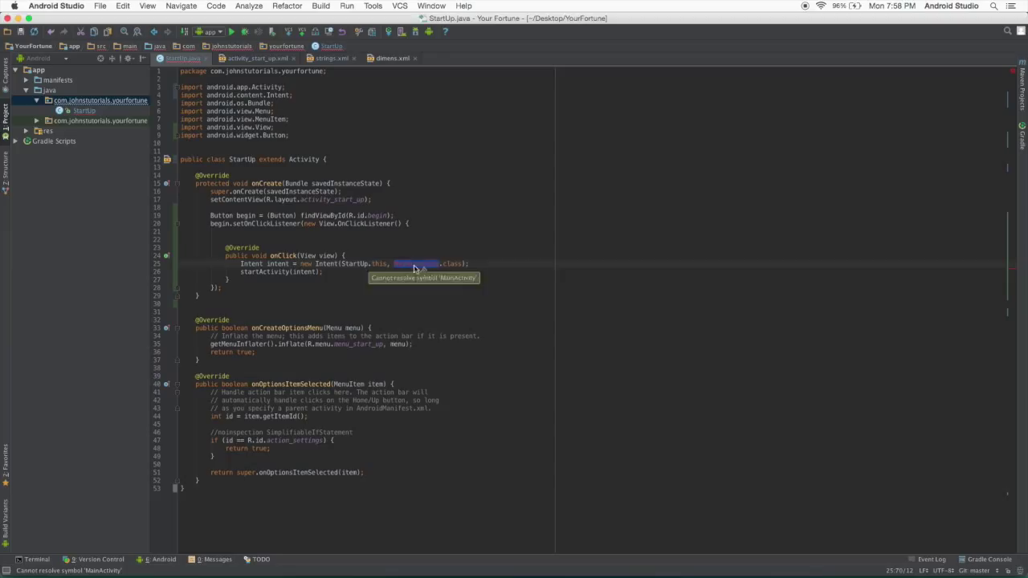
mouse_move(394, 129)
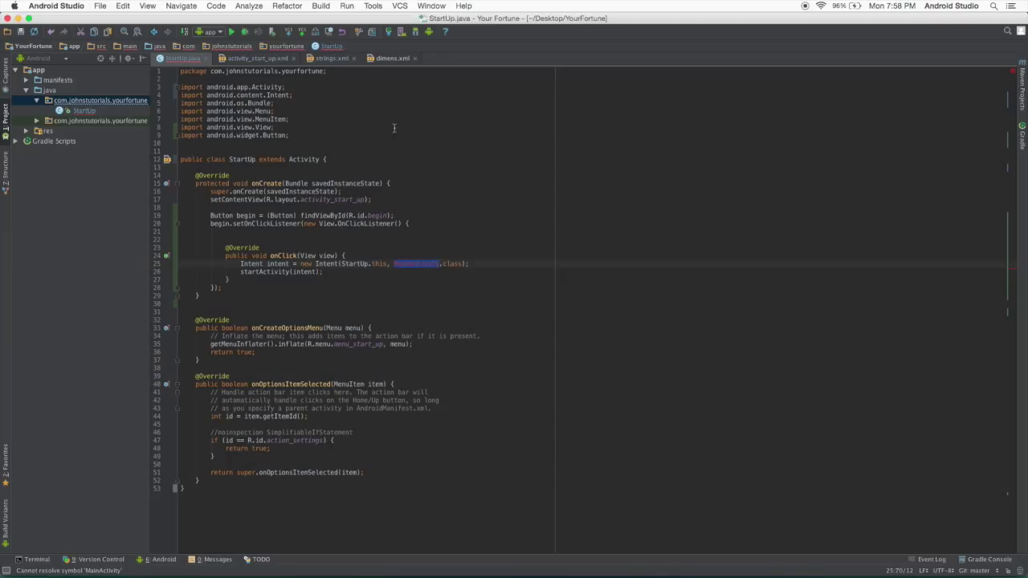
Step: Start a new Blank Activity from File > New > Activity
left_click(100, 6)
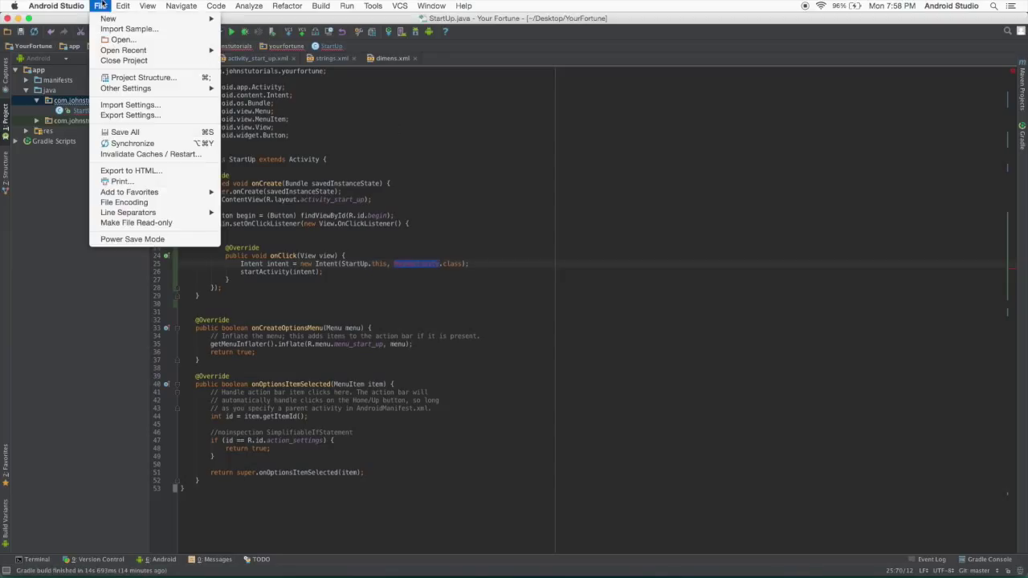
left_click(109, 17)
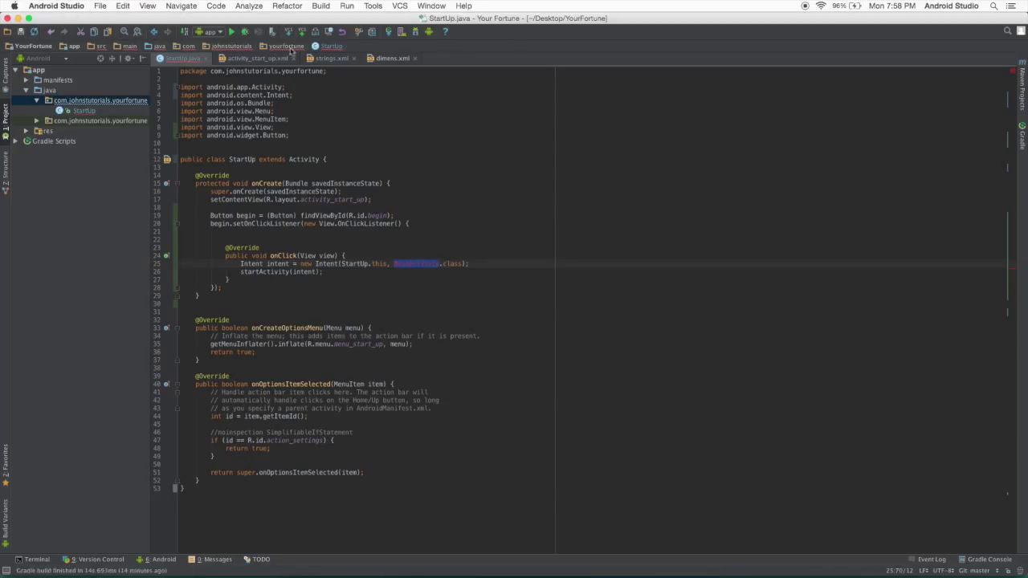
left_click(99, 6)
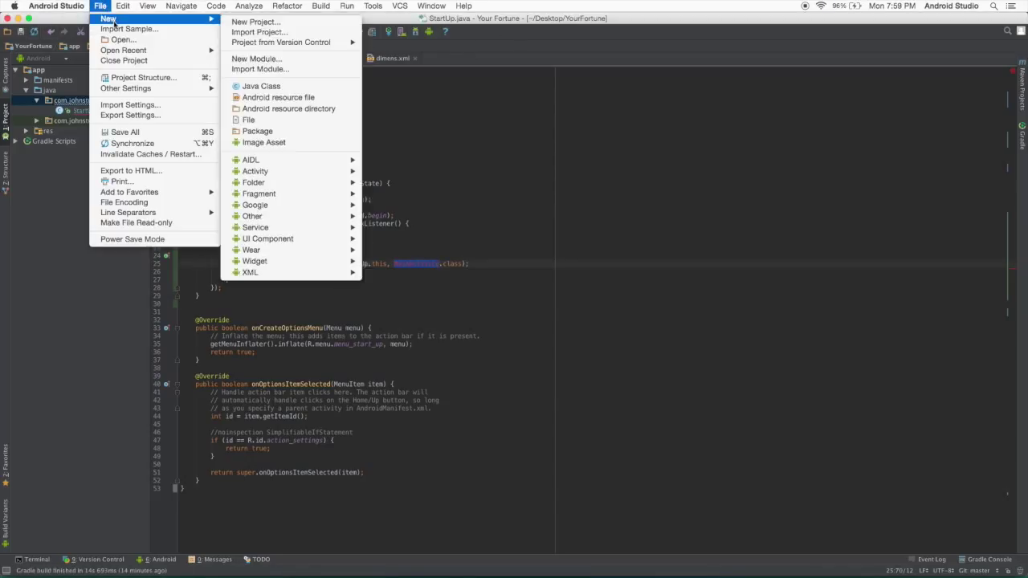
mouse_move(281, 42)
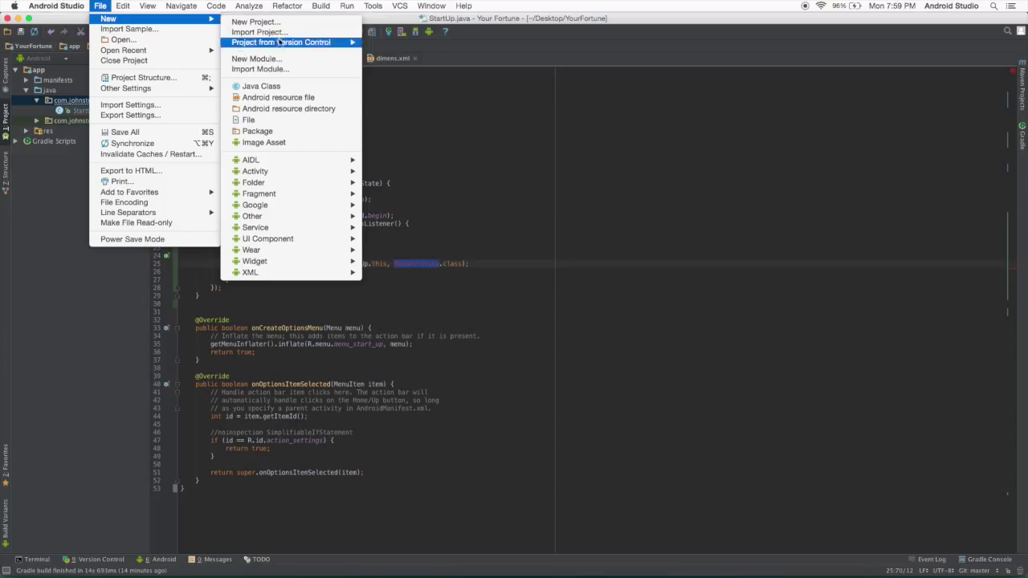
mouse_move(254, 170)
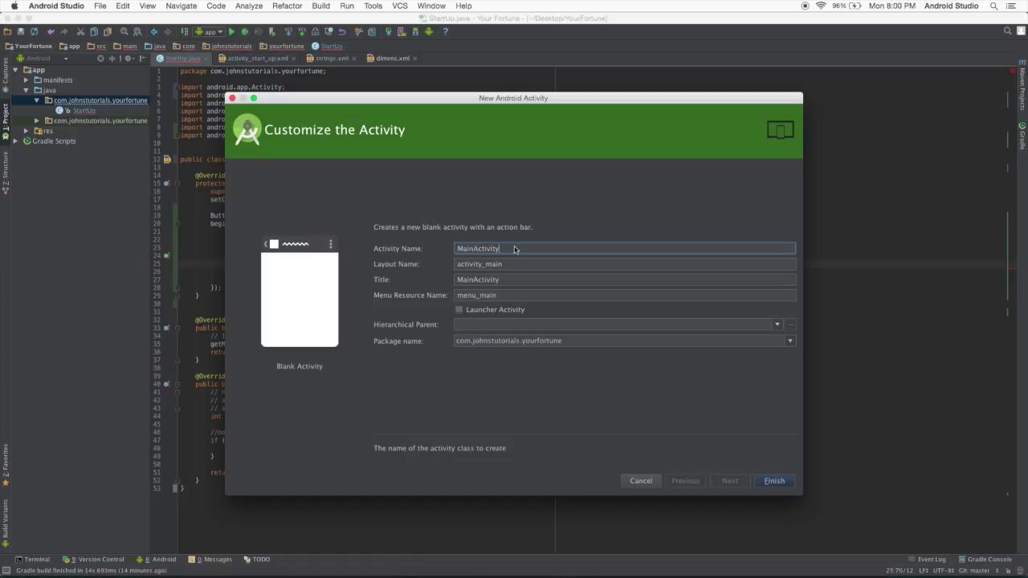
Step: Name it FortuneActivity and review the generated activity_fortune layout and title
type("For")
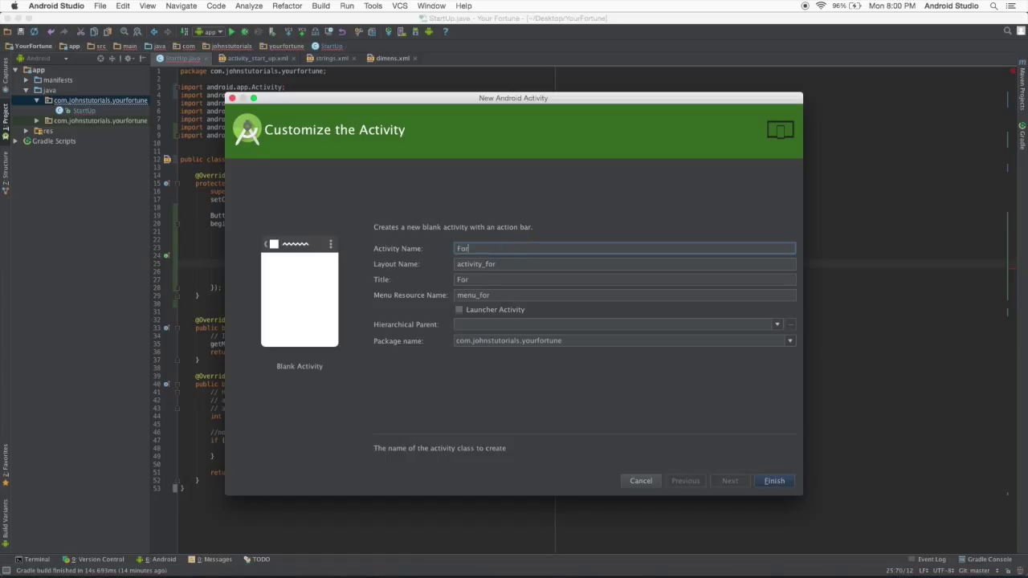
type("Fortune Ac")
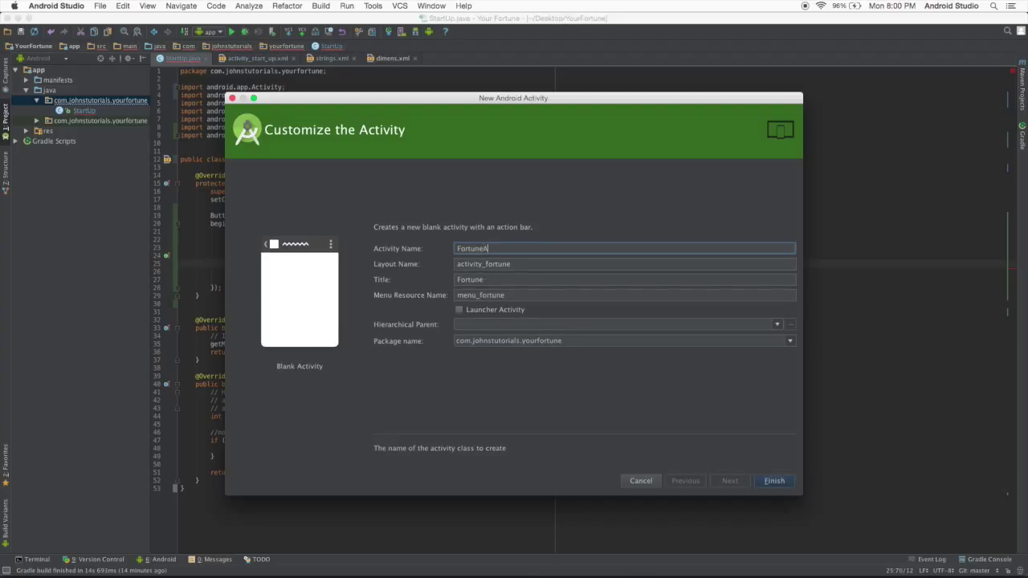
type("ctivity")
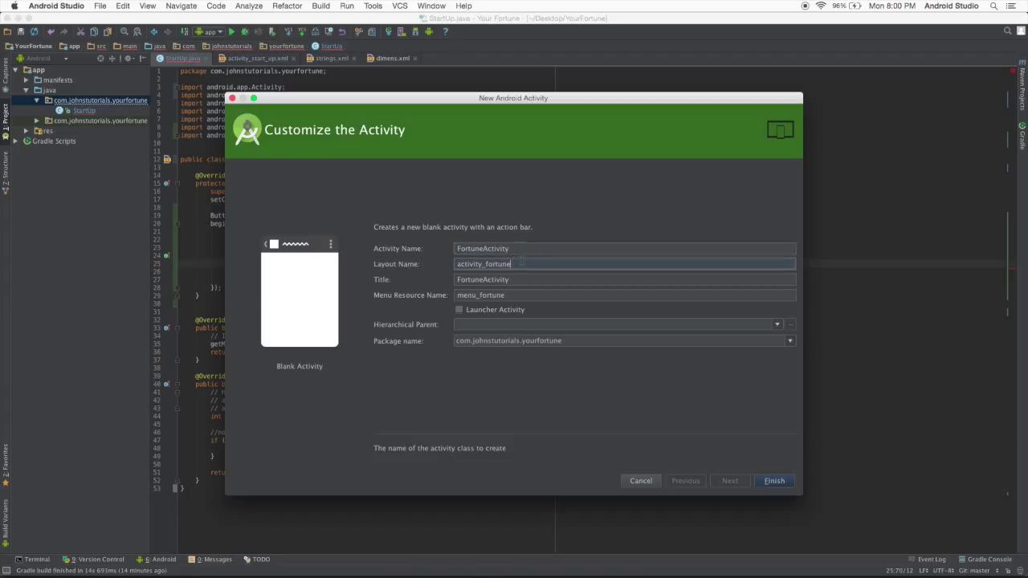
left_click(625, 280)
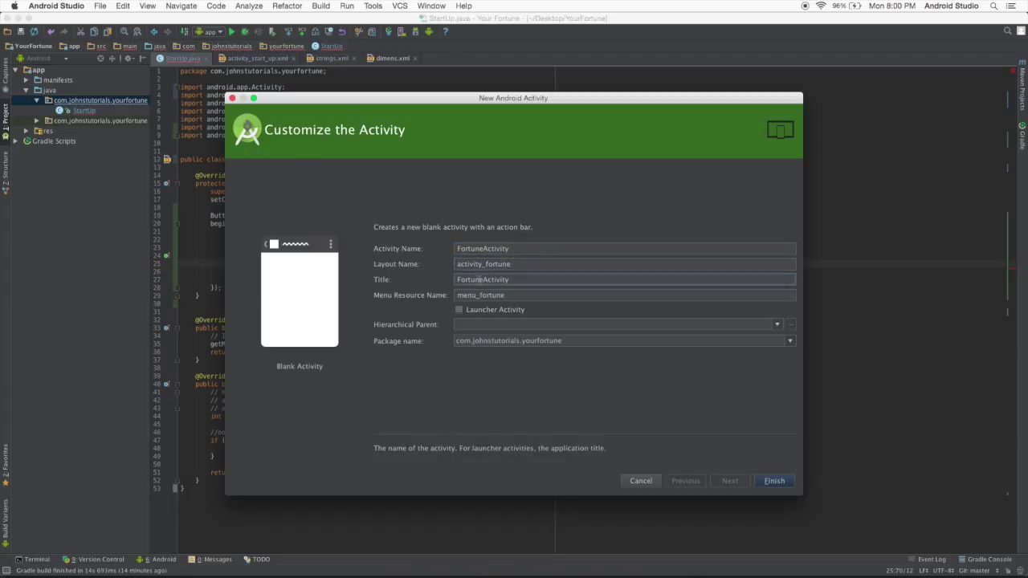
left_click(625, 279)
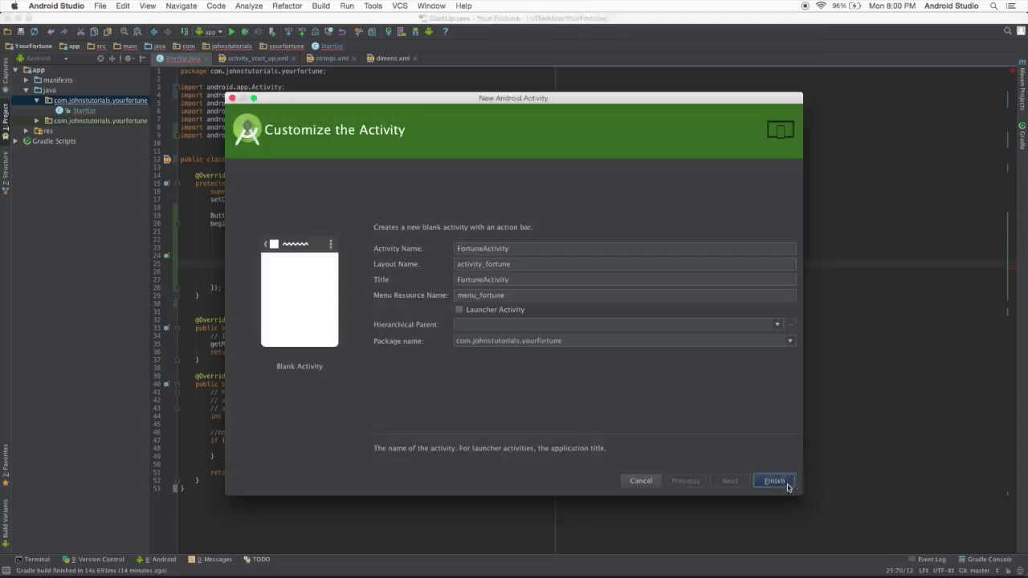
Step: Finish creating FortuneActivity and add its Java, layout and menu files to Git
left_click(773, 480)
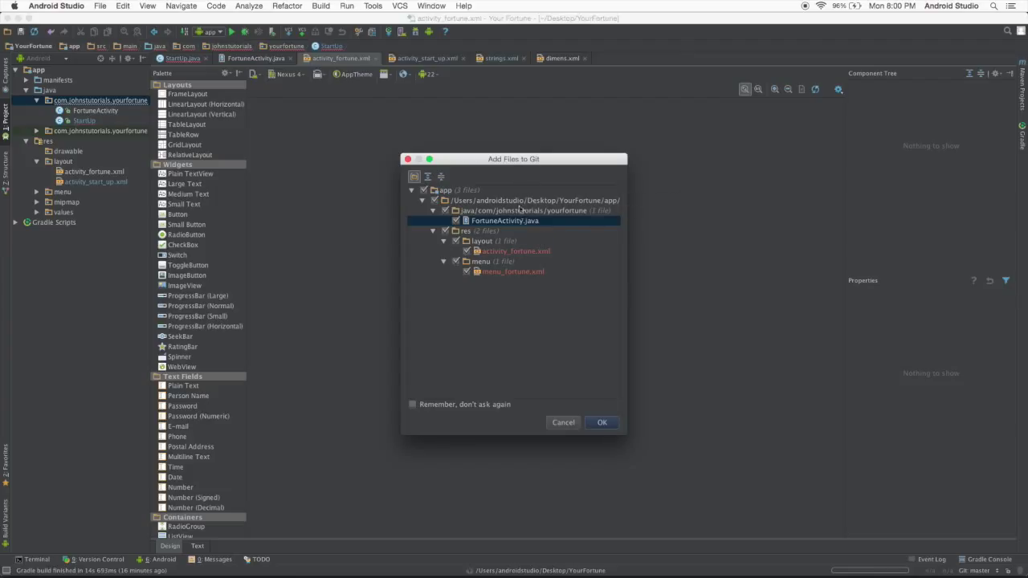
mouse_move(585, 364)
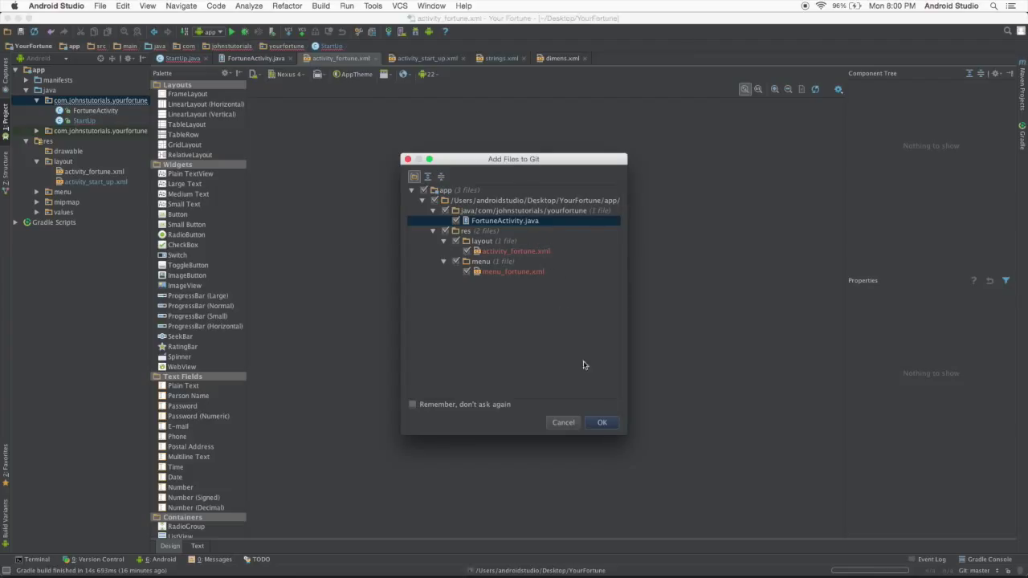
left_click(601, 423)
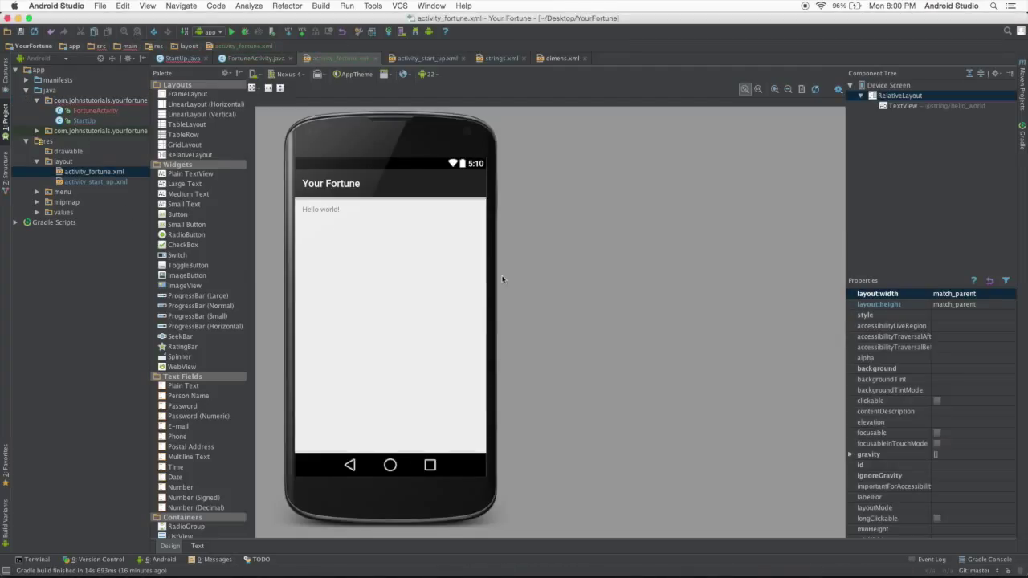
mouse_move(514, 267)
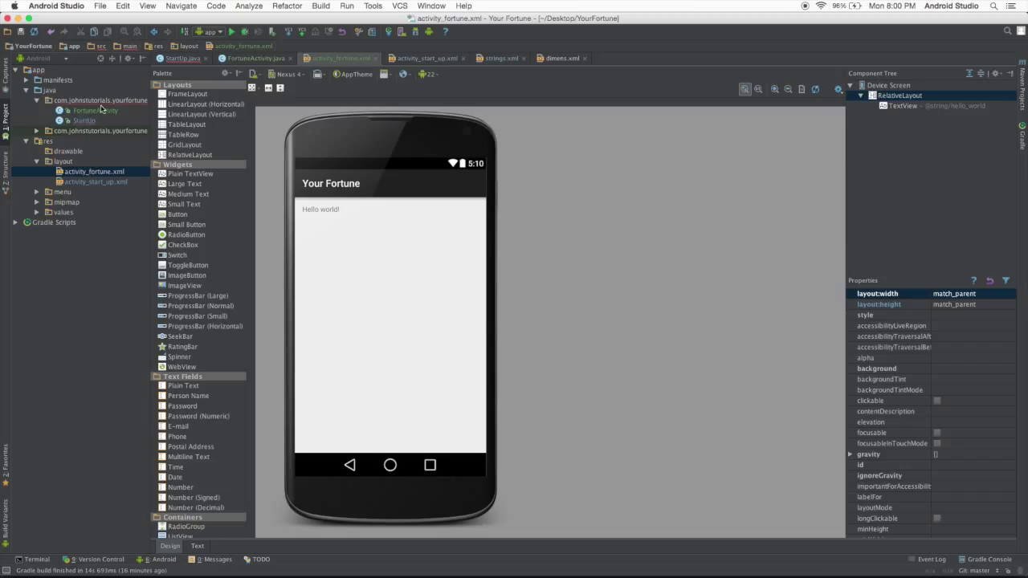
left_click(256, 57)
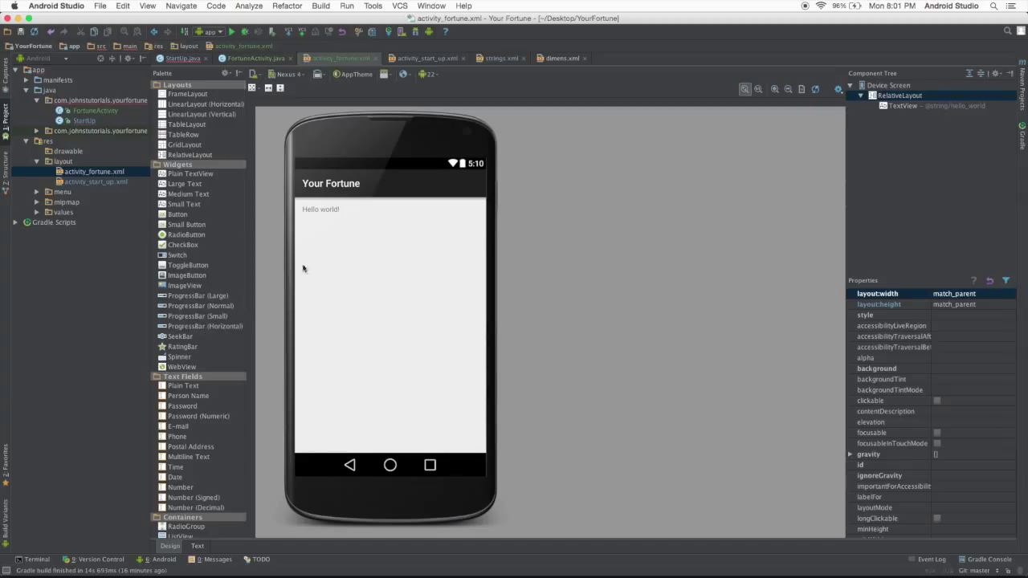
mouse_move(299, 447)
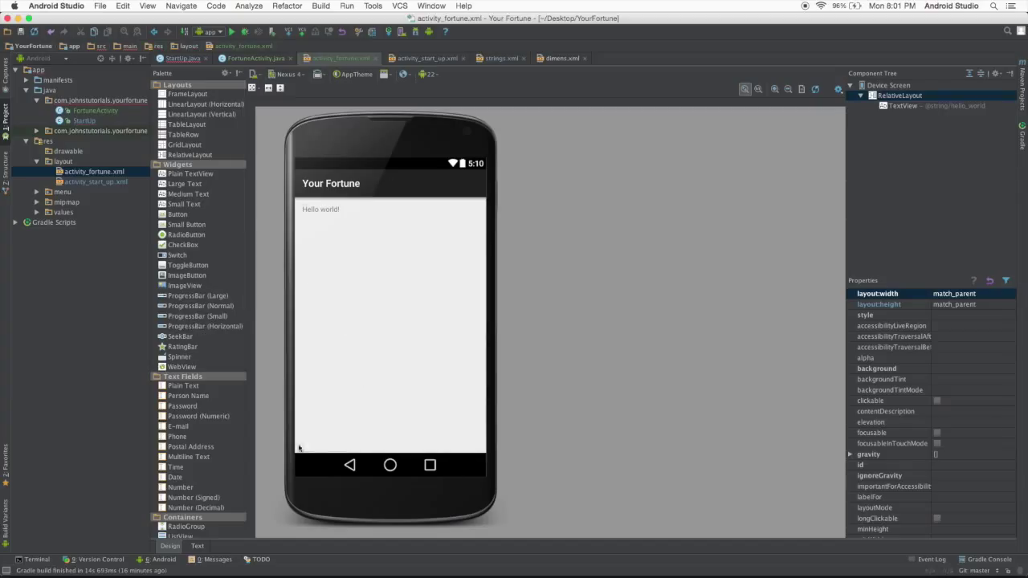
Step: Enter the green RelativeLayout with yes-or-no instructions, example, answer texts and CLICK ME button in activity_fortune.xml
left_click(197, 546)
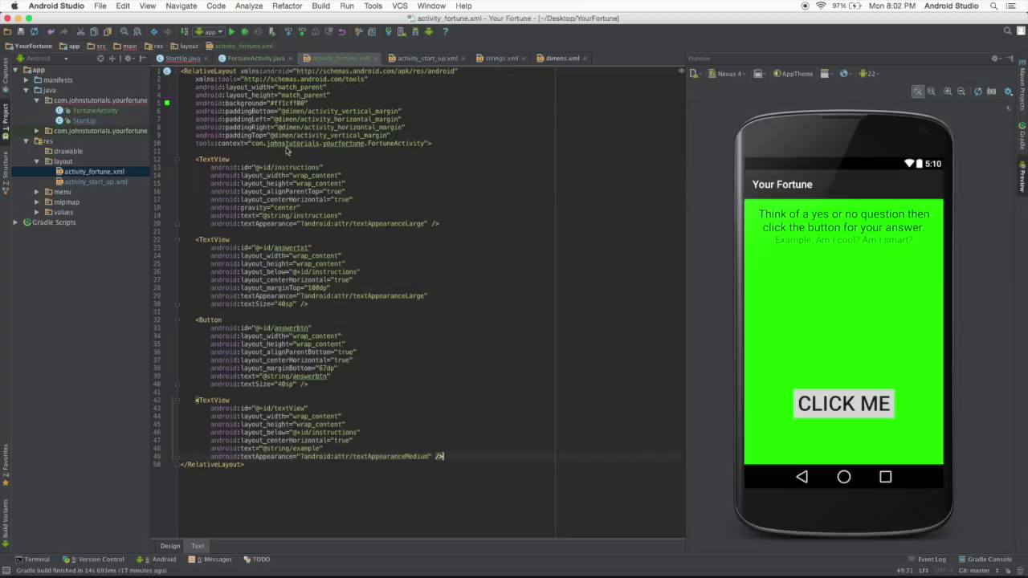
mouse_move(372, 257)
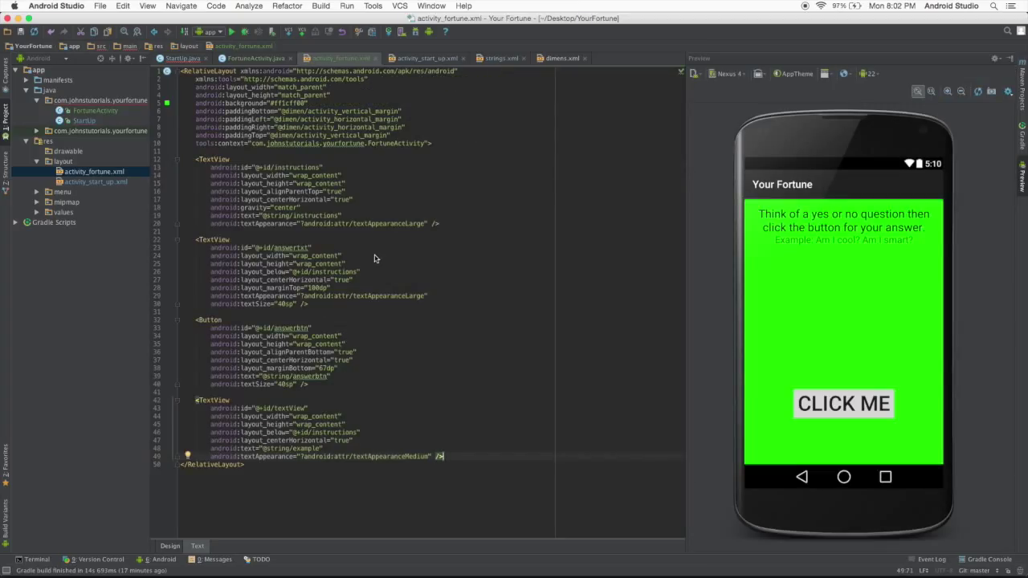
mouse_move(405, 284)
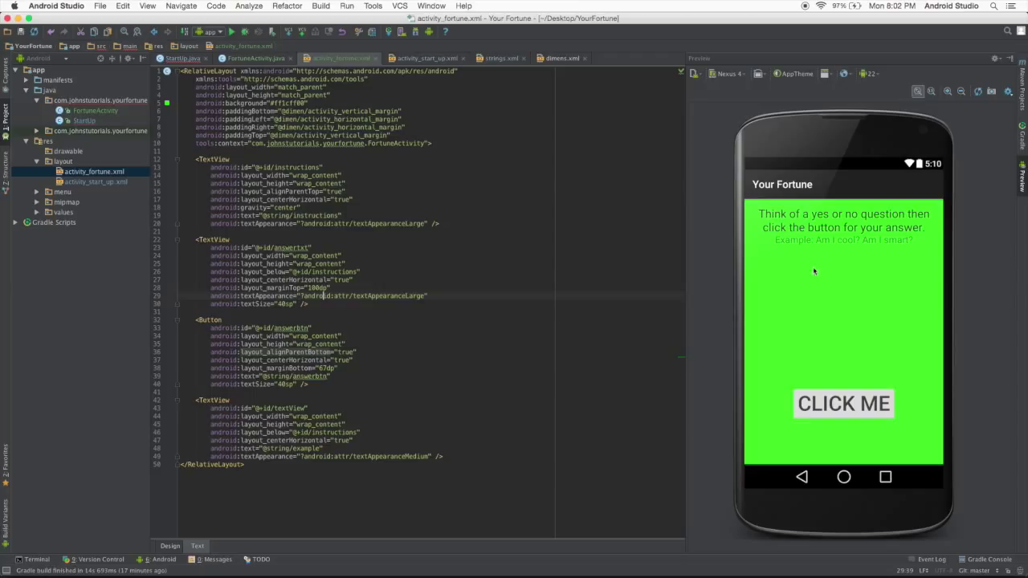
mouse_move(598, 379)
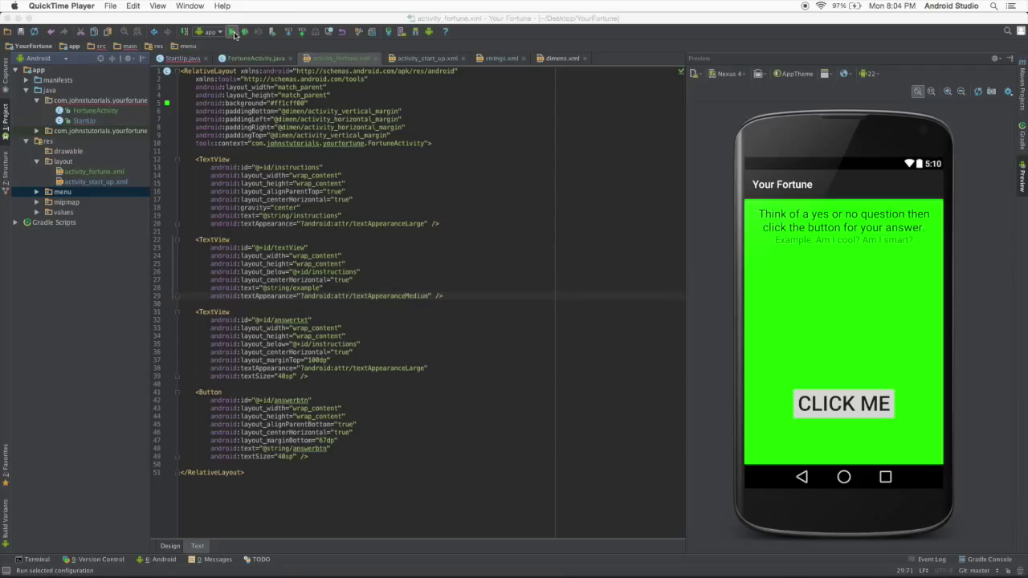
Step: Replace MainActivity with FortuneActivity in StartUp's Intent and run the app
left_click(180, 58)
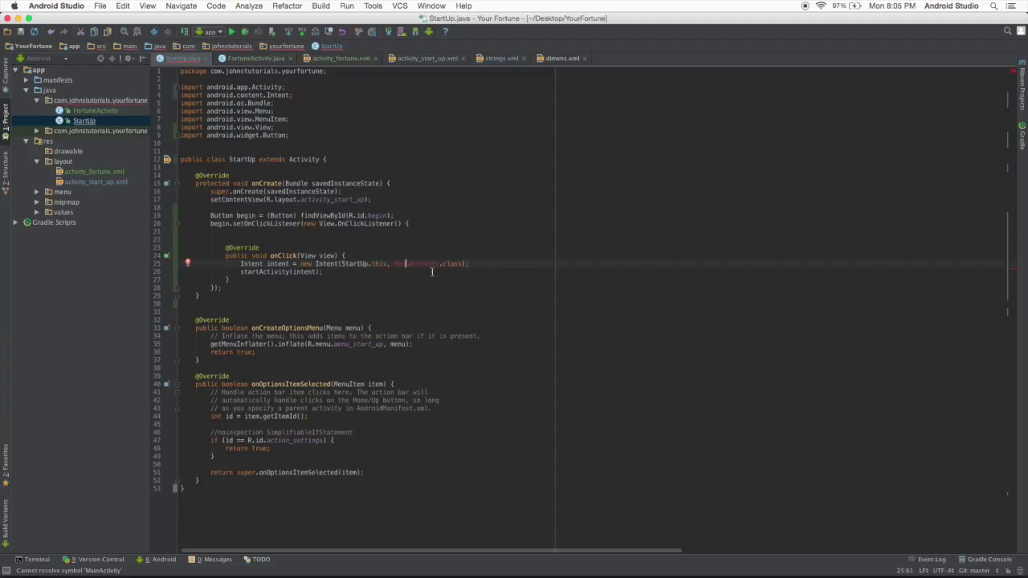
double_click(416, 263)
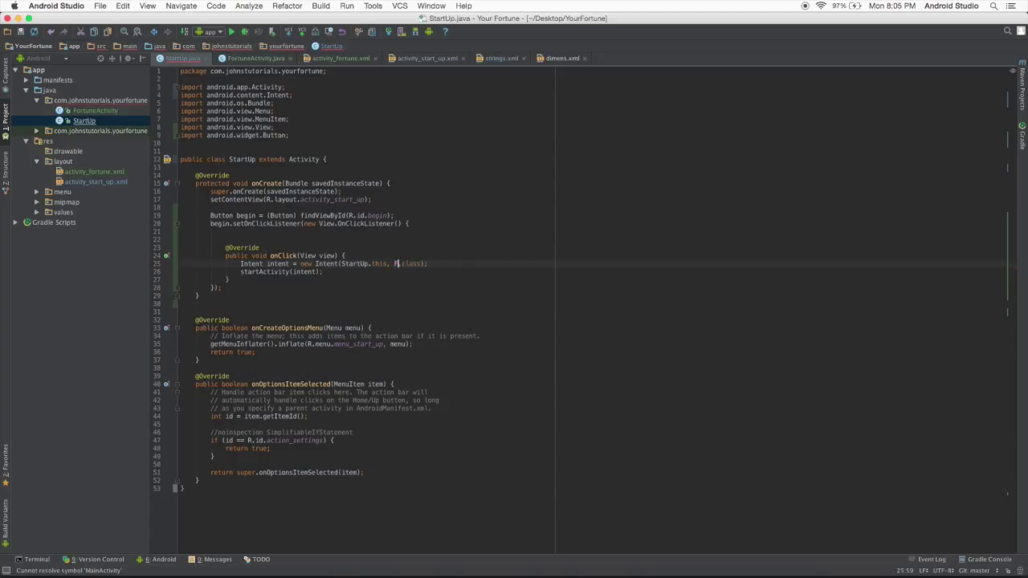
type("FortuneActivity")
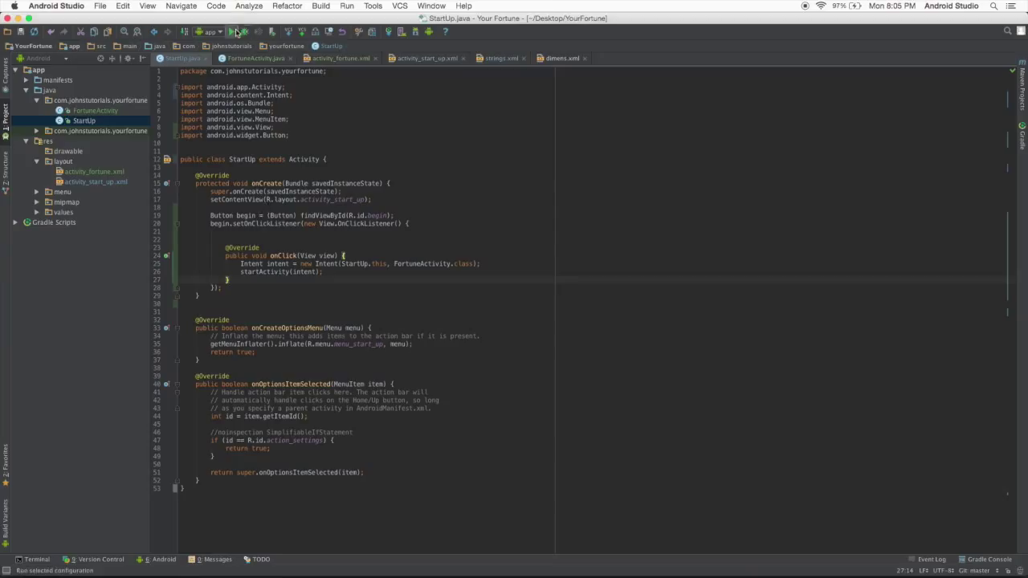
left_click(232, 32)
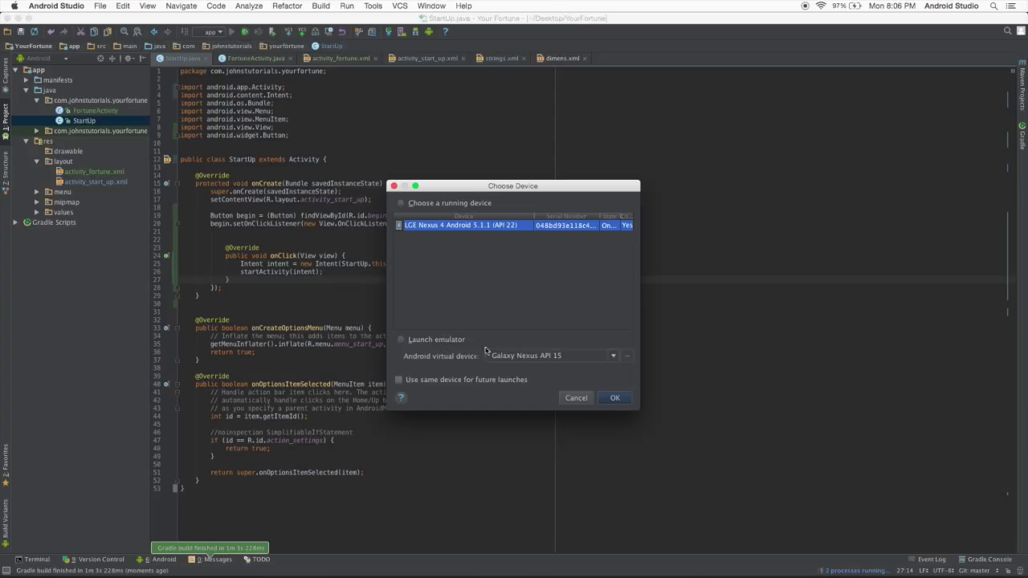
Step: Choose the running LGE Nexus 4 as target and launch the app on it
left_click(401, 339)
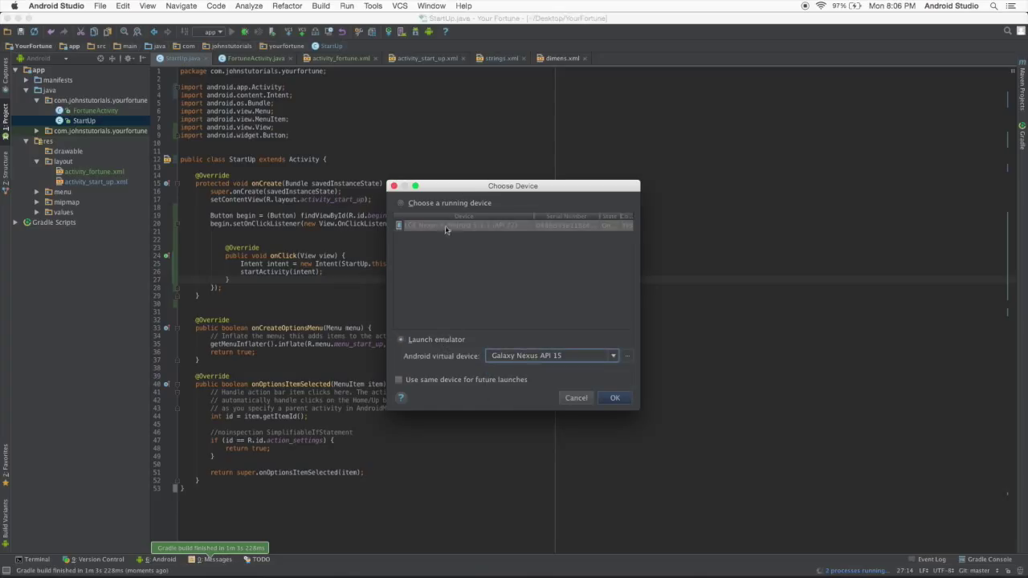
left_click(614, 398)
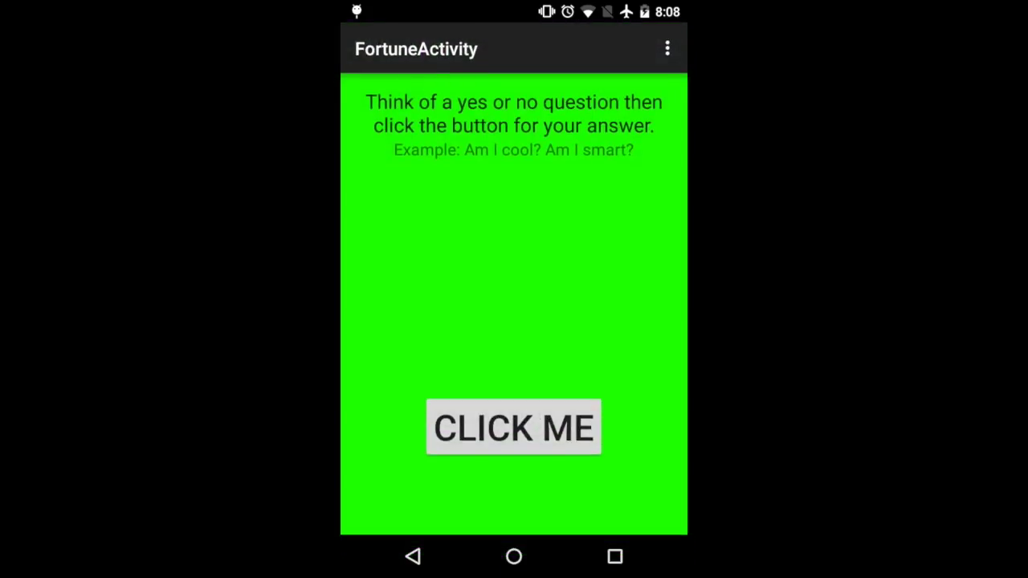
left_click(515, 428)
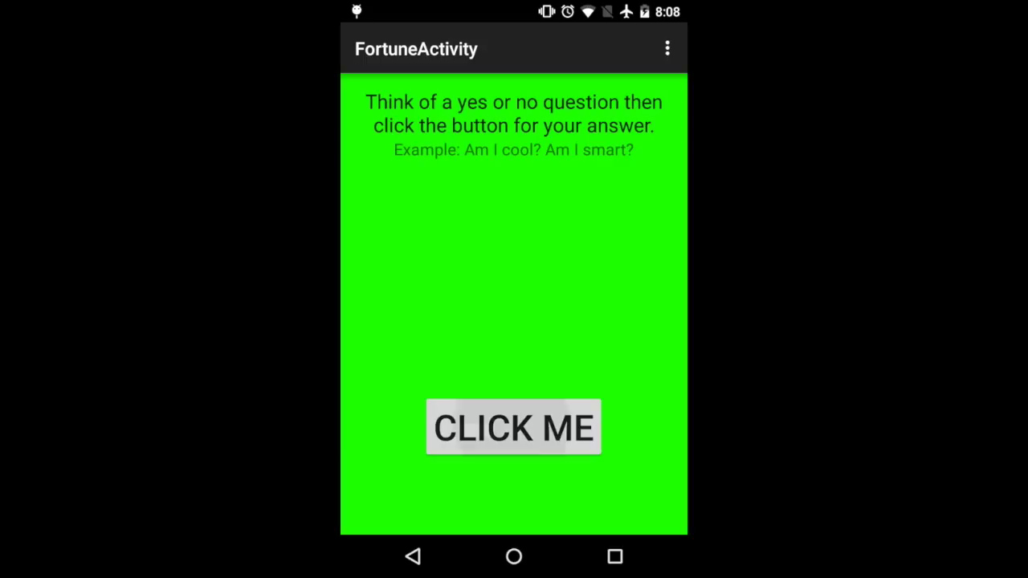
left_click(514, 427)
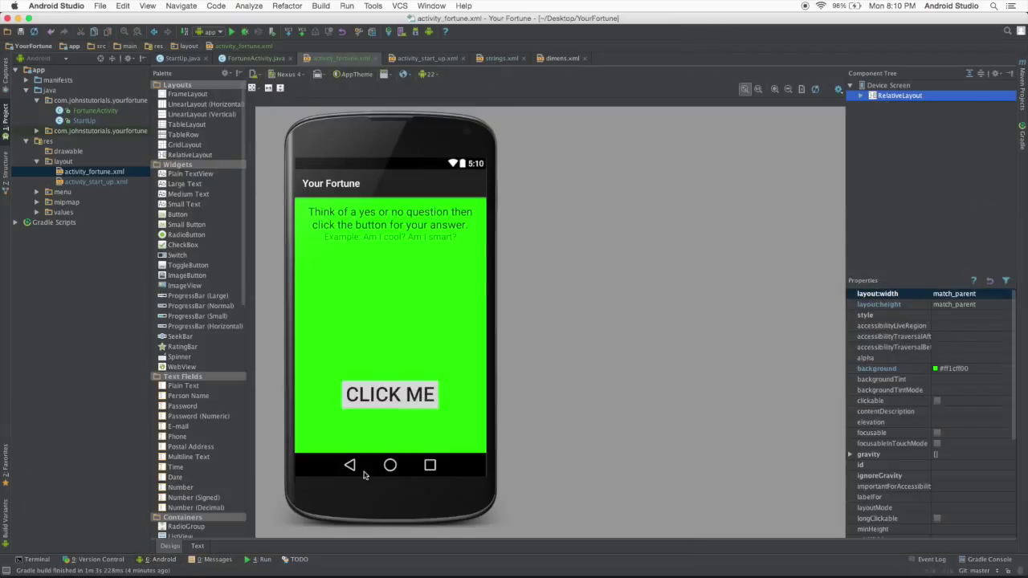
Step: Switch to FortuneActivity.java with its answers array and random-answer button handler
left_click(389, 395)
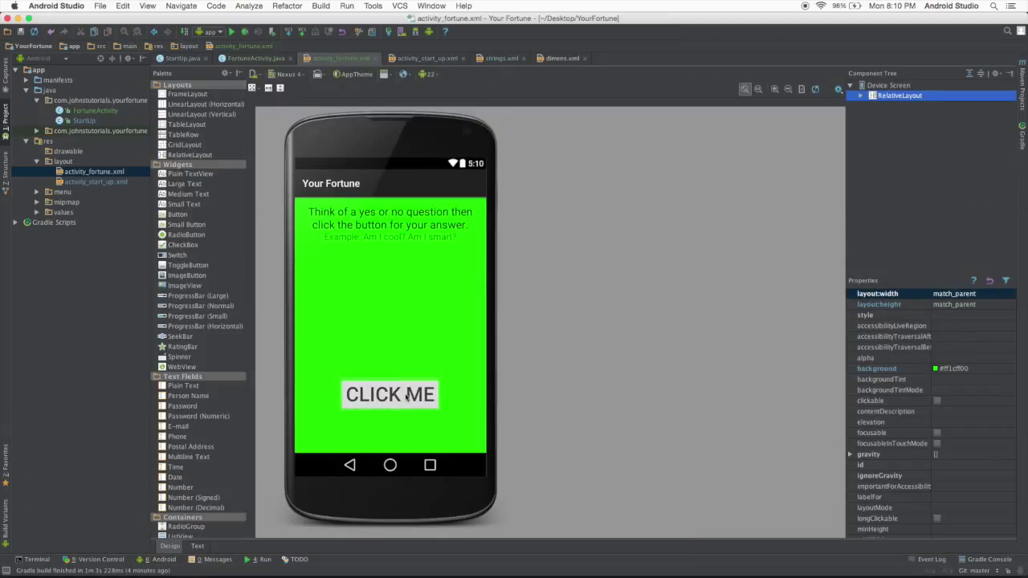
left_click(389, 396)
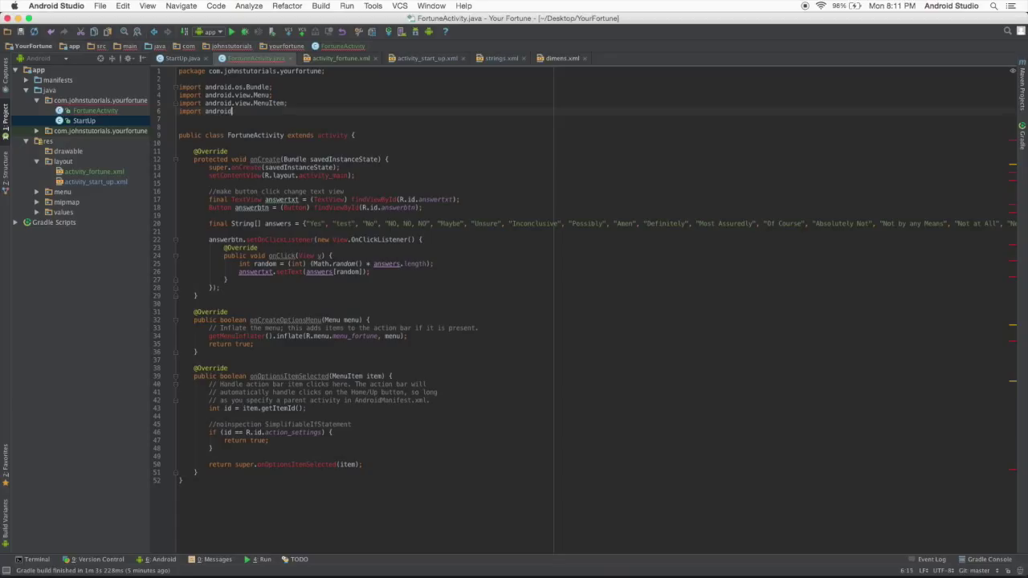
Step: Import TextView, Button and View into FortuneActivity so the click code resolves
type(".v")
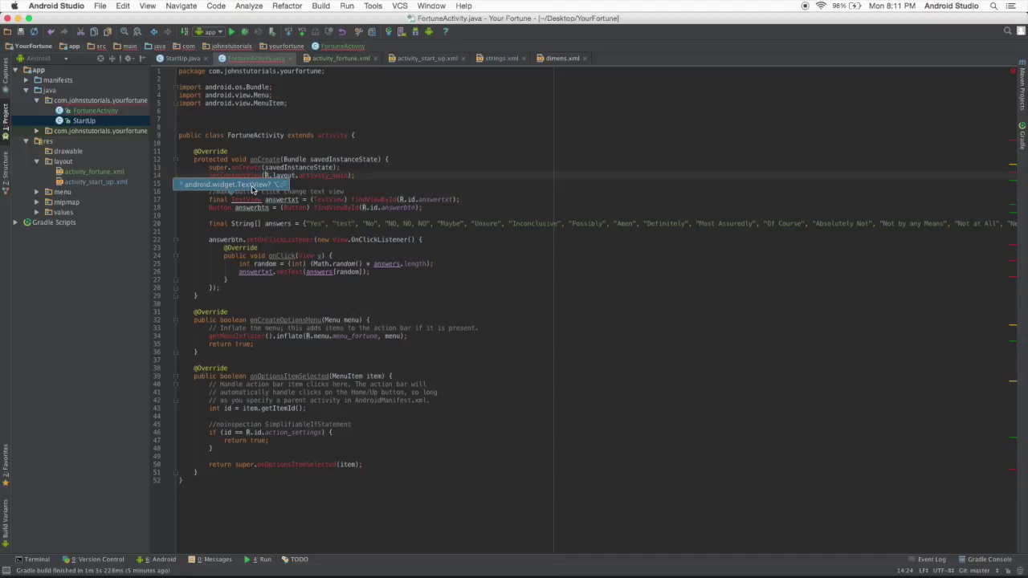
left_click(233, 183)
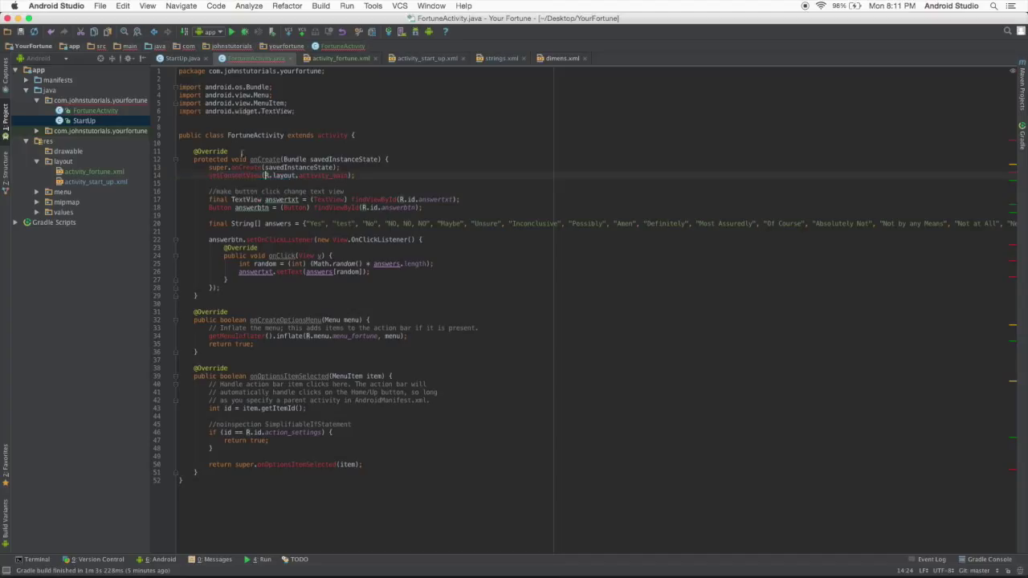
mouse_move(315, 122)
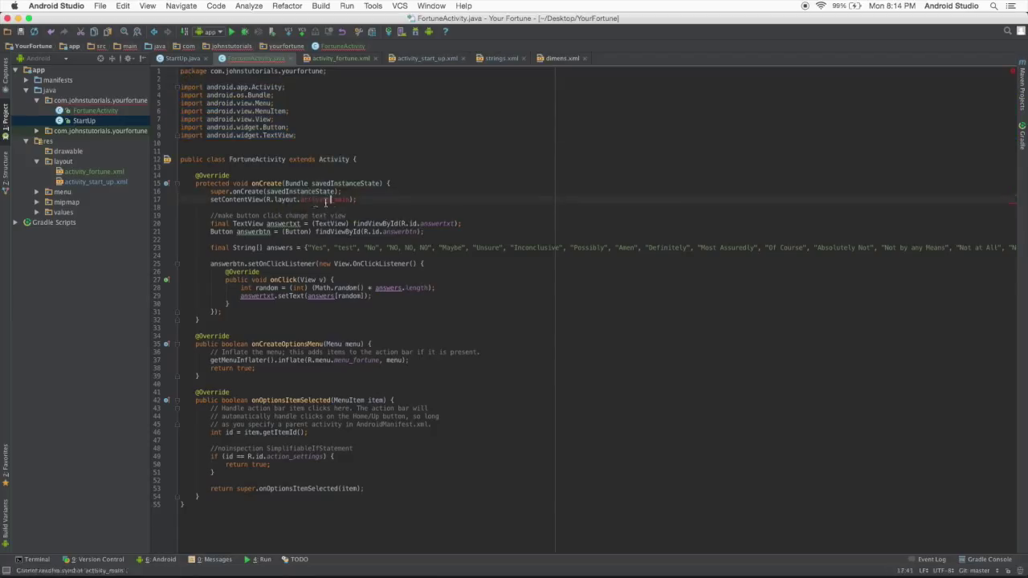
double_click(325, 199)
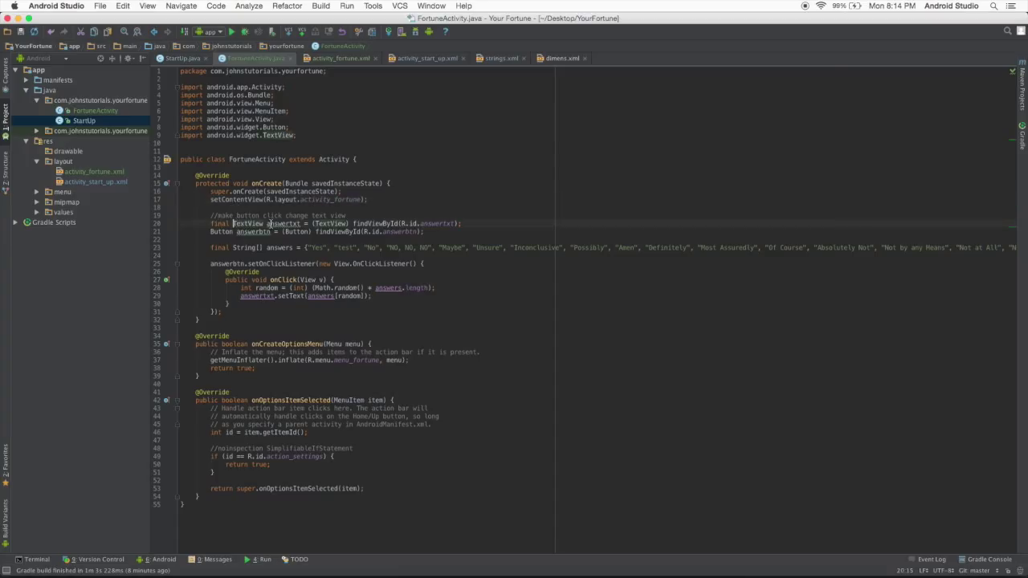
Step: Check activity_fortune.xml's views and return to FortuneActivity.java
left_click(337, 58)
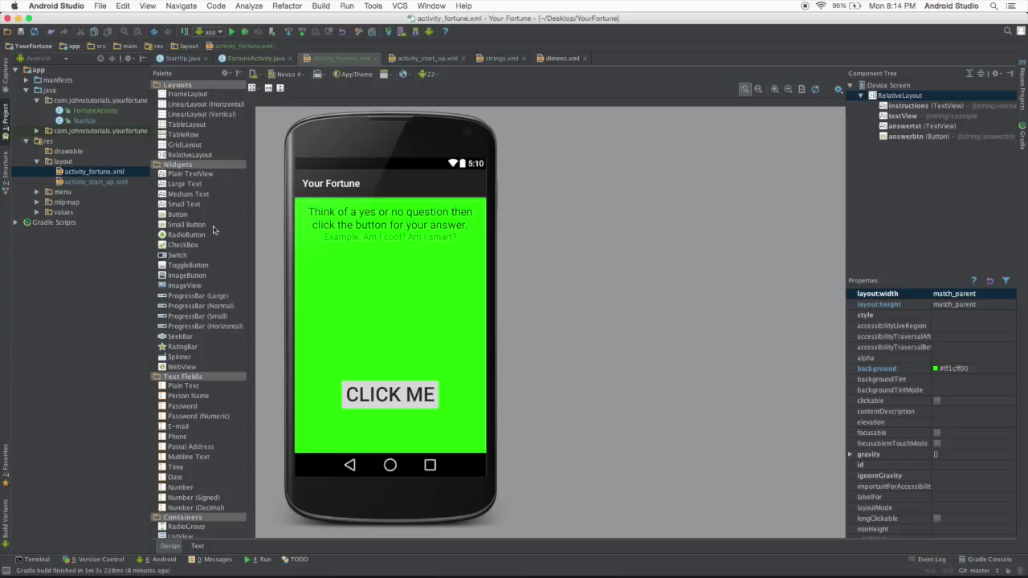
left_click(254, 58)
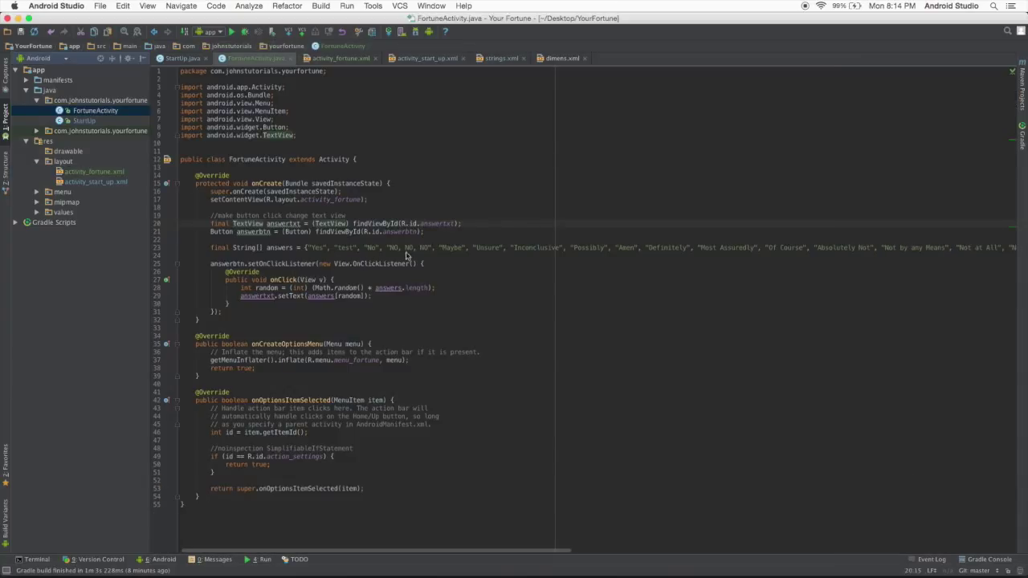
mouse_move(325, 276)
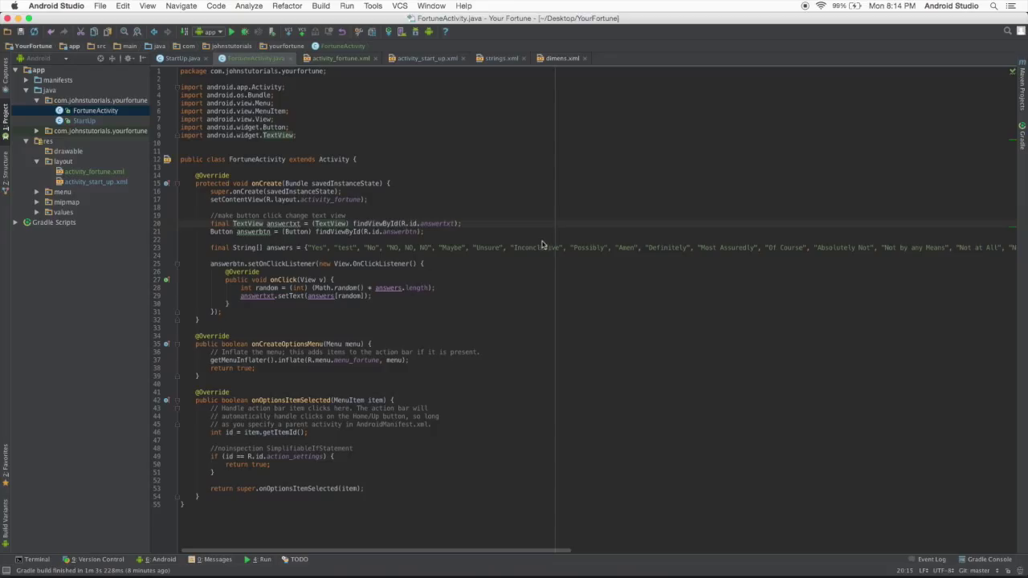
scroll("left", 3)
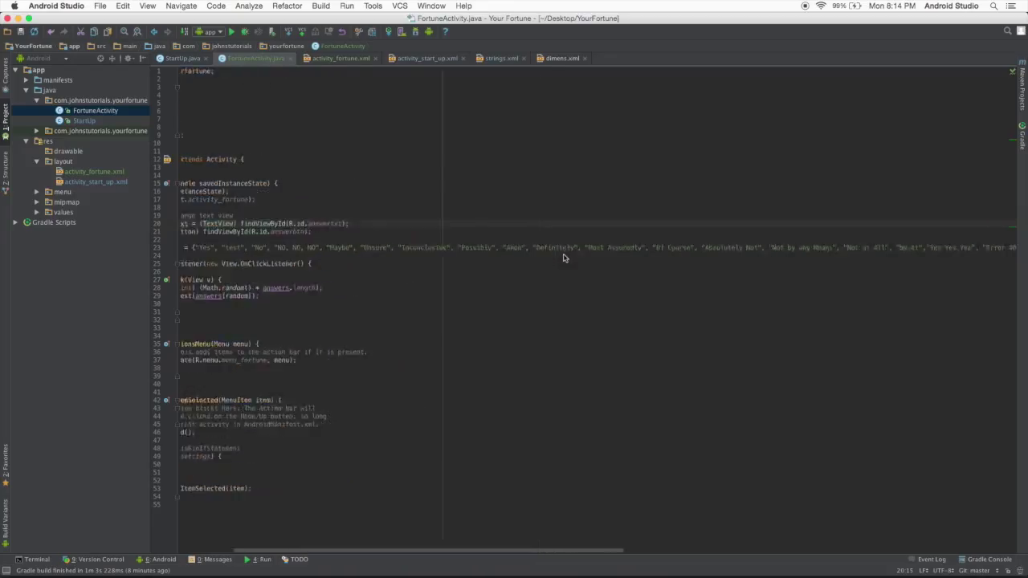
scroll("left", 3)
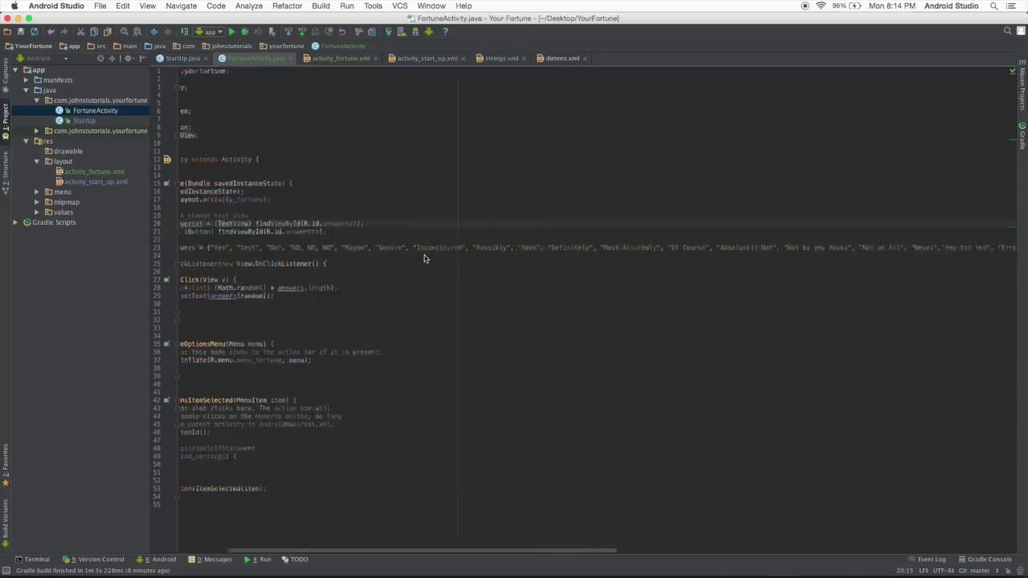
scroll("right", 3)
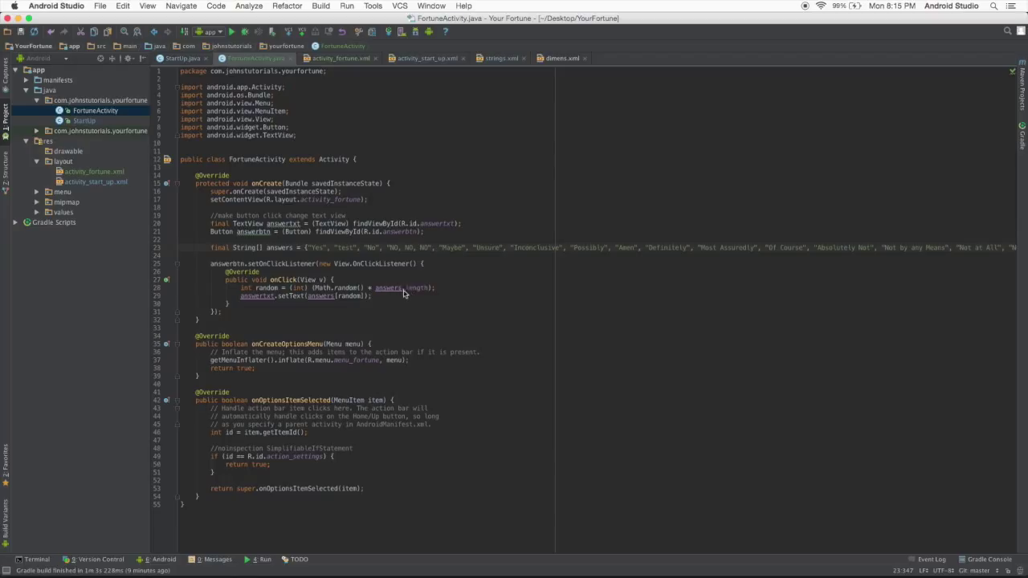
mouse_move(331, 296)
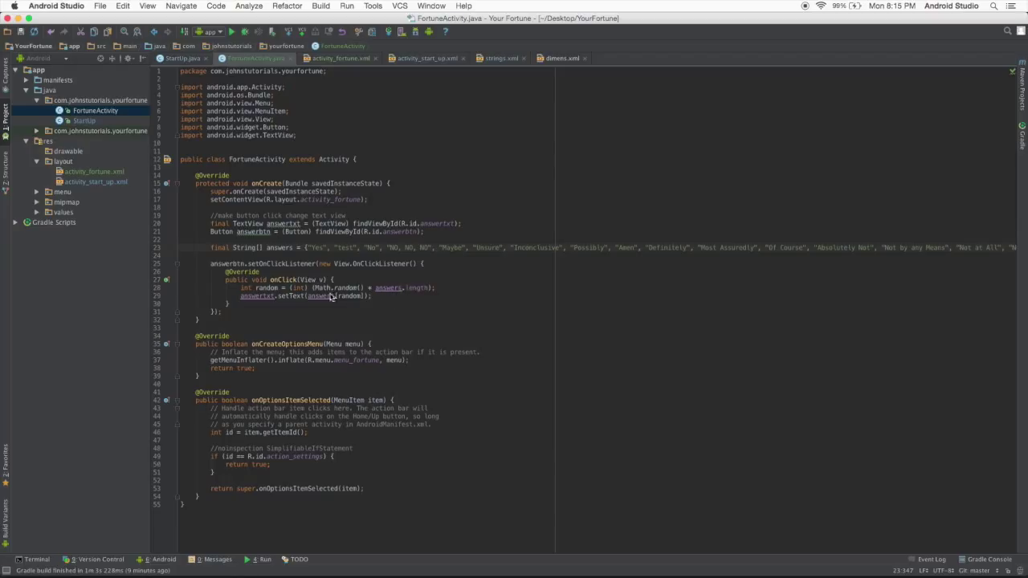
mouse_move(265, 289)
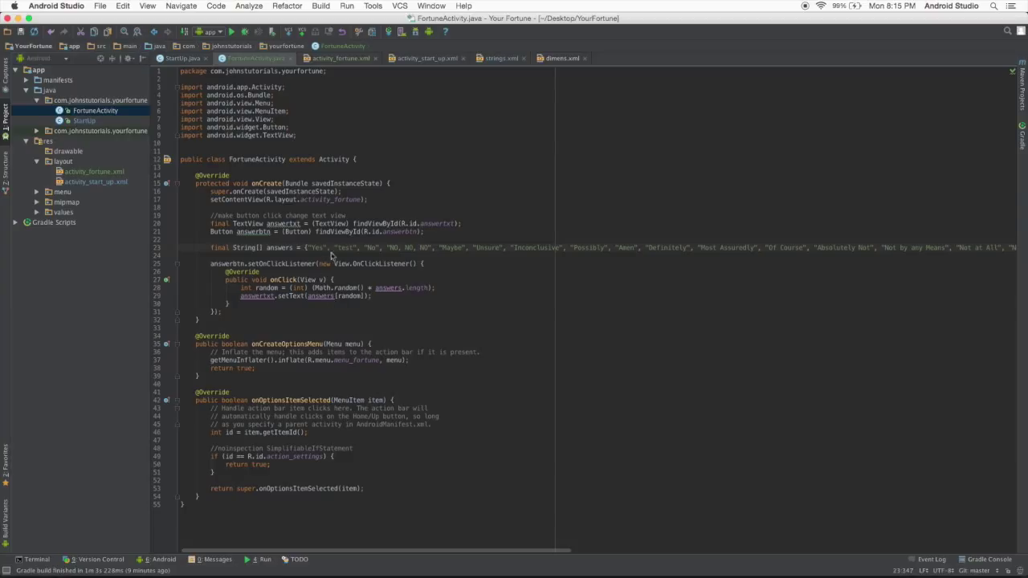
mouse_move(315, 254)
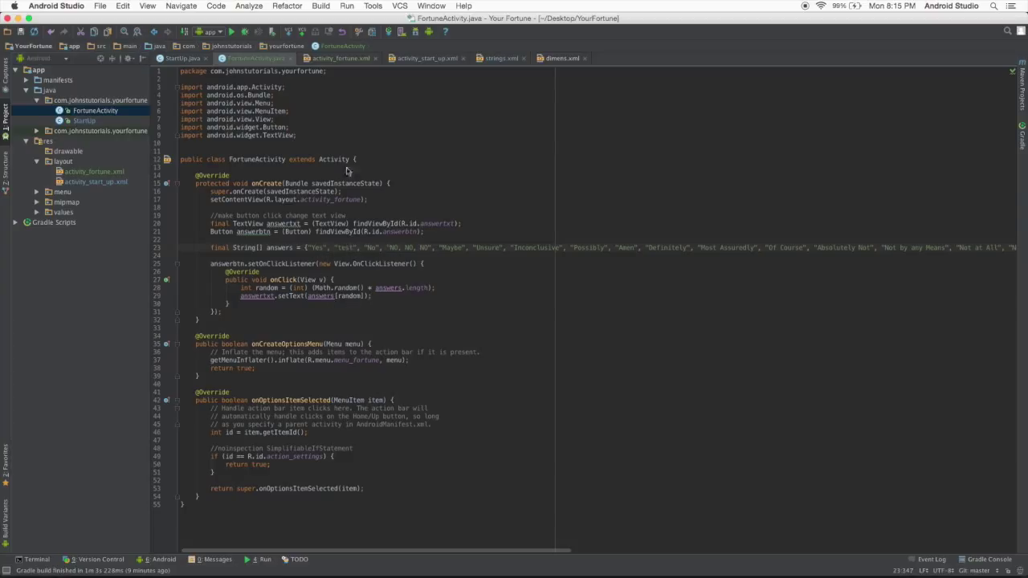
mouse_move(299, 135)
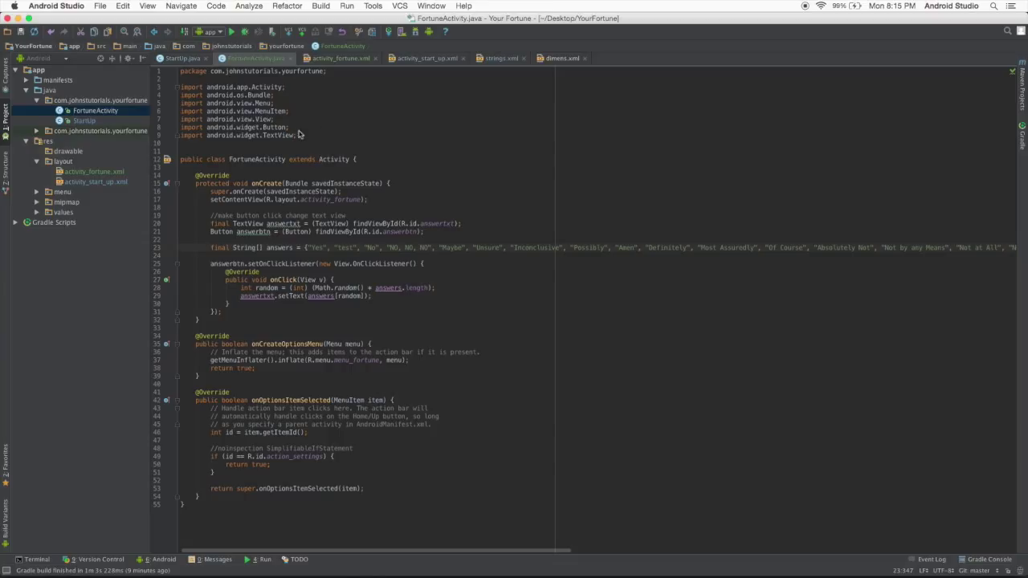
Step: Commit the project changes with the message "Setting up" until the code analysis prompt appears
left_click(399, 7)
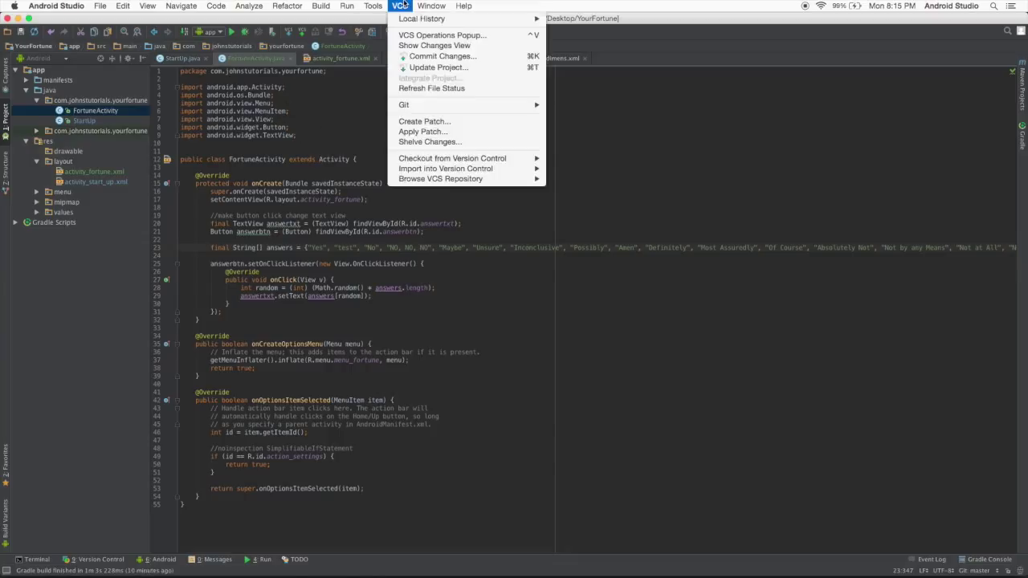
mouse_move(440, 56)
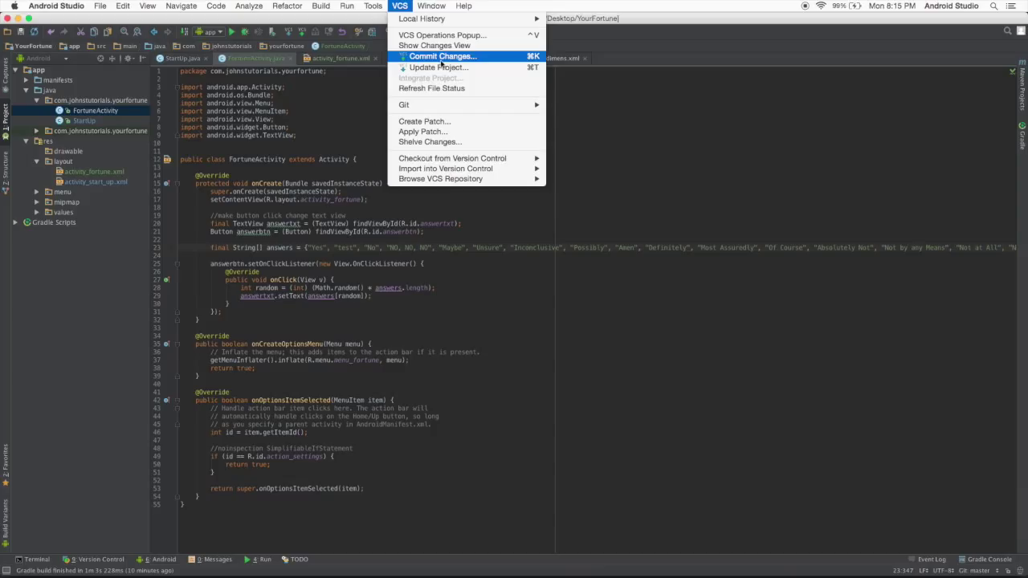
left_click(441, 56)
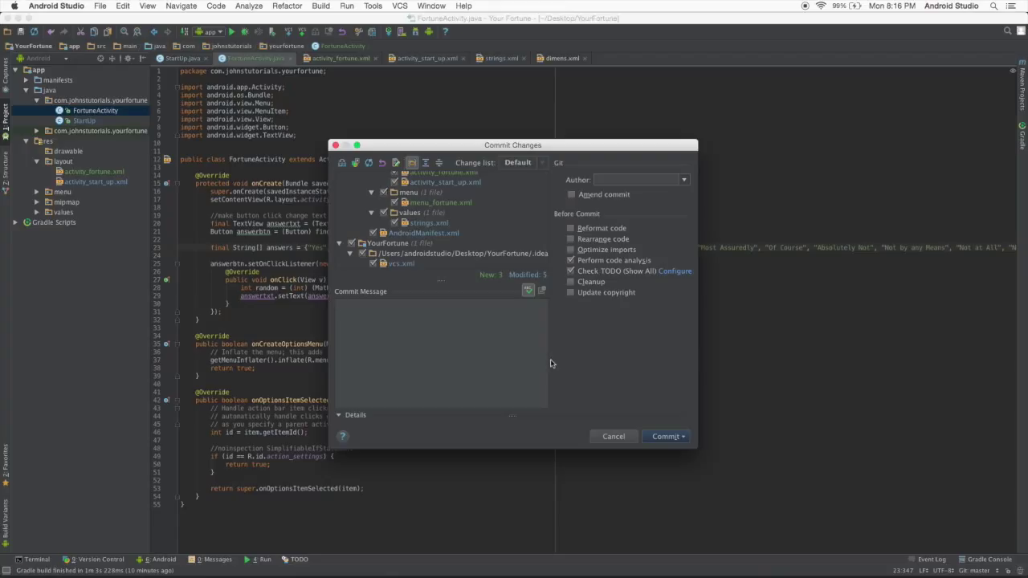
type("Setting u")
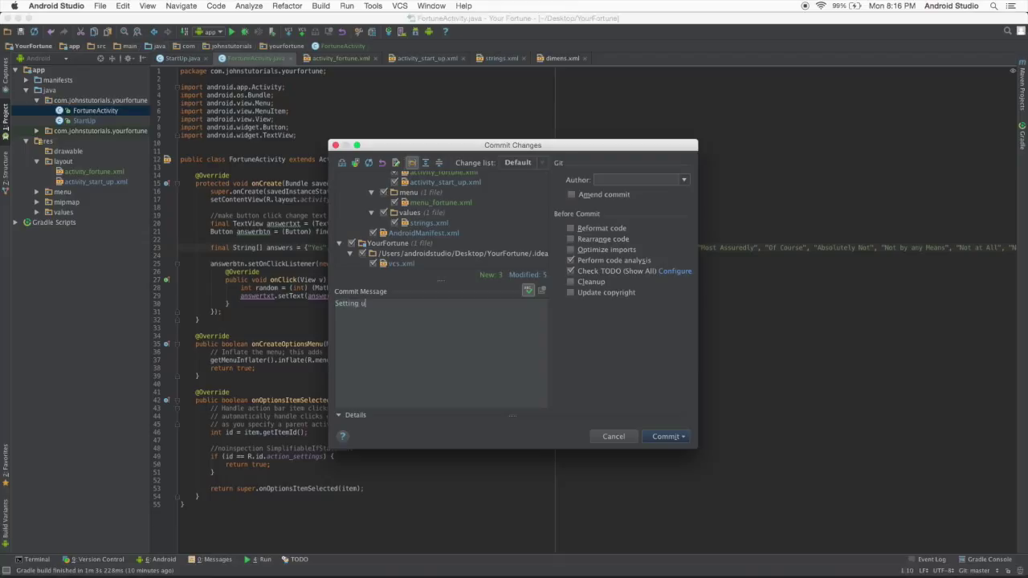
left_click(685, 437)
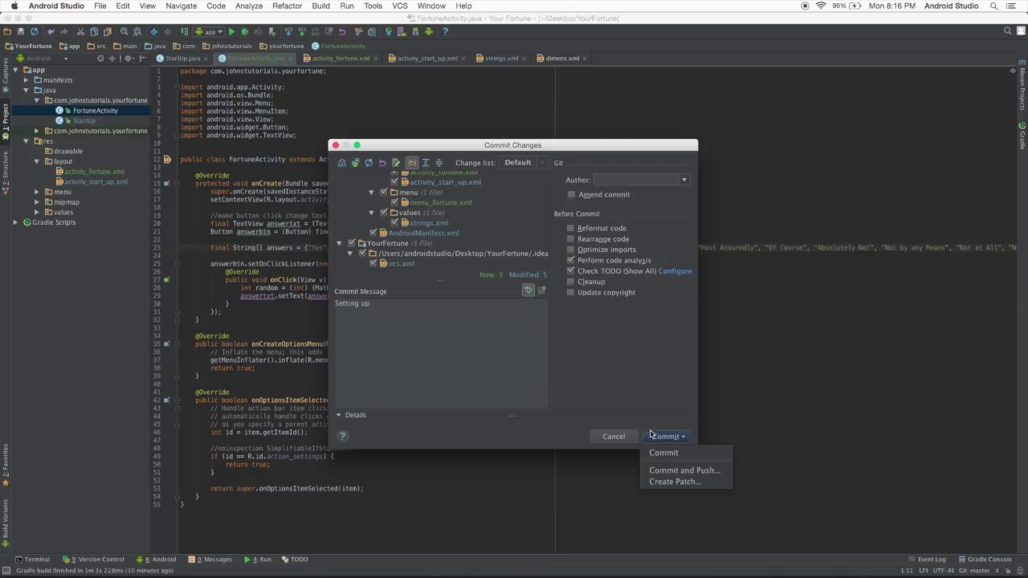
left_click(663, 453)
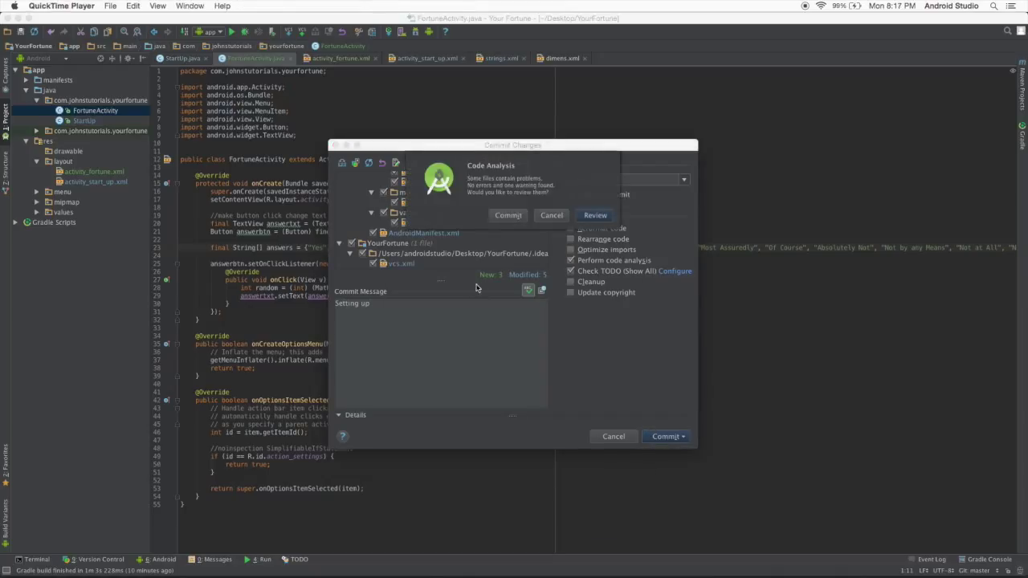
mouse_move(530, 233)
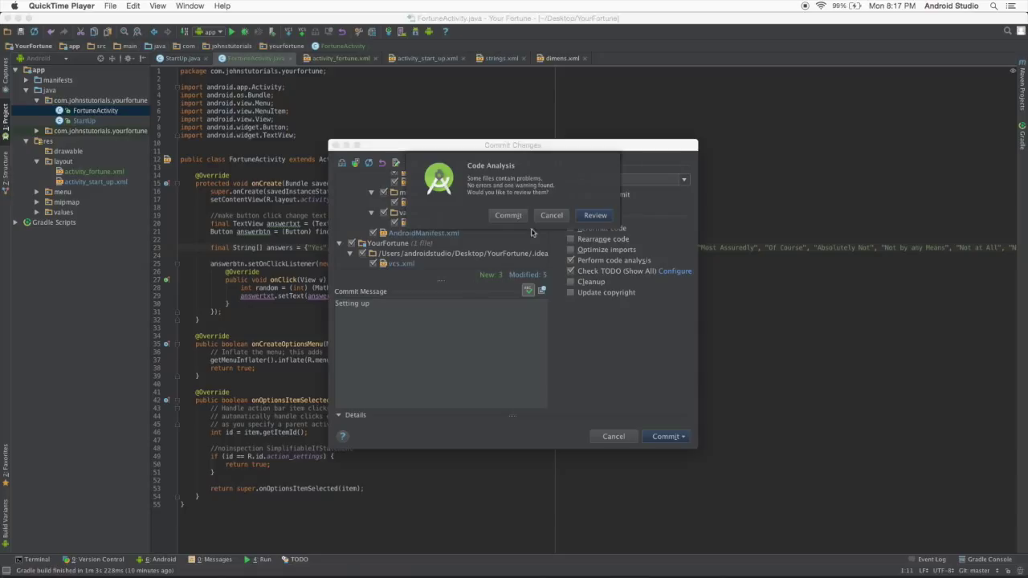
mouse_move(508, 225)
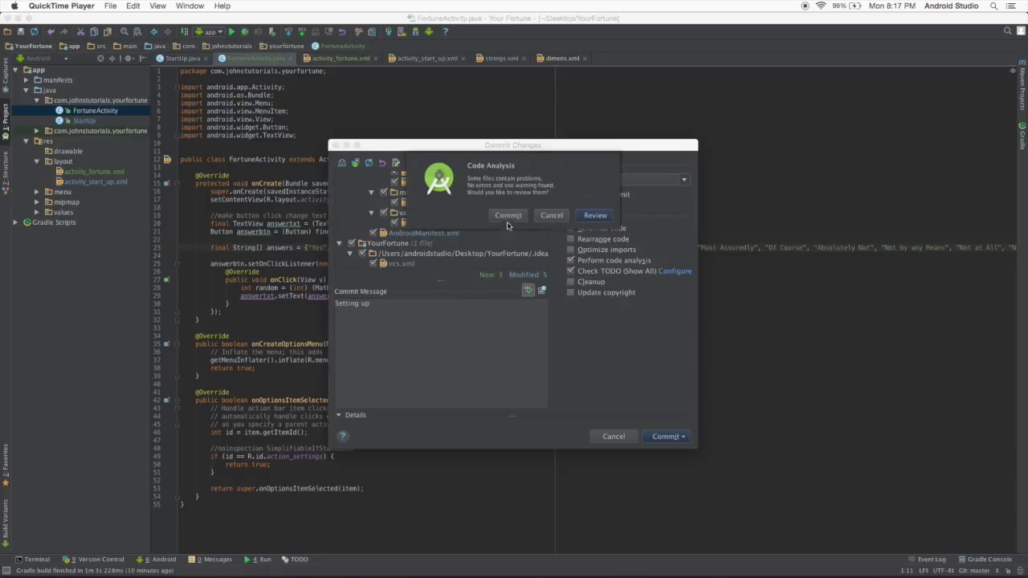
mouse_move(514, 225)
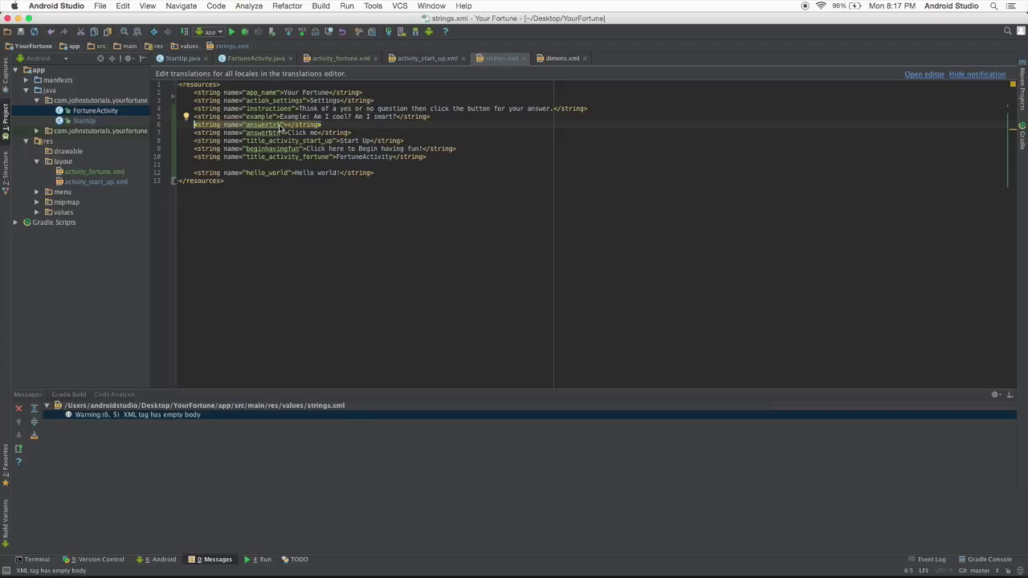
mouse_move(193, 421)
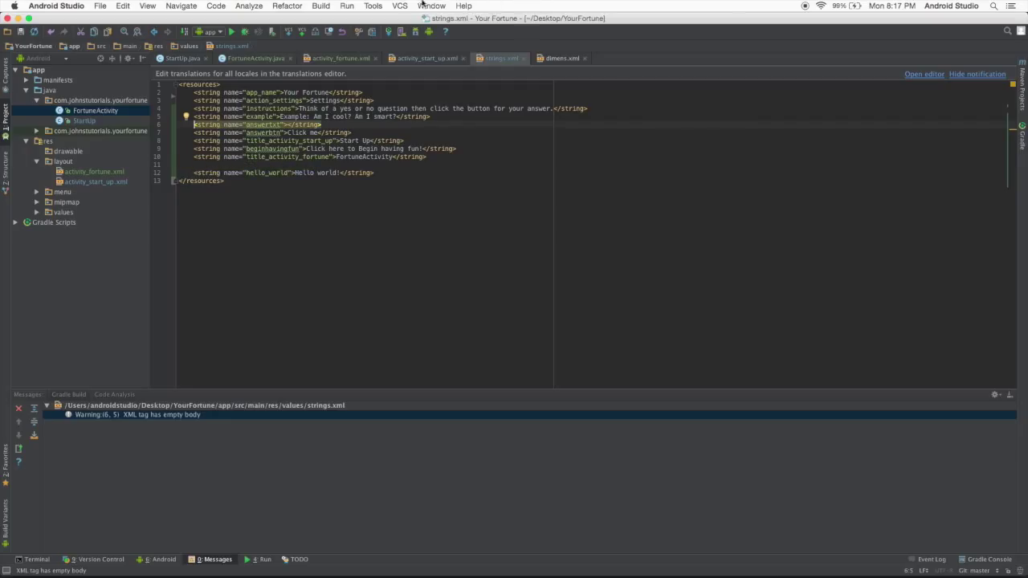
Step: Restart the commit of the project changes from the VCS menu
left_click(398, 7)
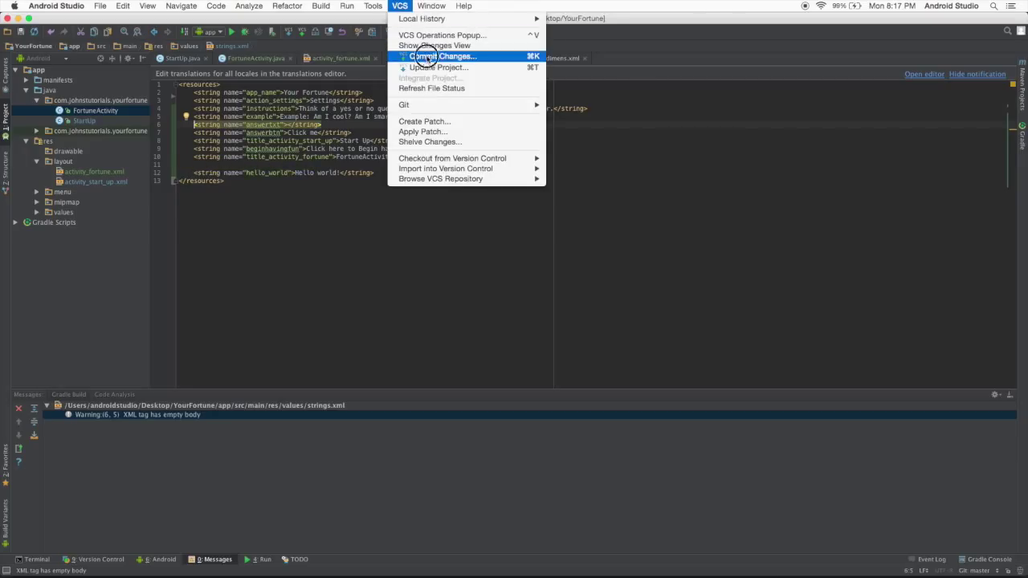
left_click(443, 55)
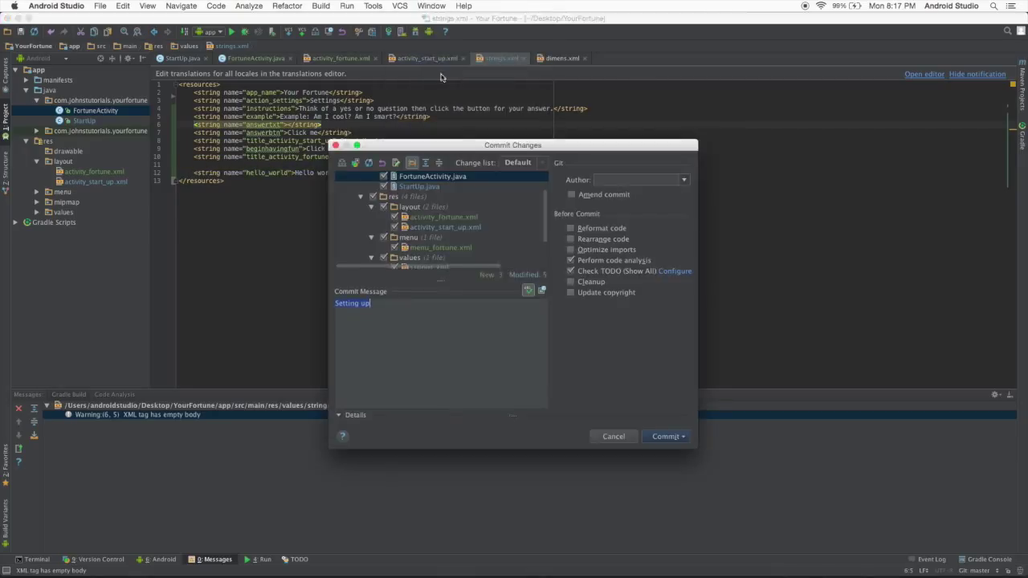
left_click(684, 437)
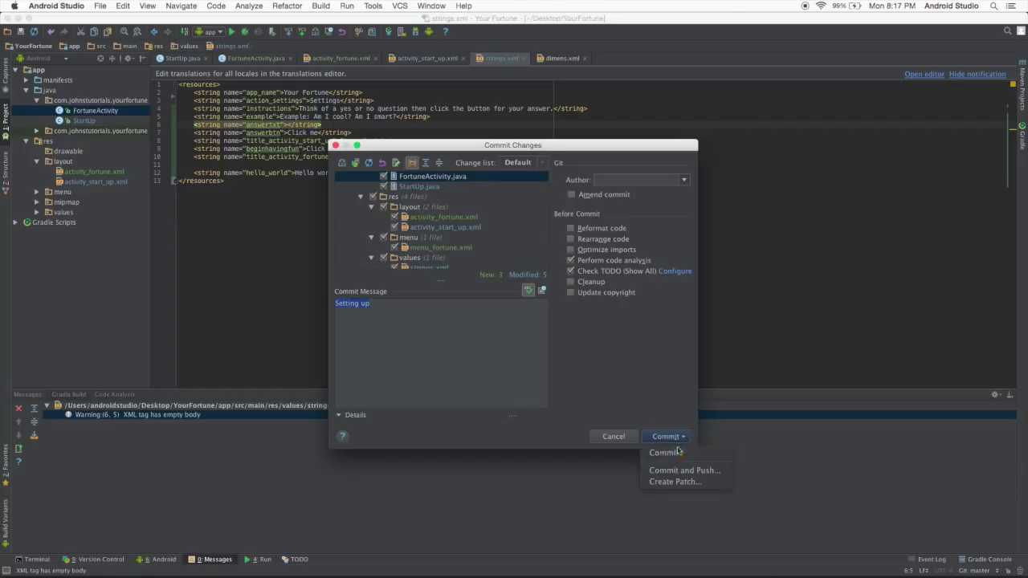
left_click(664, 454)
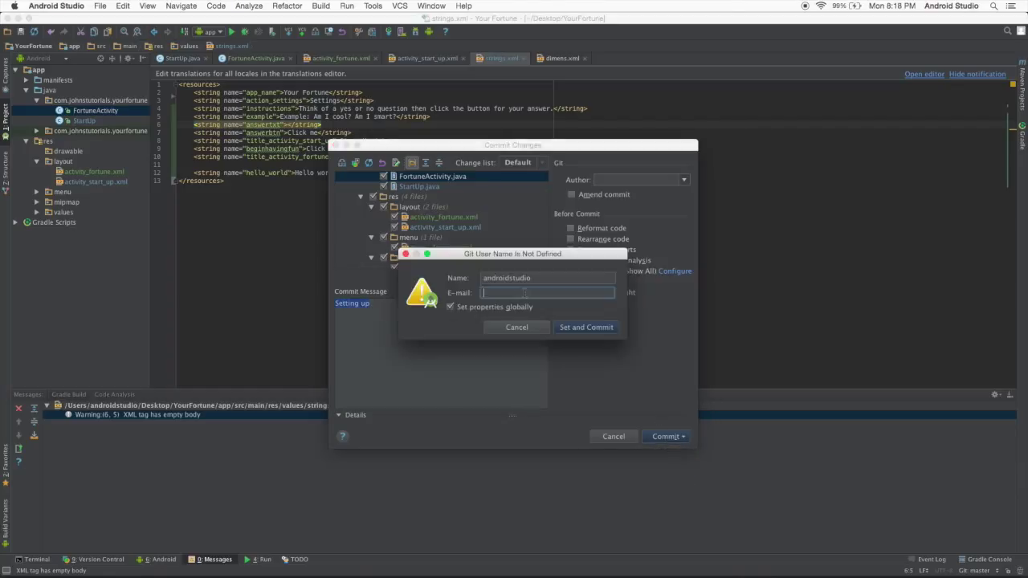
Step: Set the Git user name jhnsarta and its gmail email globally, then complete the commit
type("jhnsarta")
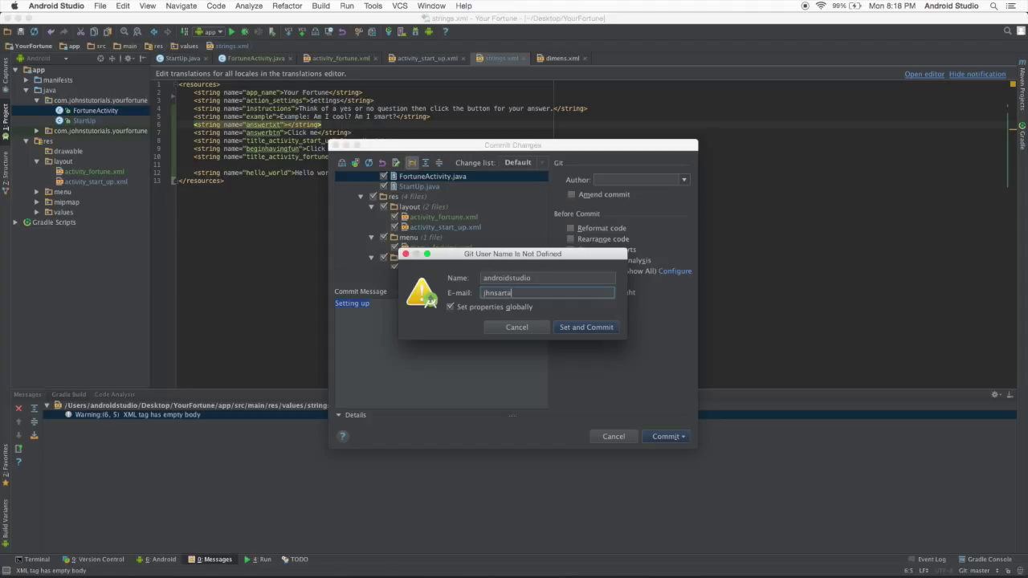
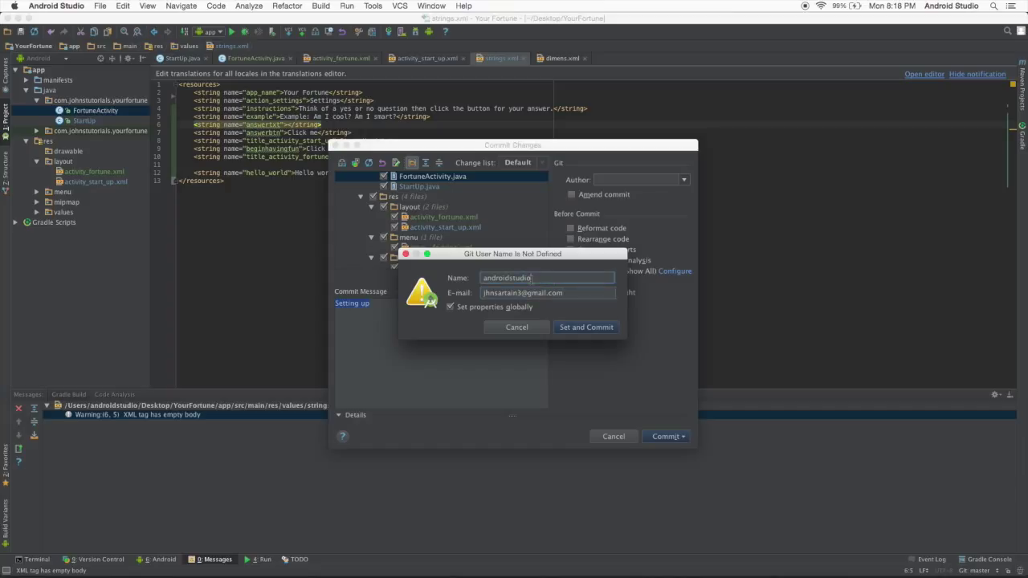
left_click(587, 328)
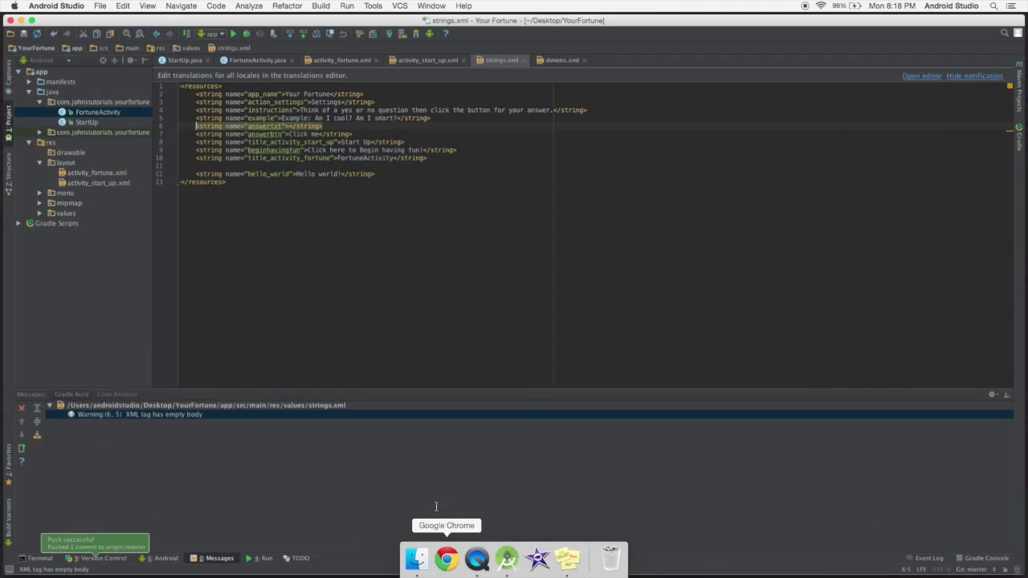
Step: In the browser, open the Your_Fortune repository on GitHub and browse into app/src/main
left_click(447, 559)
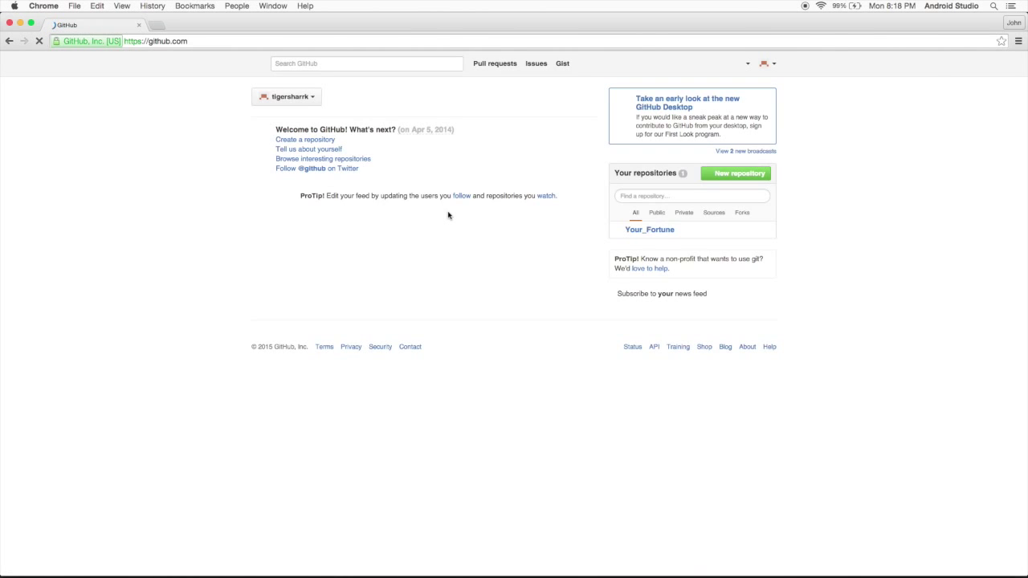
left_click(649, 228)
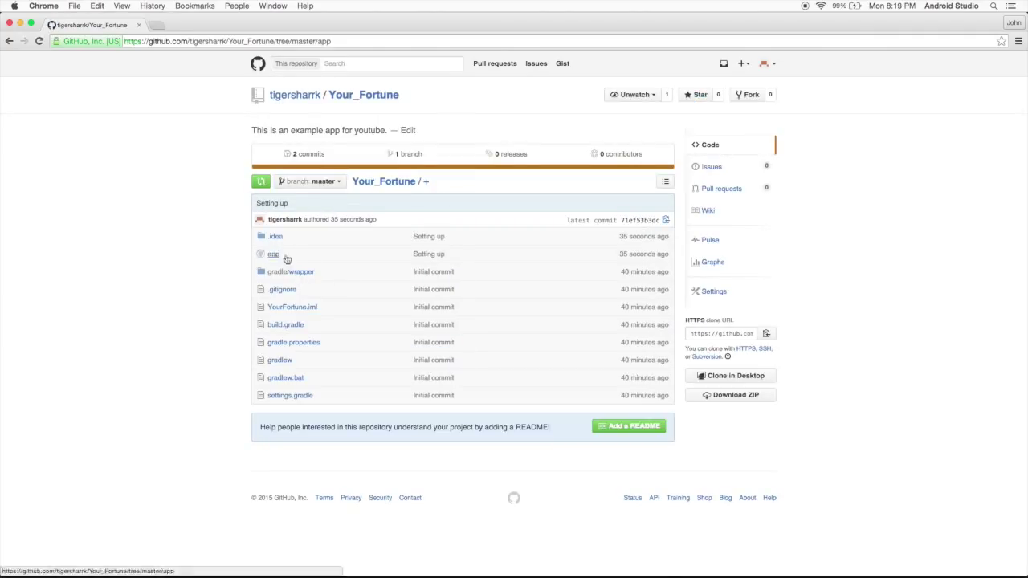
left_click(274, 254)
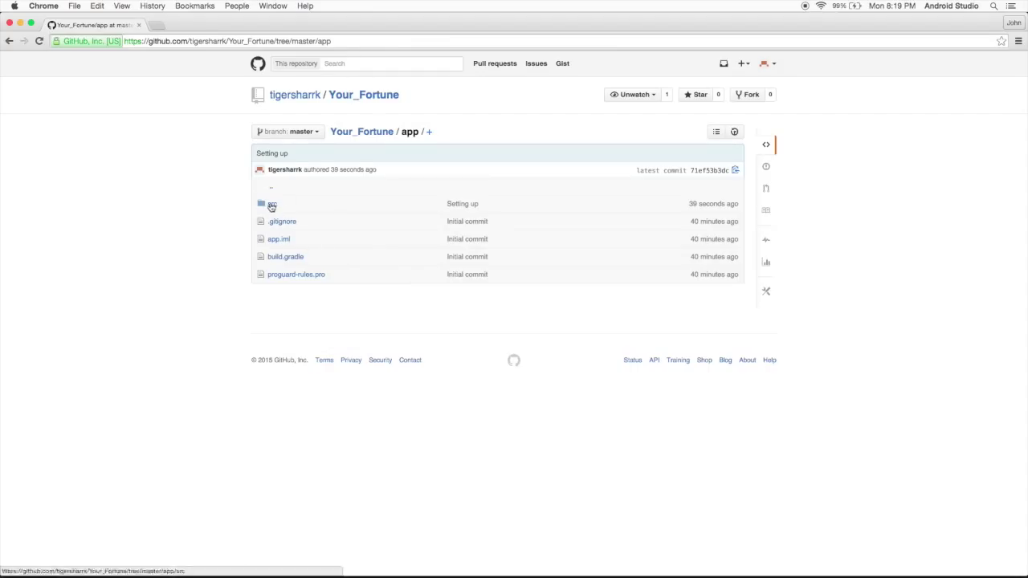
left_click(273, 202)
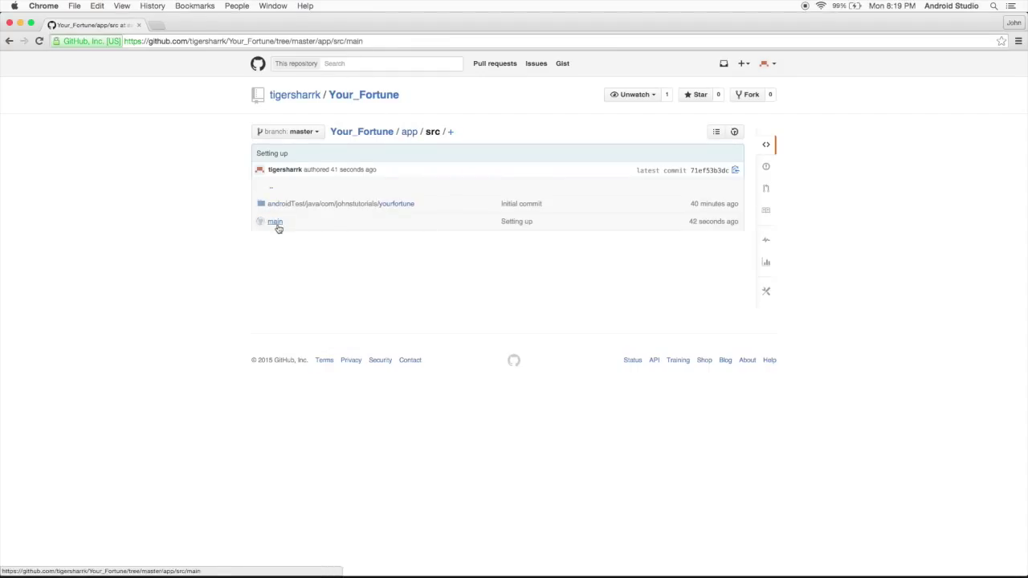
left_click(275, 221)
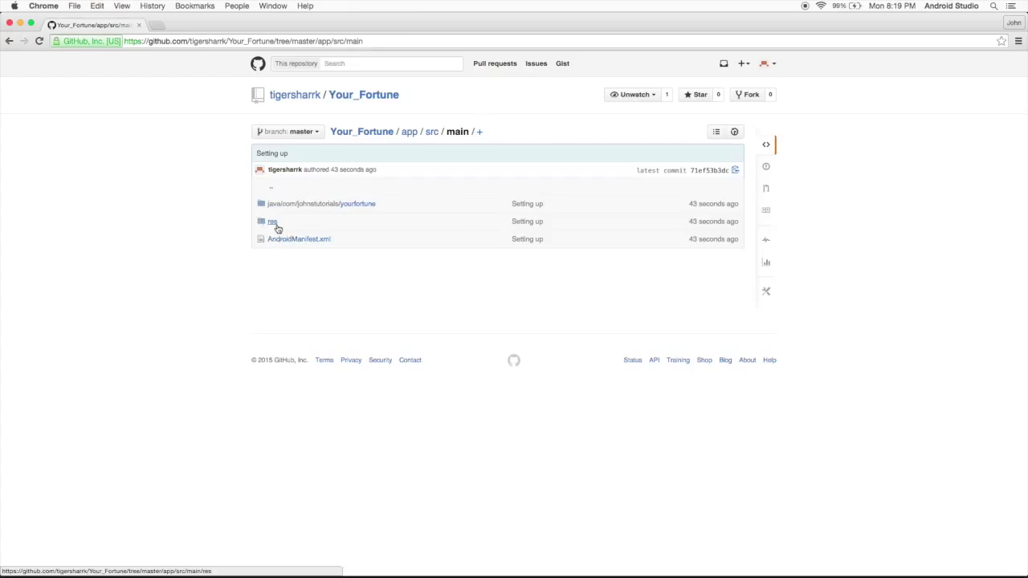
Step: Continue into res/values and view the pushed strings.xml file
left_click(274, 222)
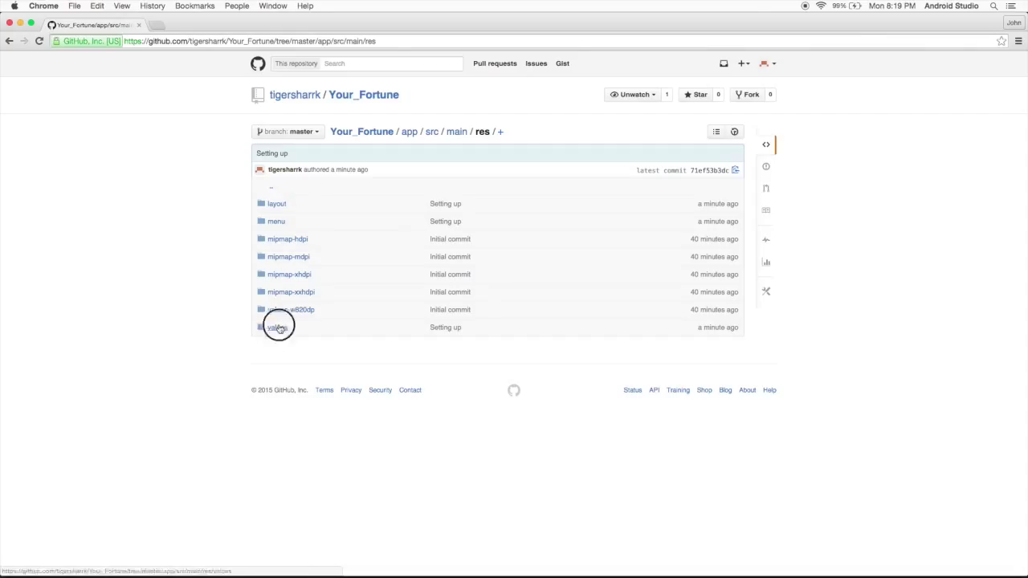
left_click(276, 327)
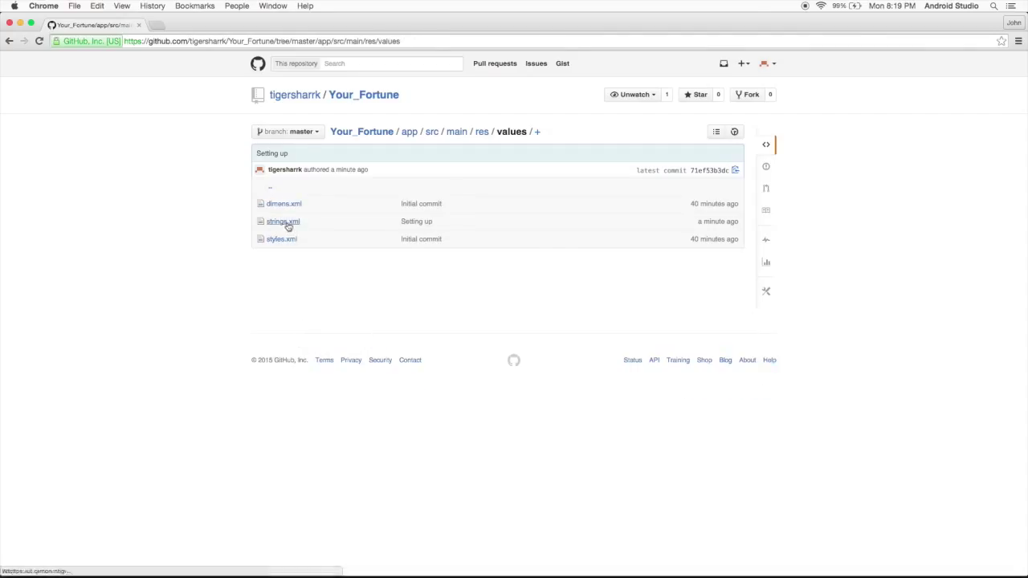
left_click(283, 222)
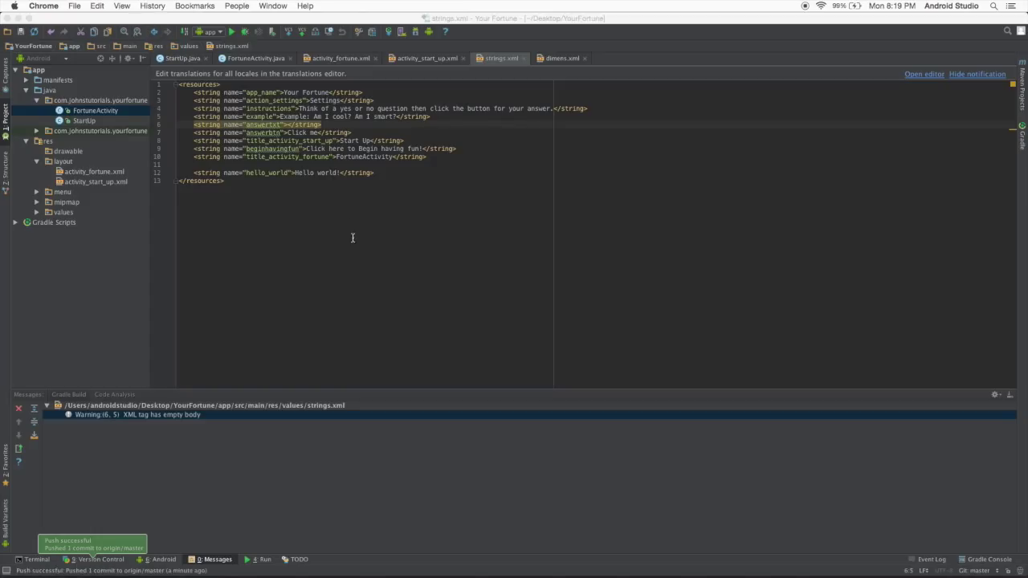
Step: Expand the mipmap folder in the Project panel to show the ic_launcher.png density variants
left_click(66, 202)
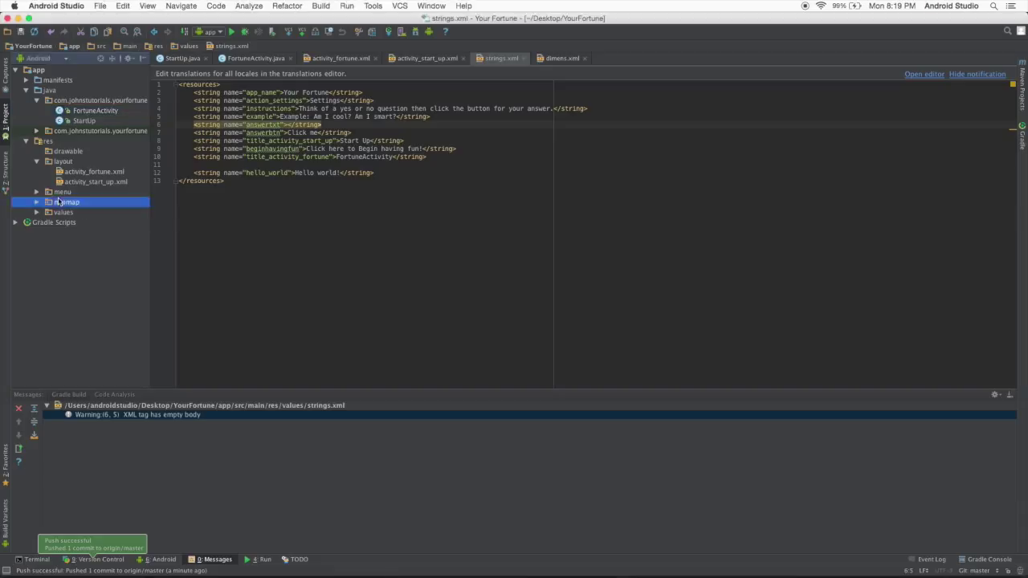
left_click(67, 203)
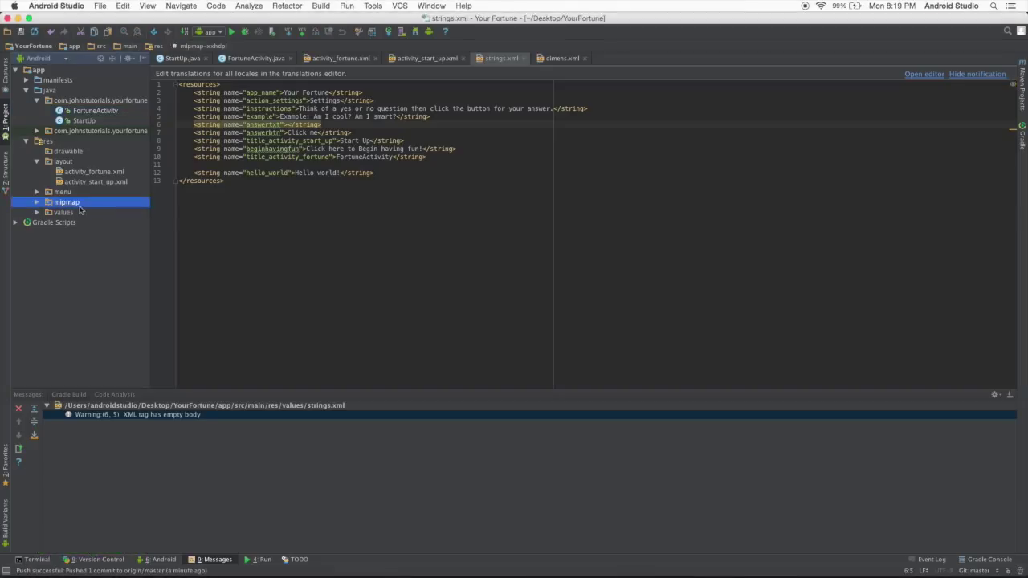
left_click(36, 202)
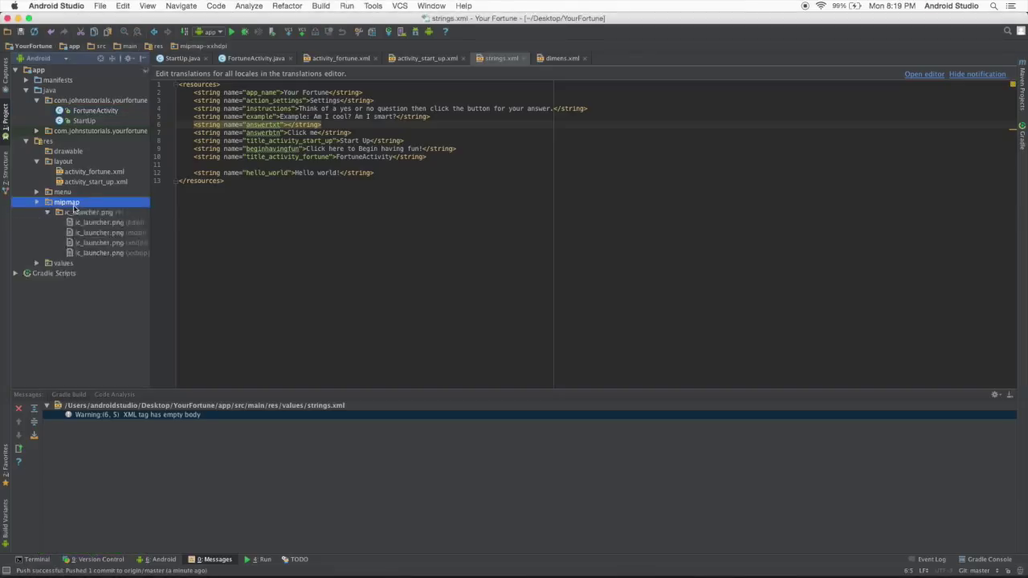
left_click(93, 212)
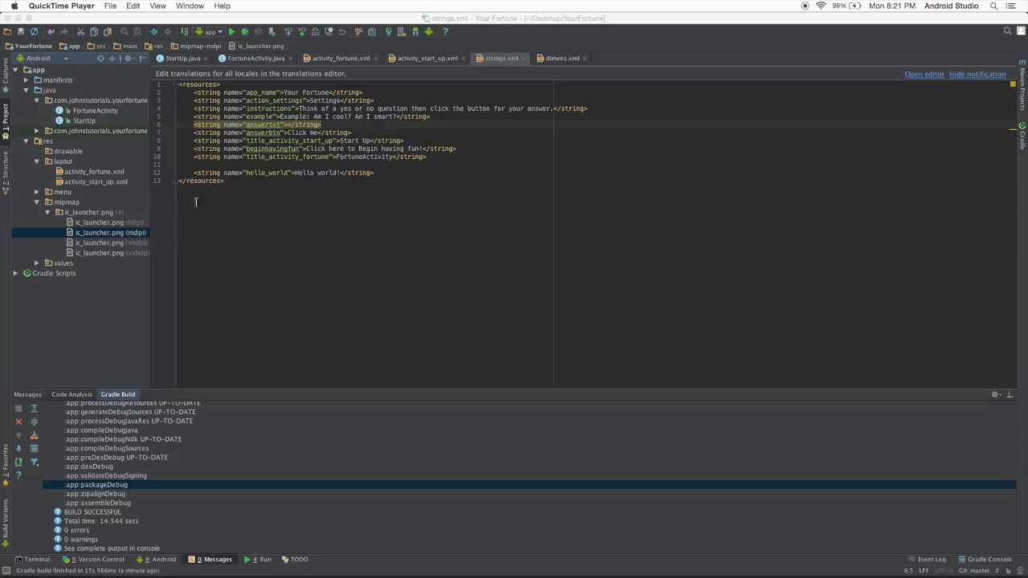
left_click(68, 203)
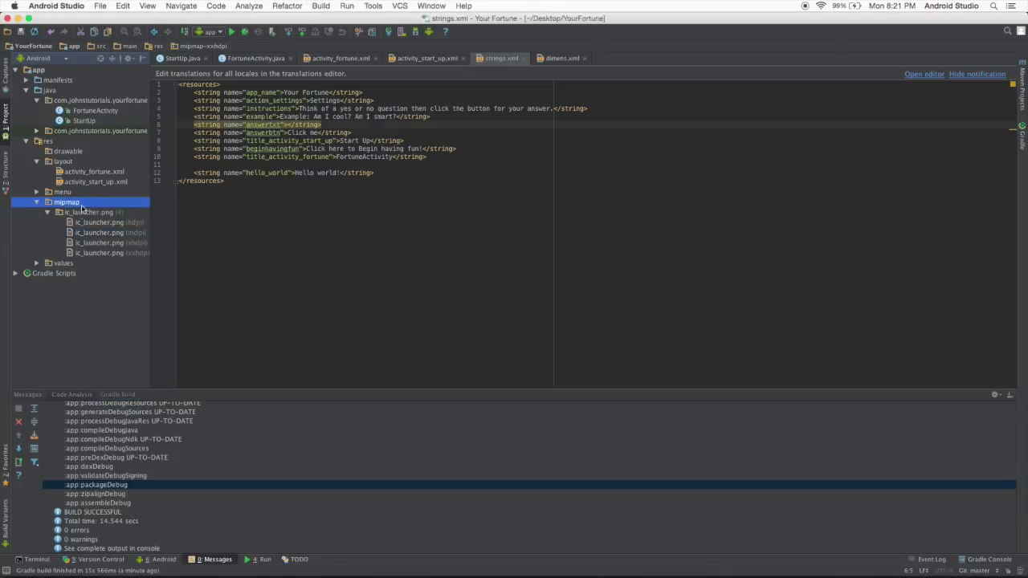
Step: Bring up the context menu on the mipmap folder to reveal it in Finder
right_click(67, 202)
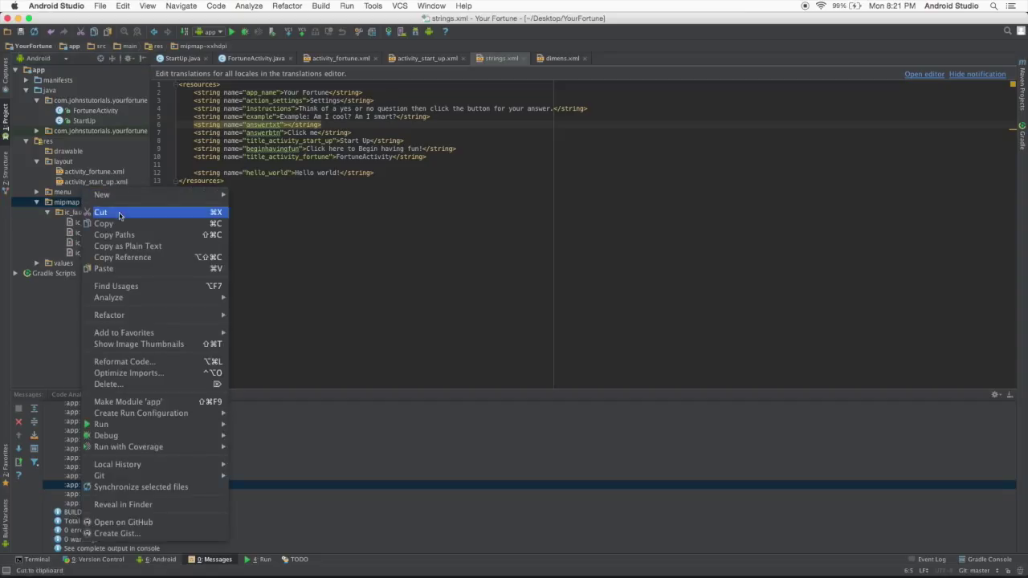
mouse_move(122, 504)
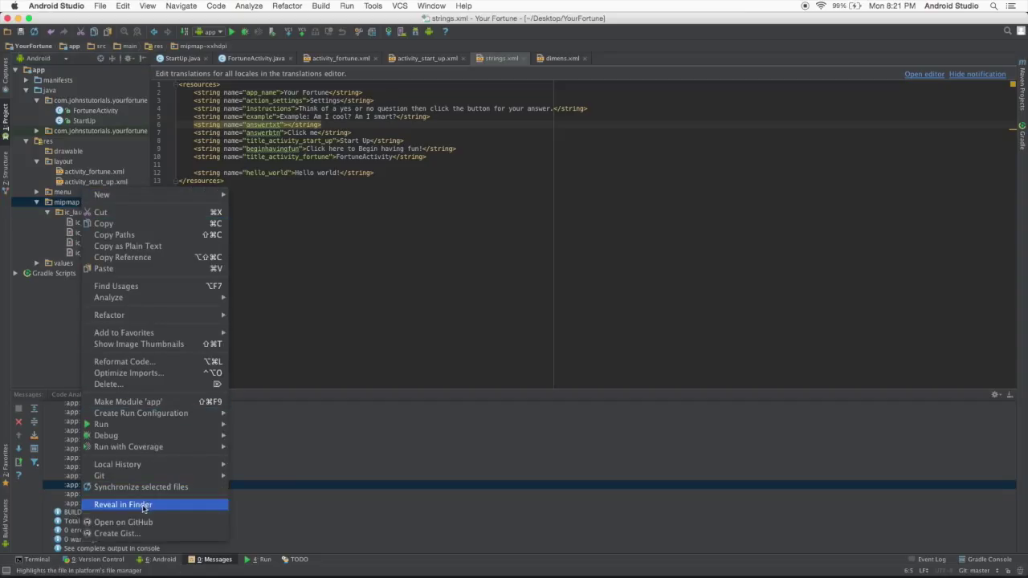
mouse_move(122, 522)
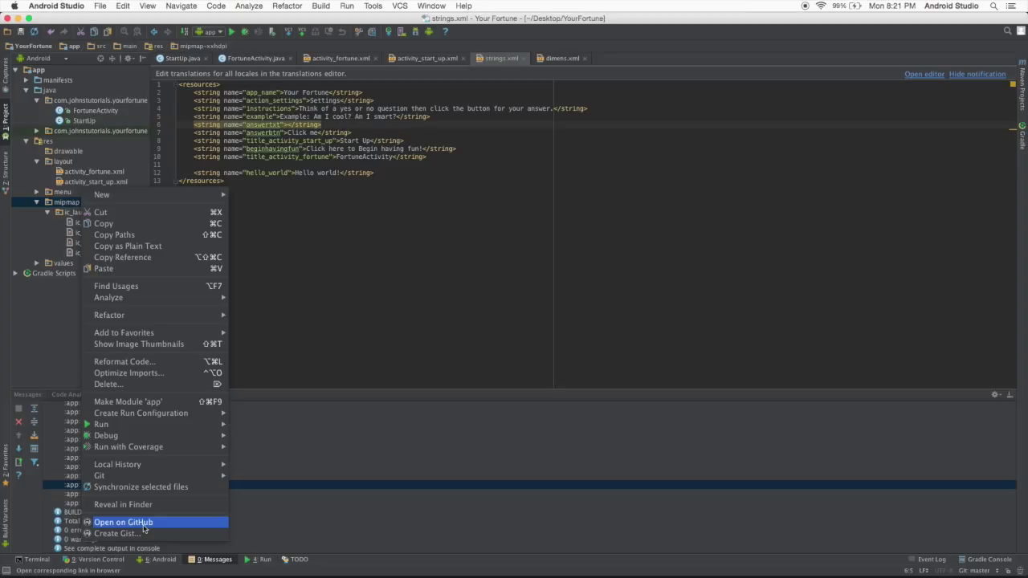
mouse_move(122, 504)
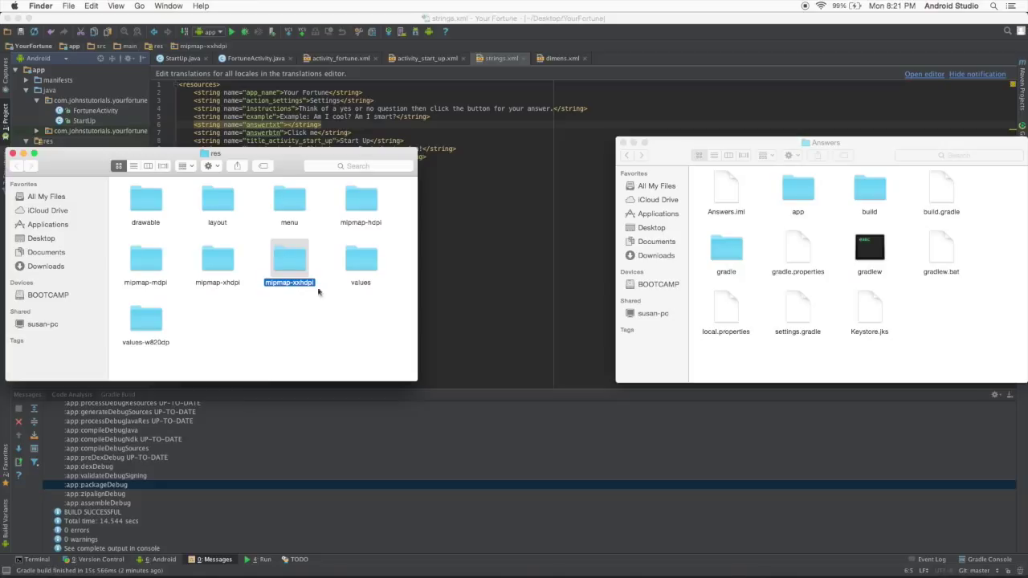
mouse_move(296, 290)
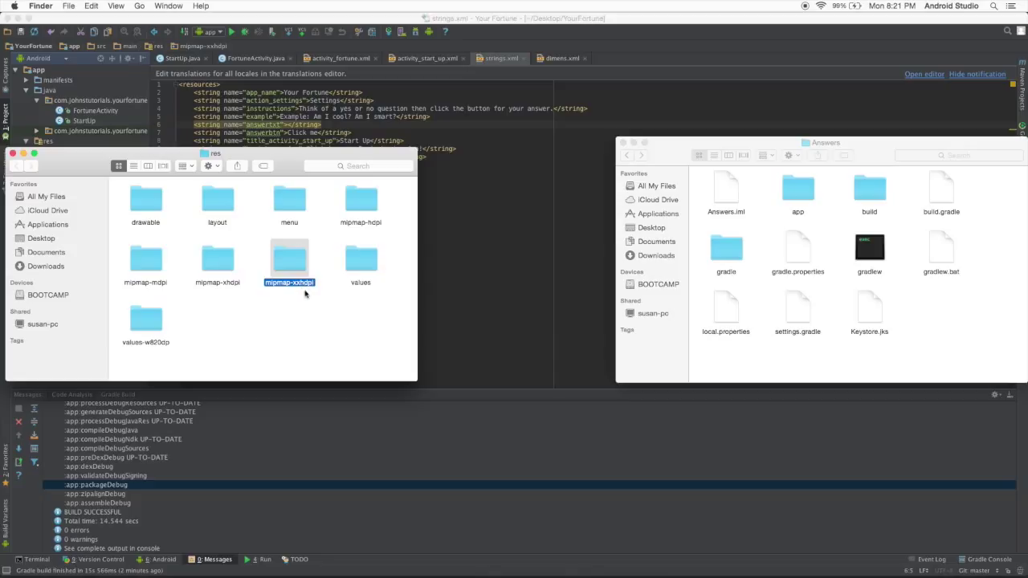
mouse_move(297, 318)
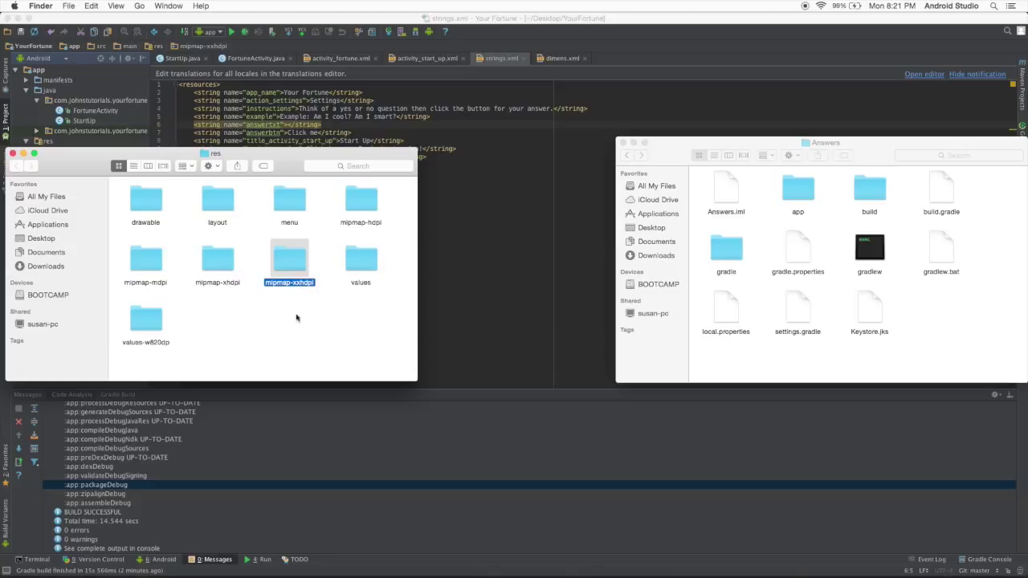
mouse_move(318, 289)
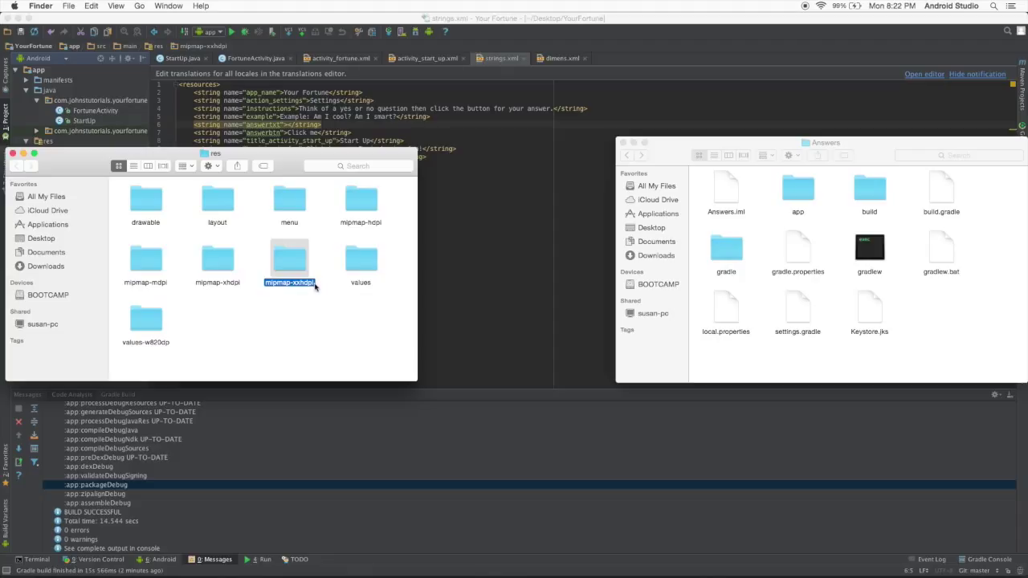
mouse_move(304, 221)
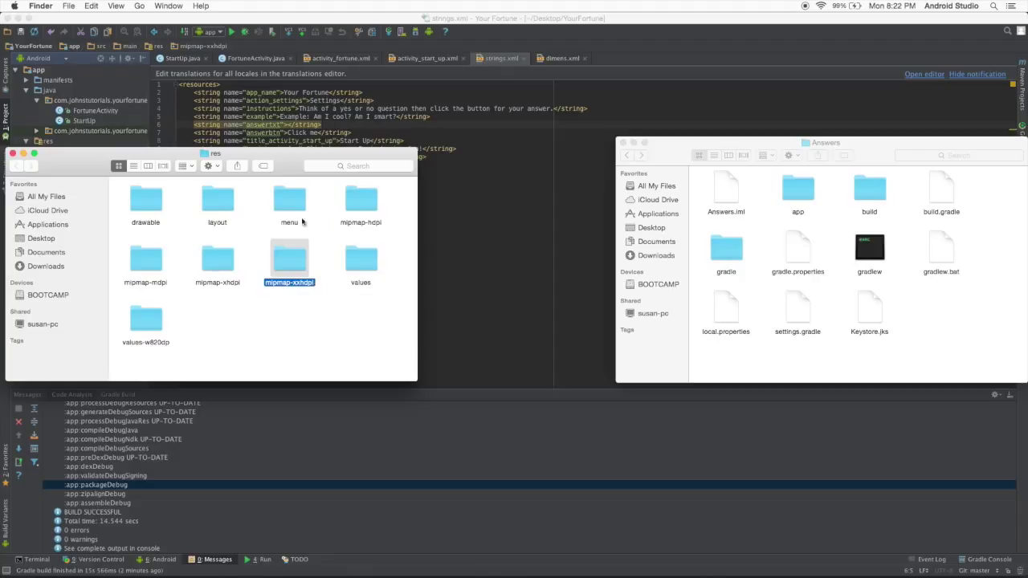
Step: Select the mipmap-hdpi folder in the project's res folder in Finder
left_click(360, 199)
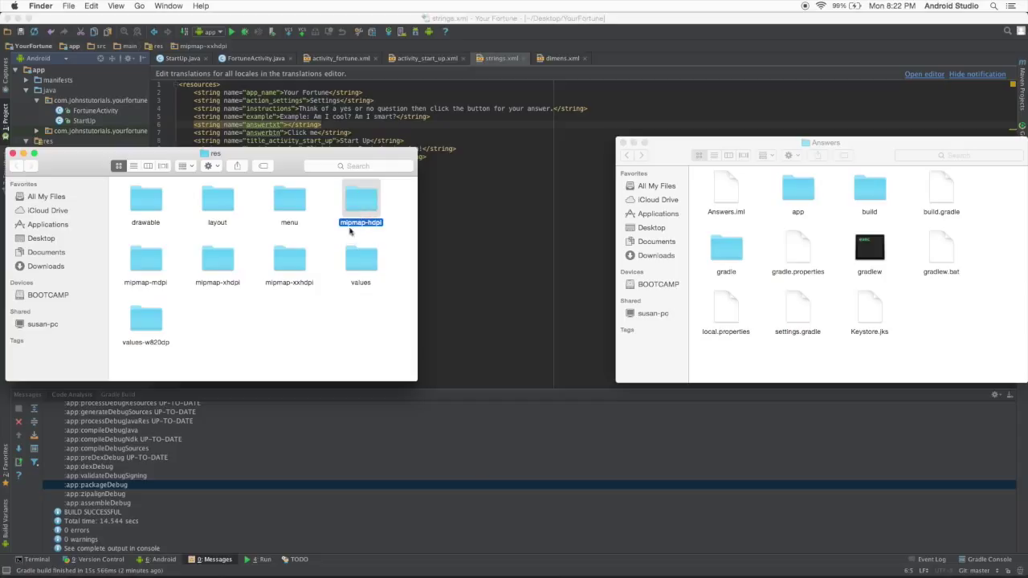
mouse_move(154, 271)
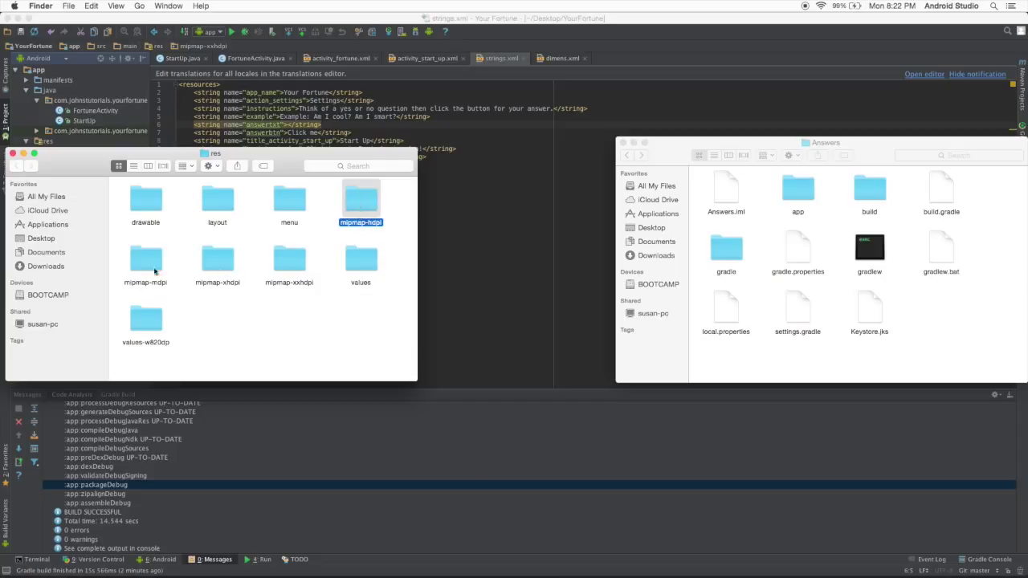
mouse_move(235, 270)
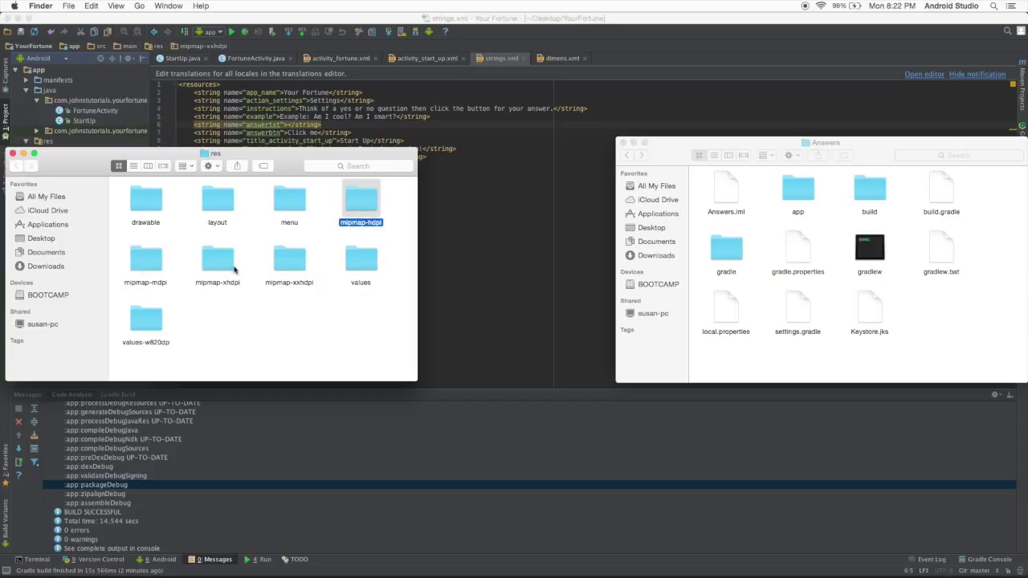
mouse_move(180, 312)
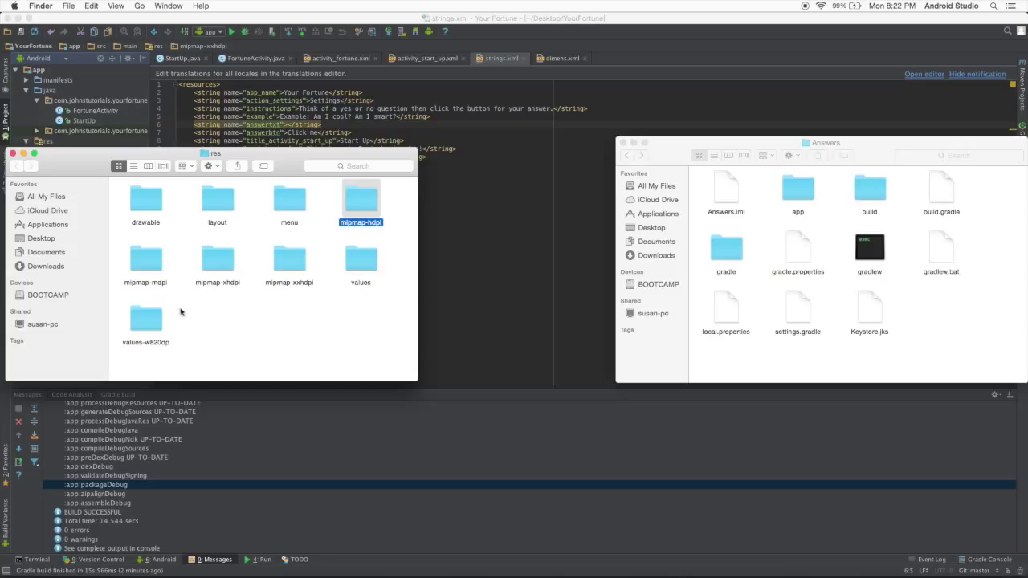
mouse_move(302, 260)
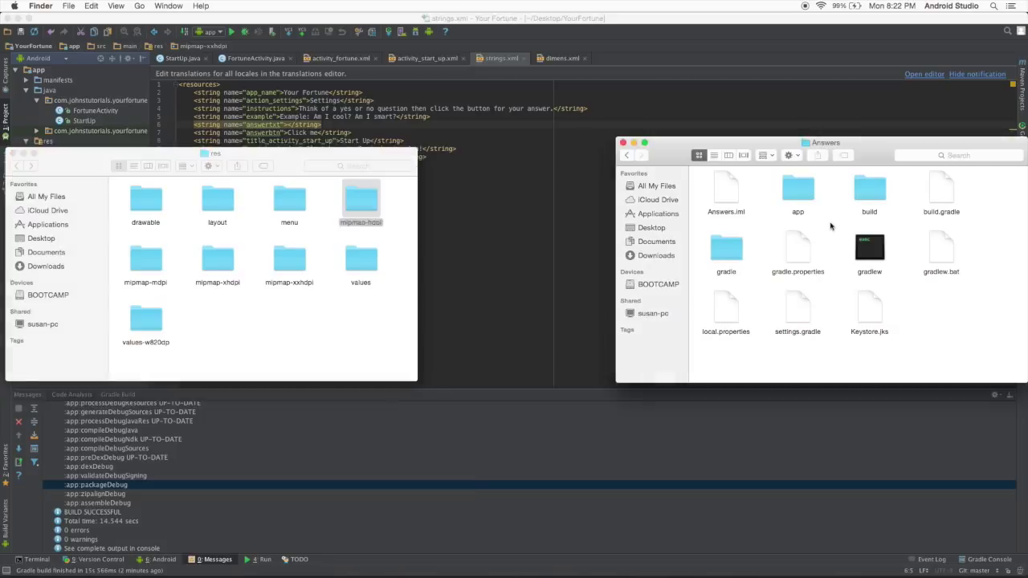
mouse_move(311, 318)
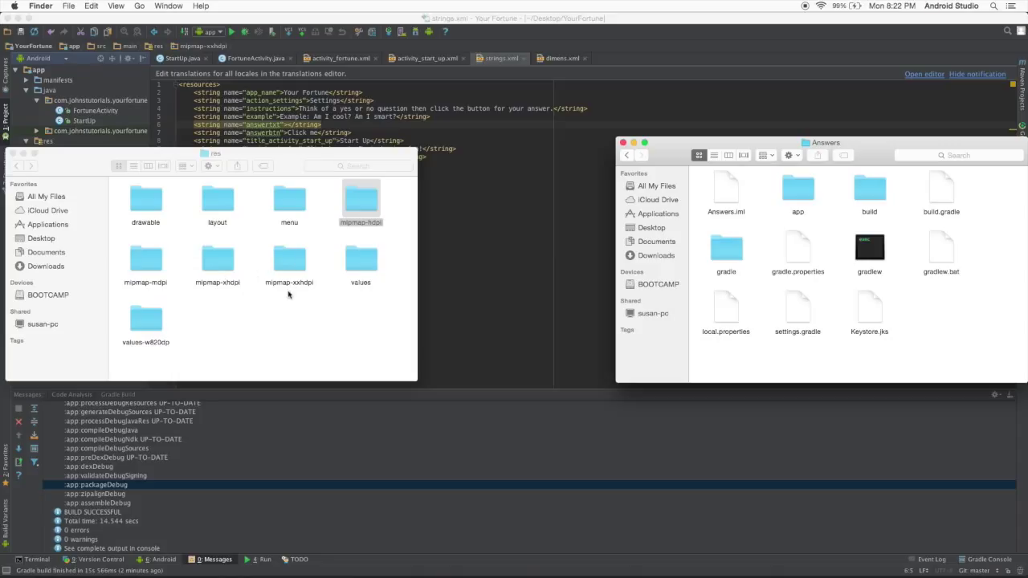
mouse_move(281, 280)
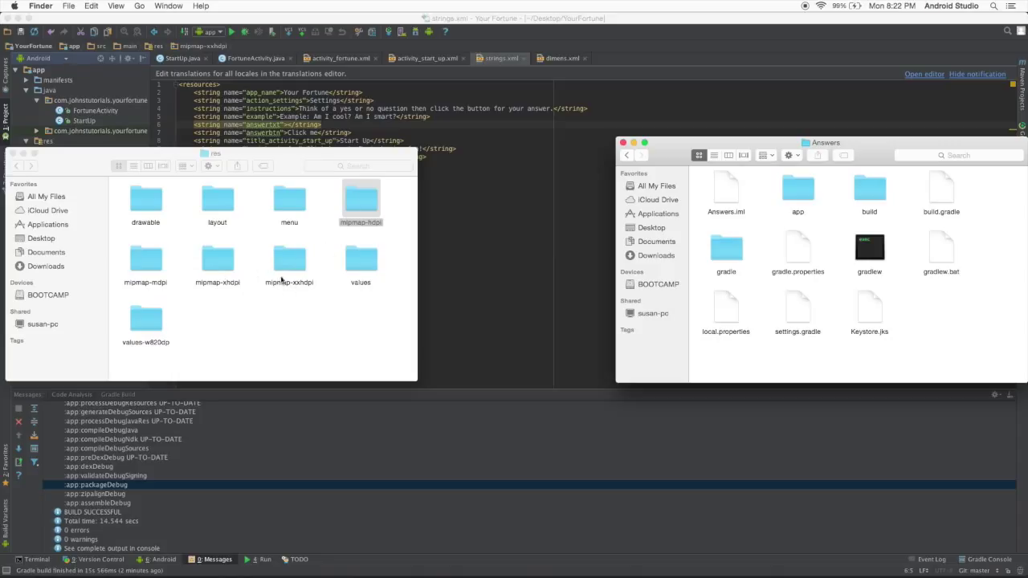
mouse_move(318, 231)
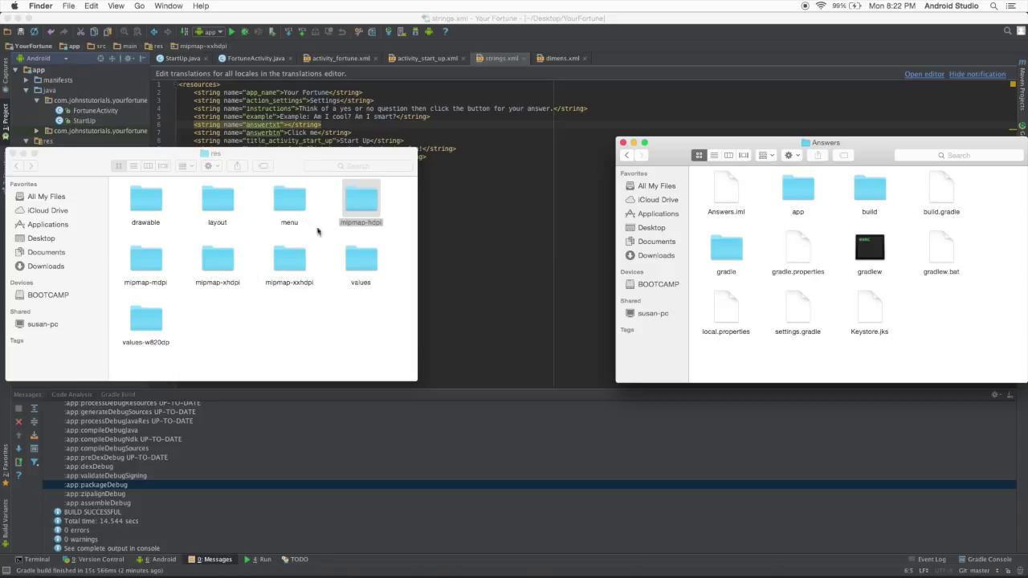
mouse_move(844, 208)
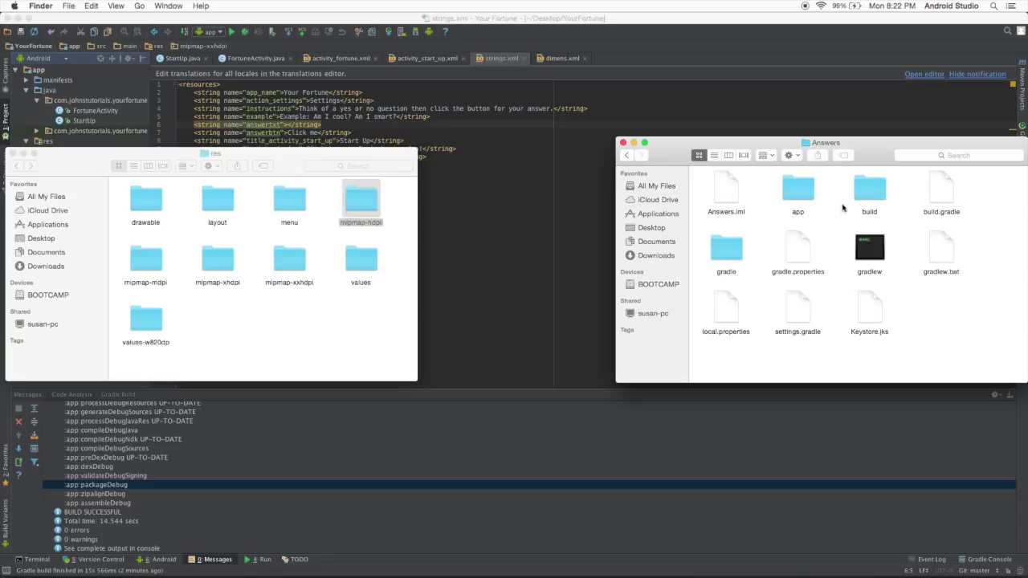
mouse_move(844, 208)
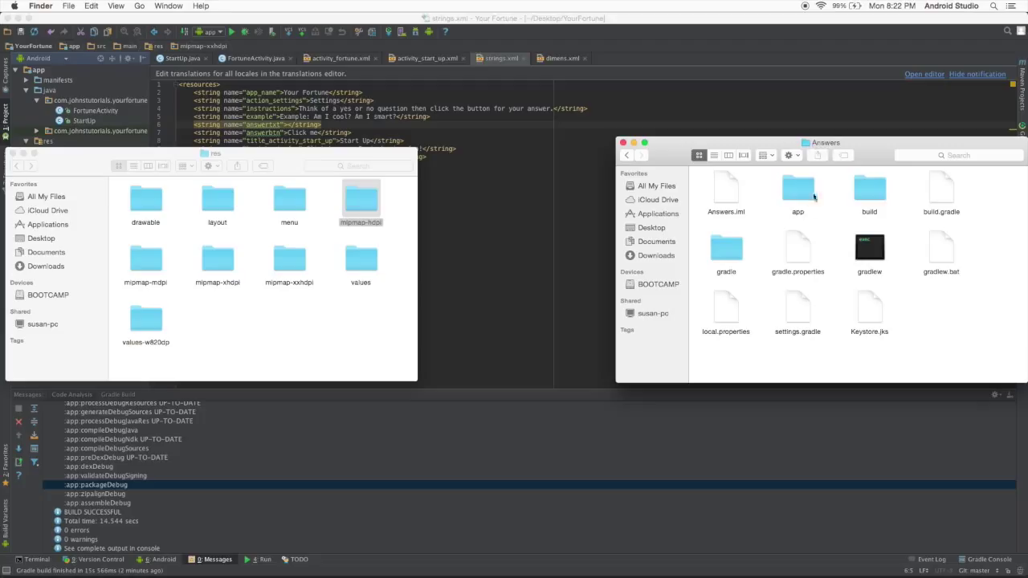
Step: Browse the Answers project through app and res into drawable-xxhdpi holding the red A ic_launcher.png
double_click(797, 193)
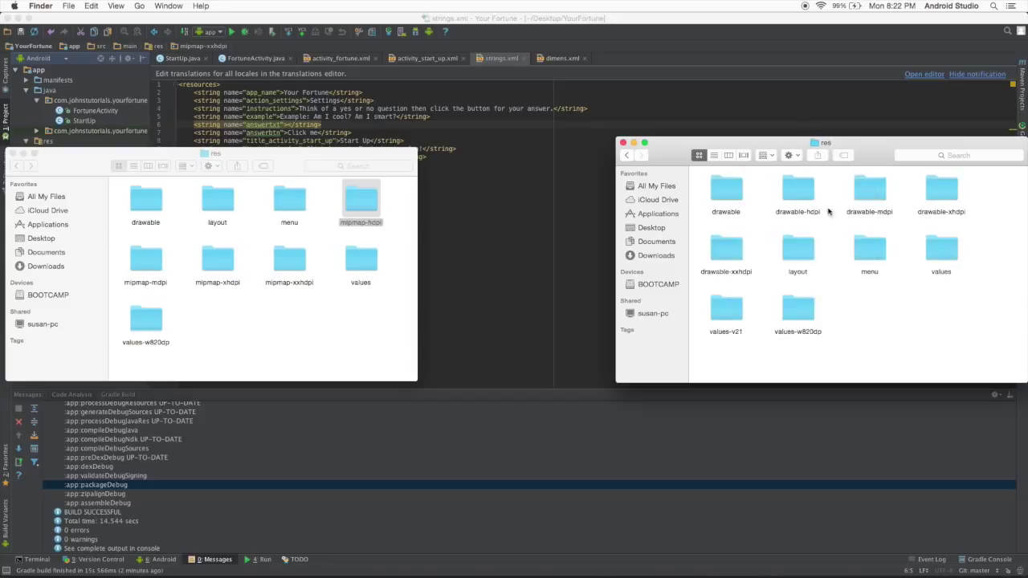
mouse_move(819, 212)
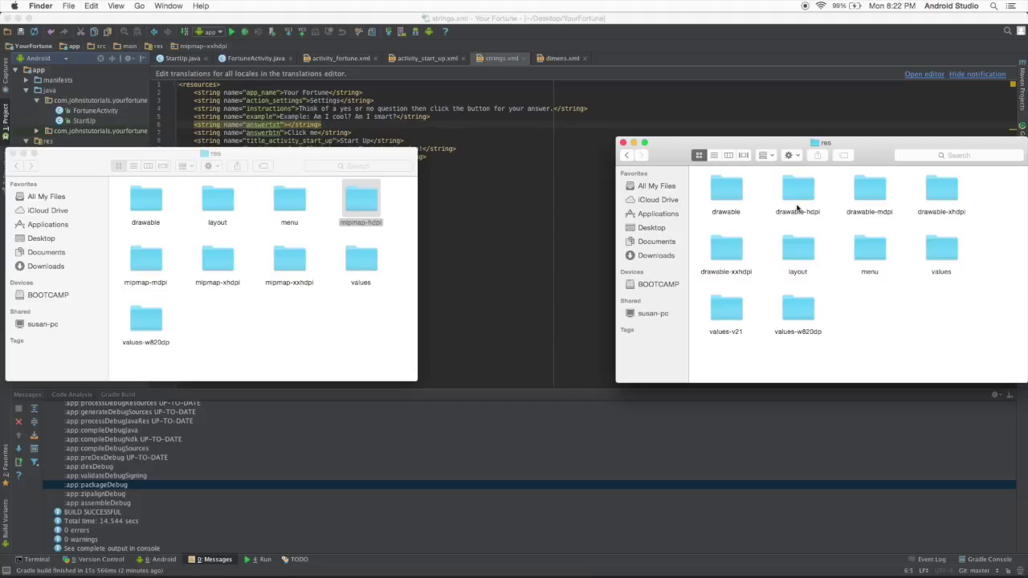
mouse_move(787, 228)
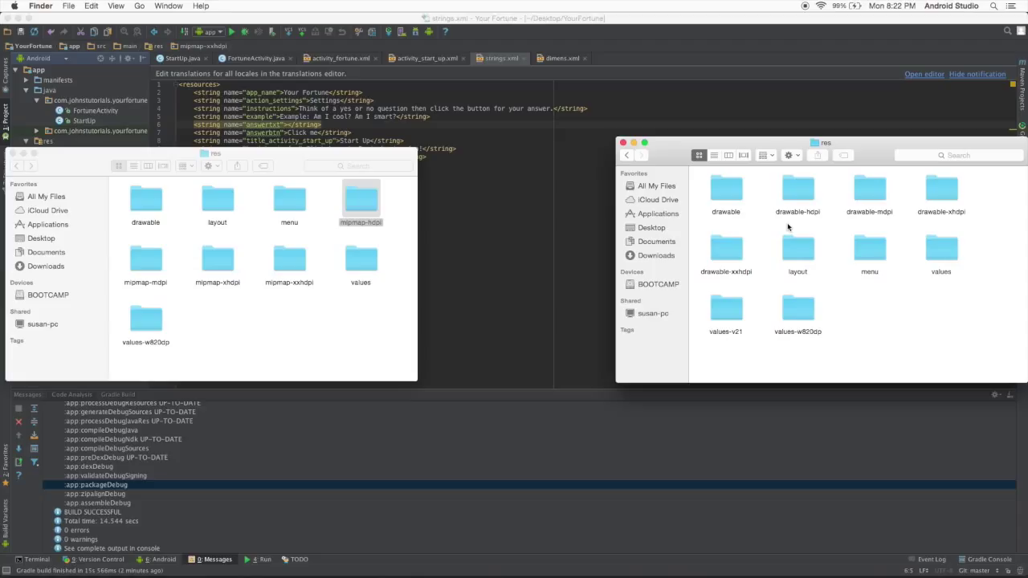
double_click(727, 190)
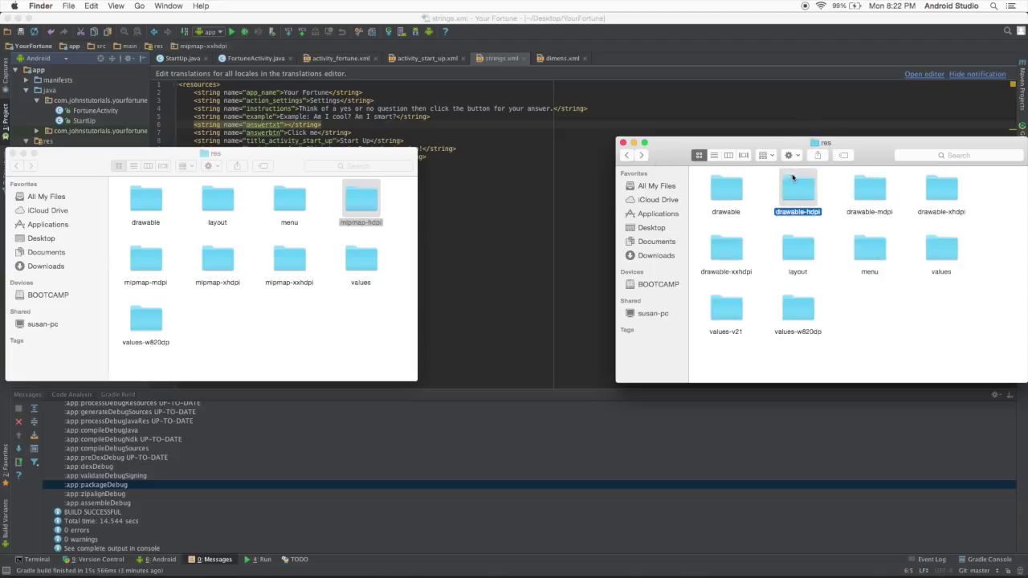
double_click(797, 189)
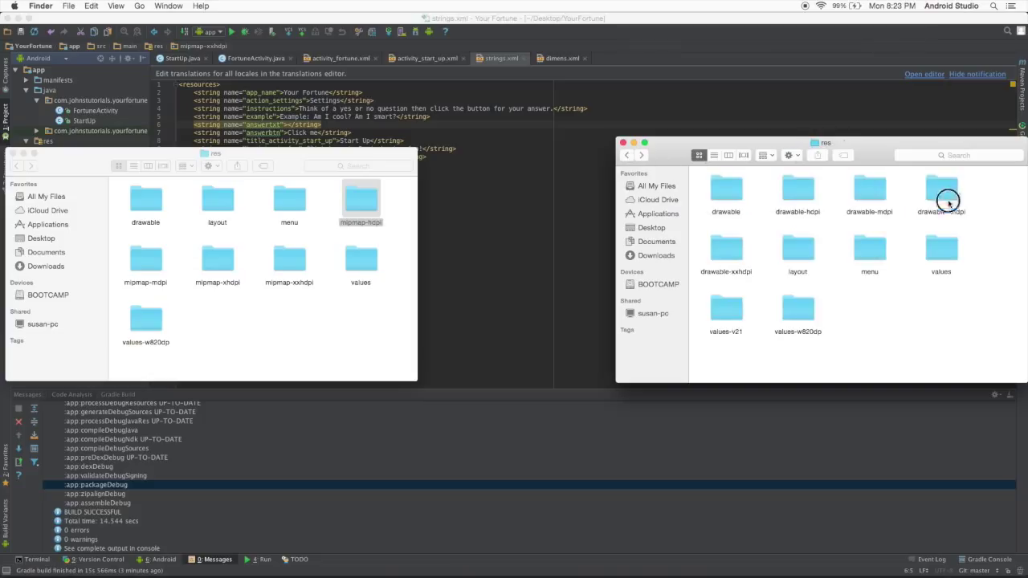
double_click(942, 192)
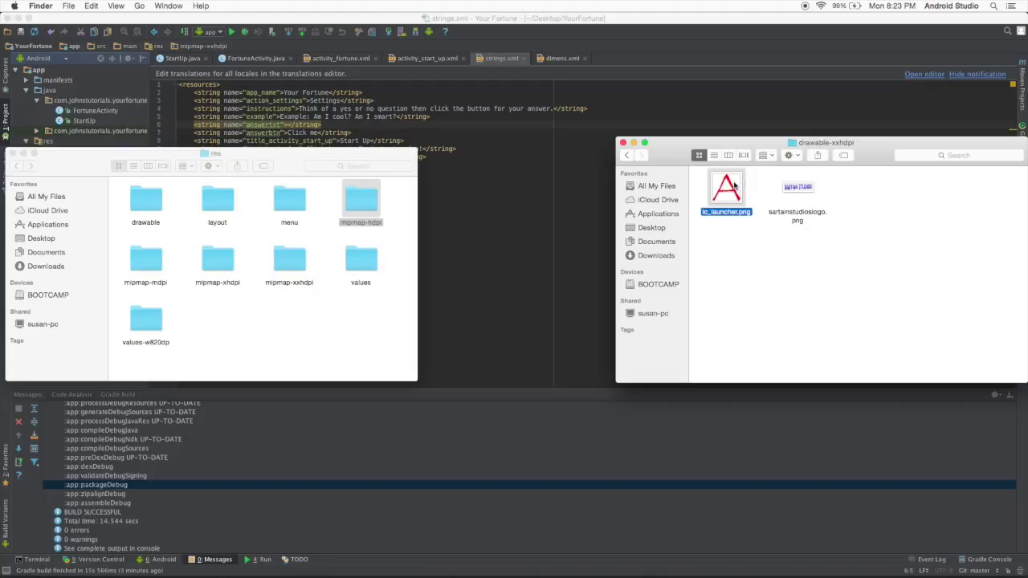
mouse_move(665, 211)
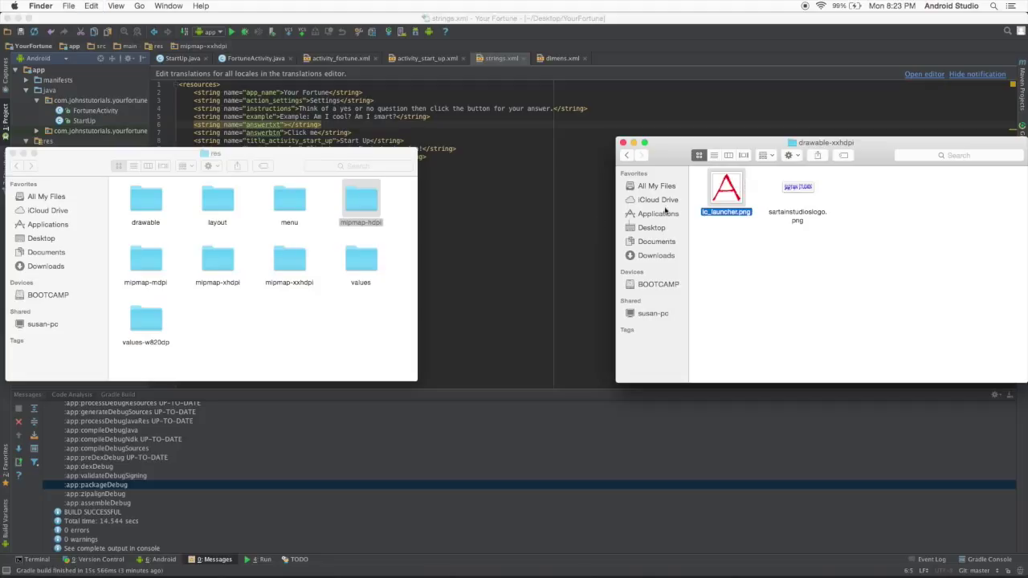
mouse_move(720, 202)
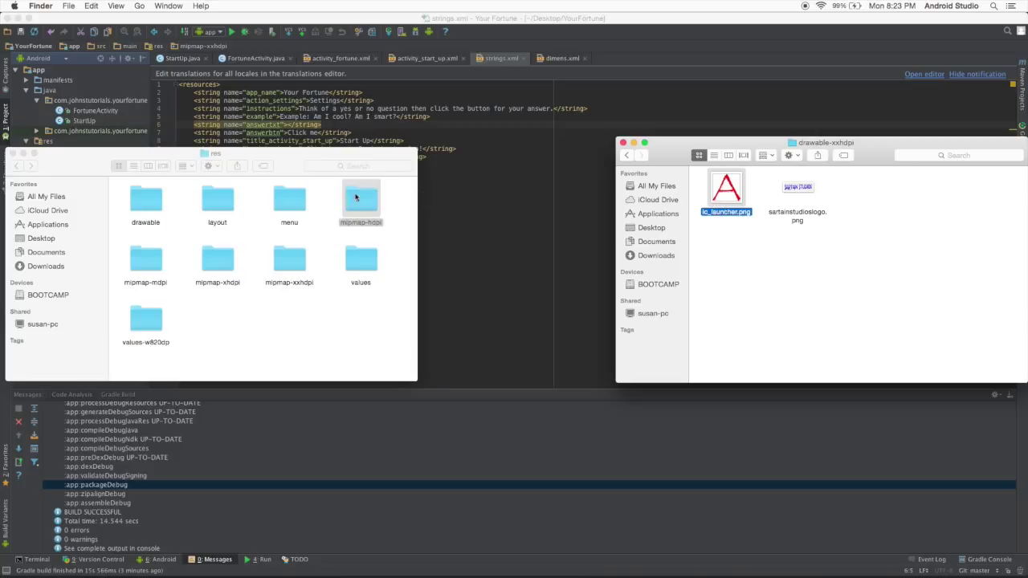
Step: Copy the red A ic_launcher.png into mipmap-hdpi, replacing the existing launcher image
double_click(360, 199)
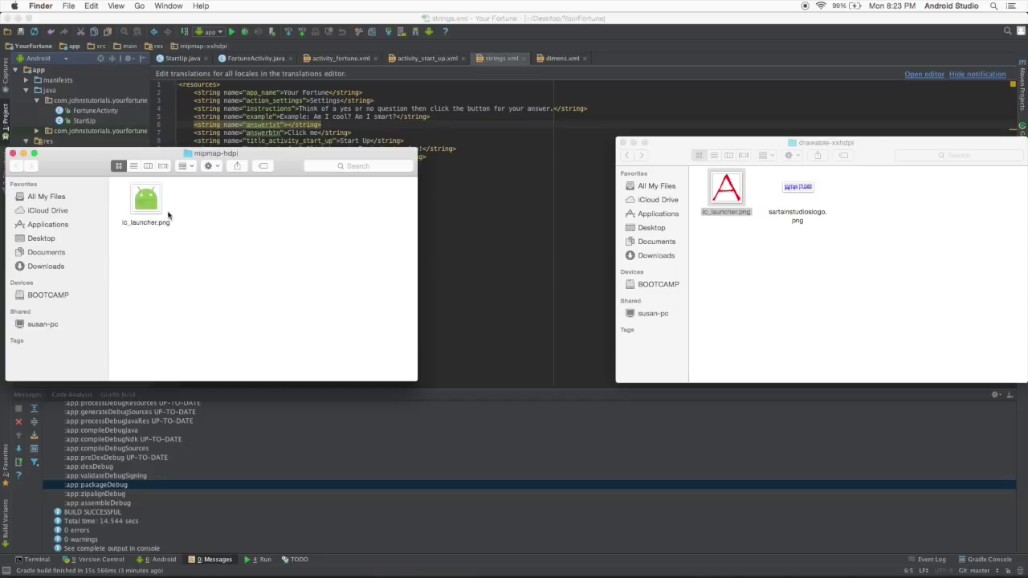
left_click(145, 199)
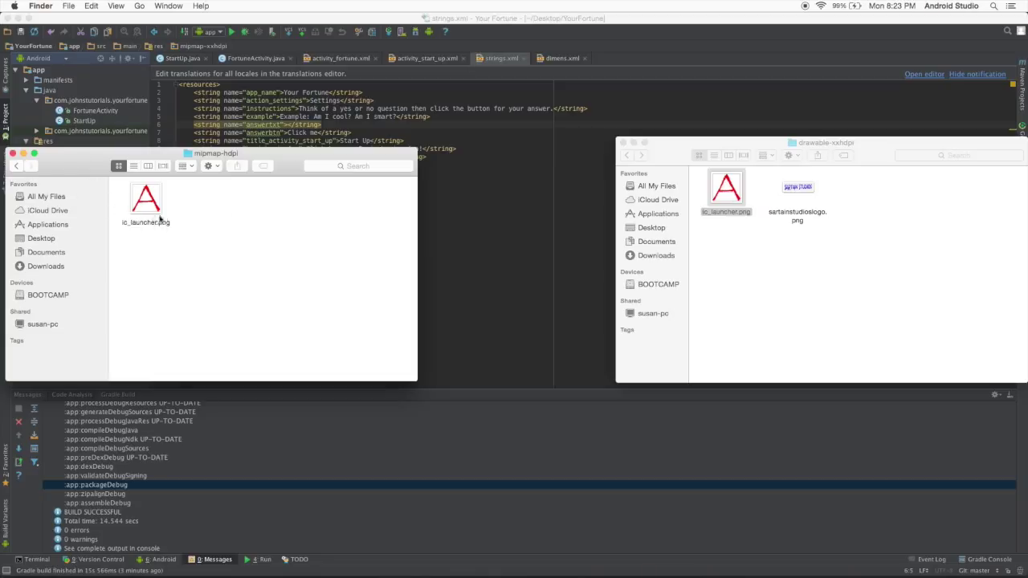
left_click(144, 199)
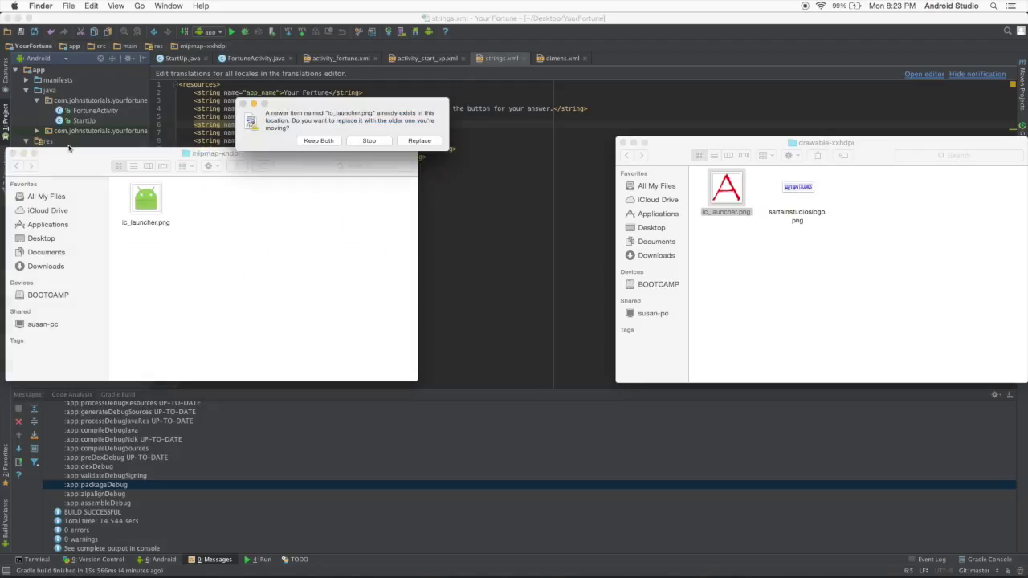
left_click(369, 142)
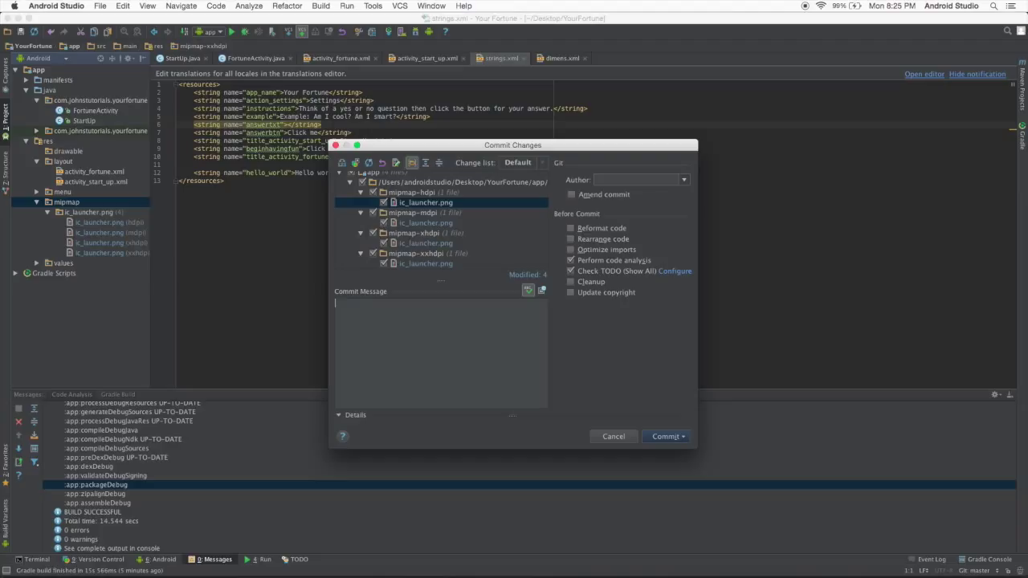
Step: Commit the new icons with the message "Changed the icon" and push to origin master
type("Changed the")
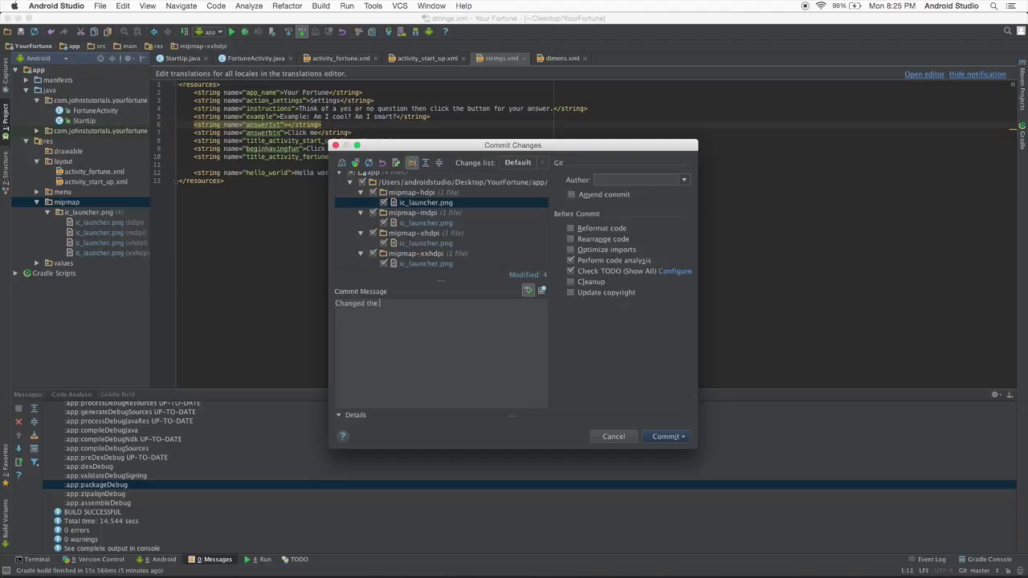
type("icon")
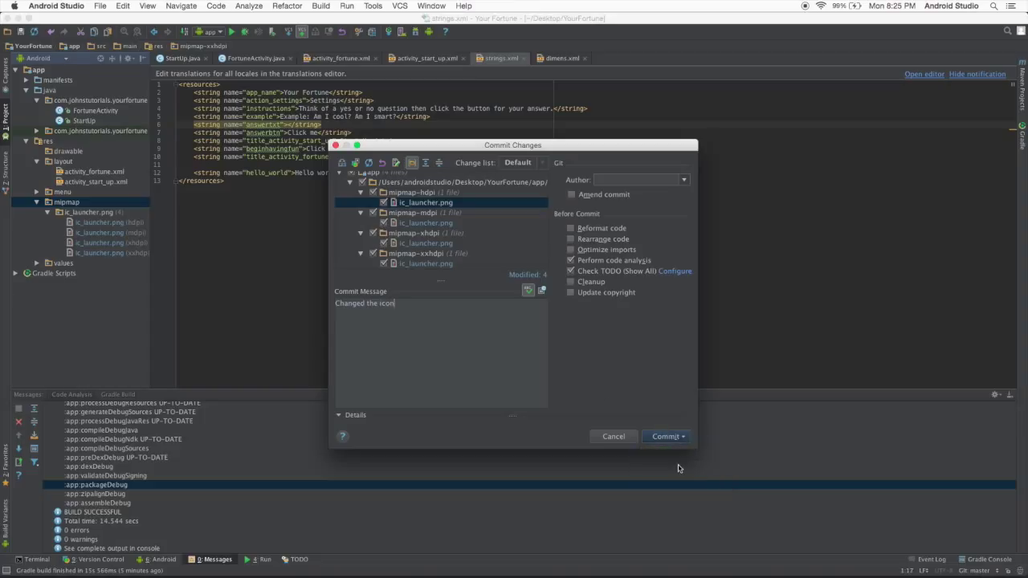
left_click(664, 437)
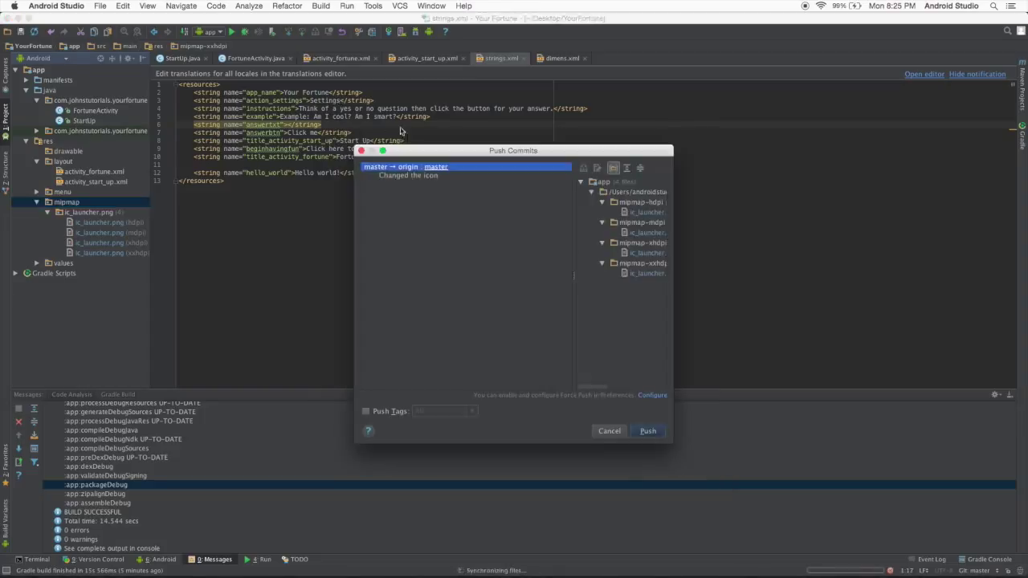
left_click(648, 431)
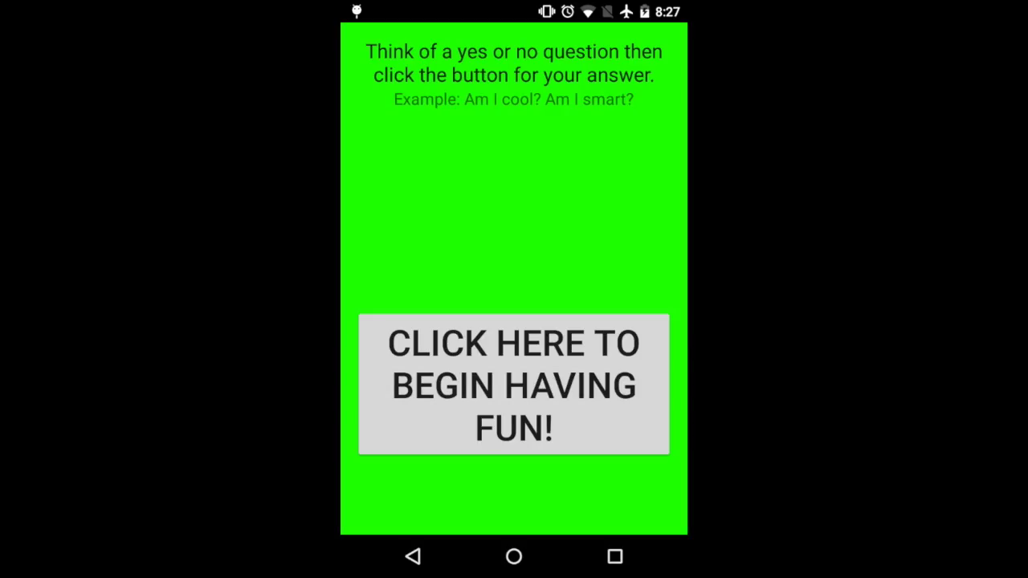
Step: Start the fortune game on the phone and get two random answers, Maybe then Yes Yes Yes
left_click(515, 384)
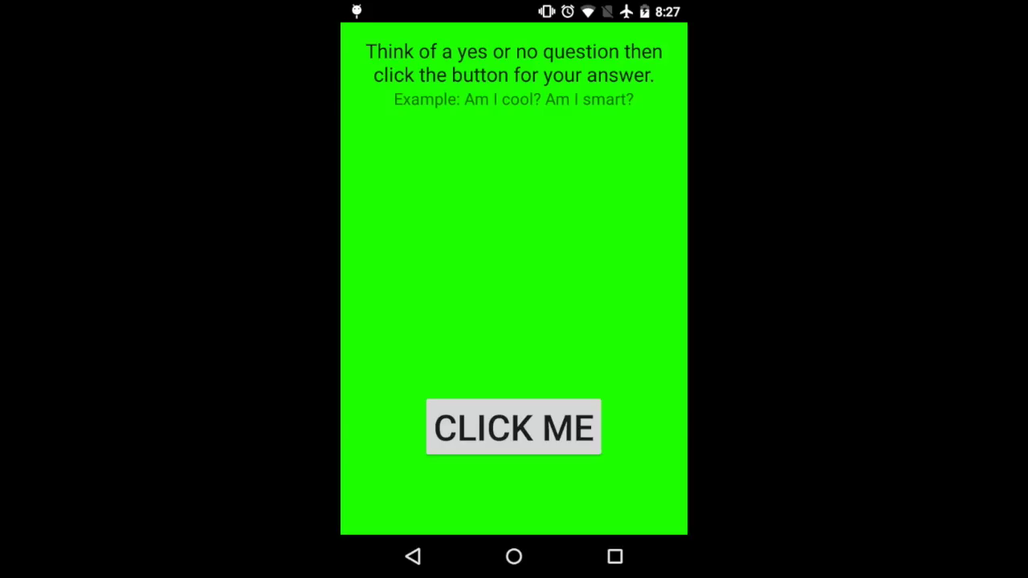
left_click(514, 427)
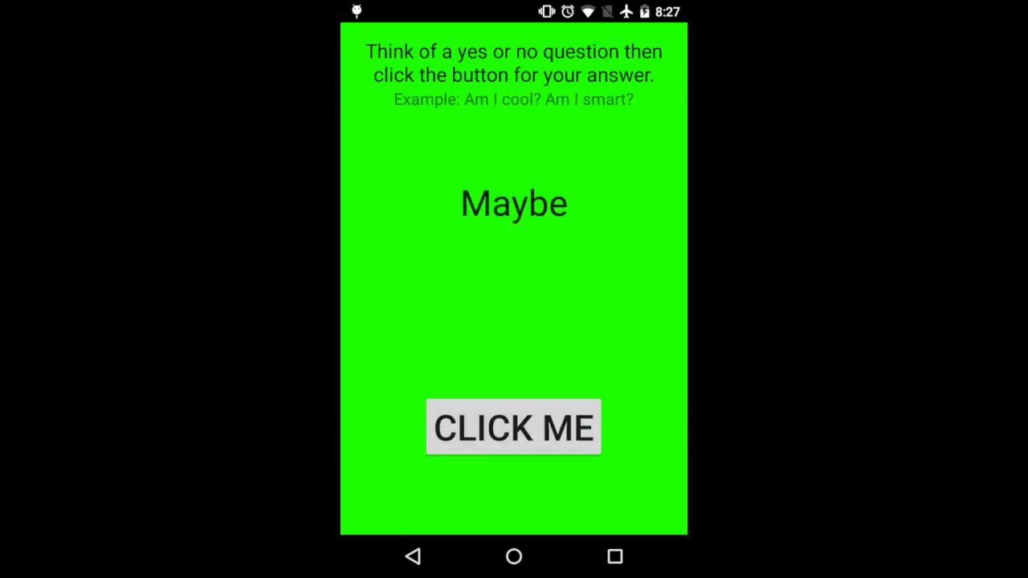
left_click(514, 427)
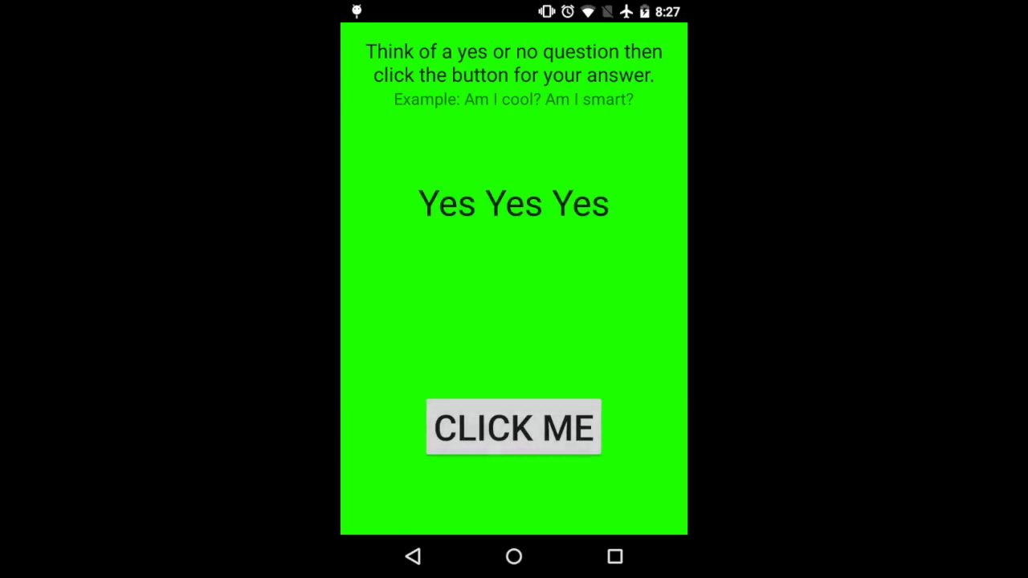